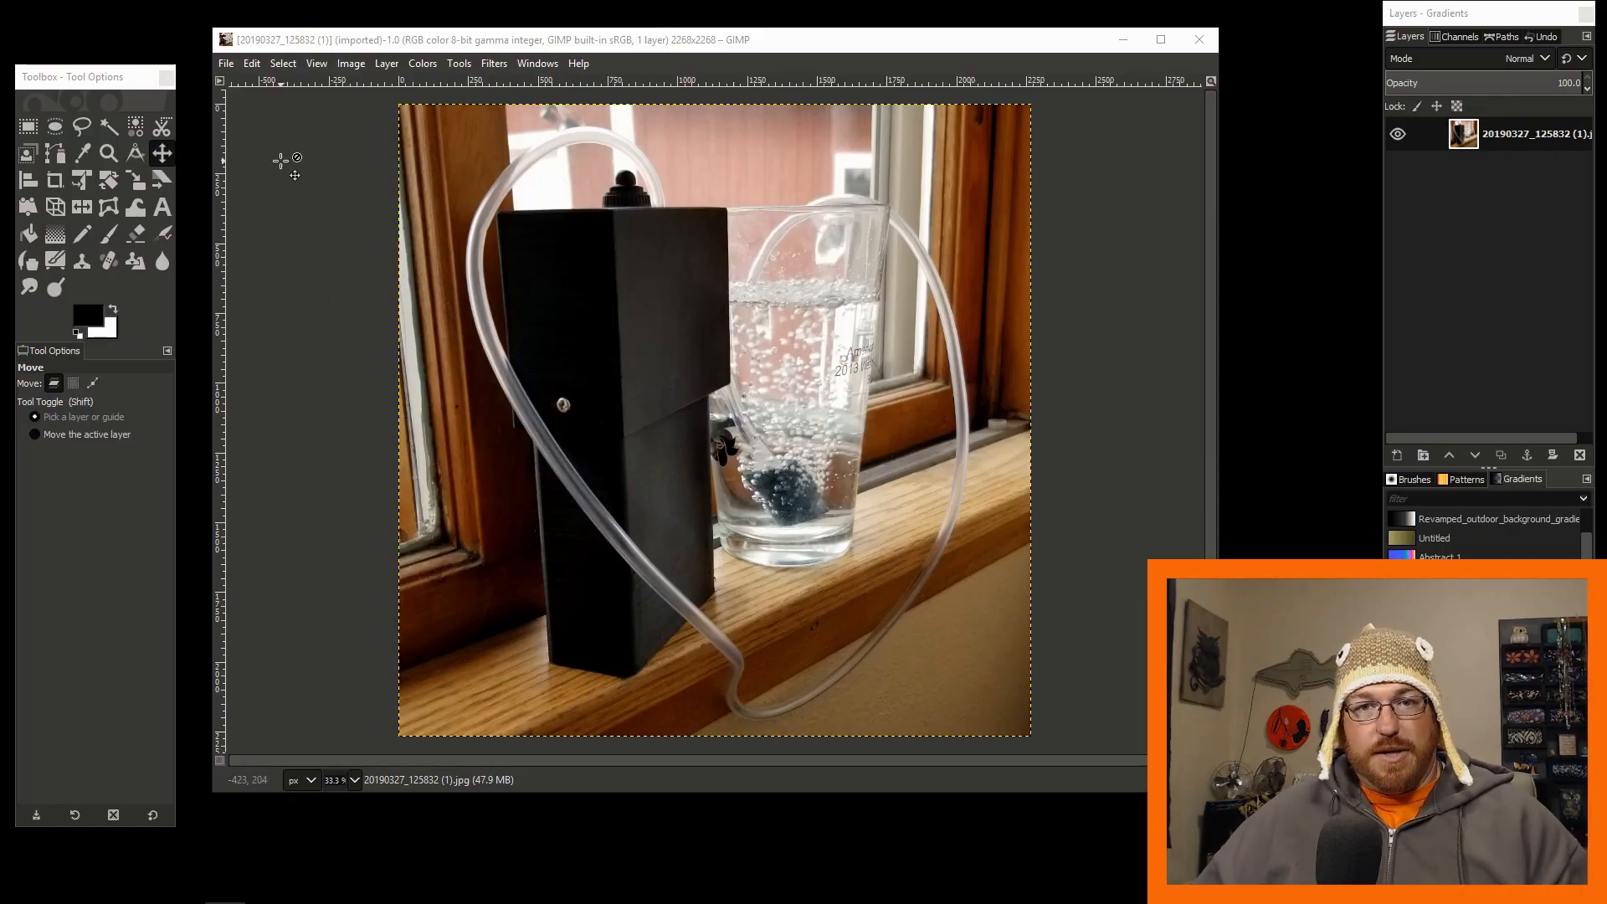
Browse the Windows dockable-dialogs list before starting a new layer on the windowsill photo
click(225, 62)
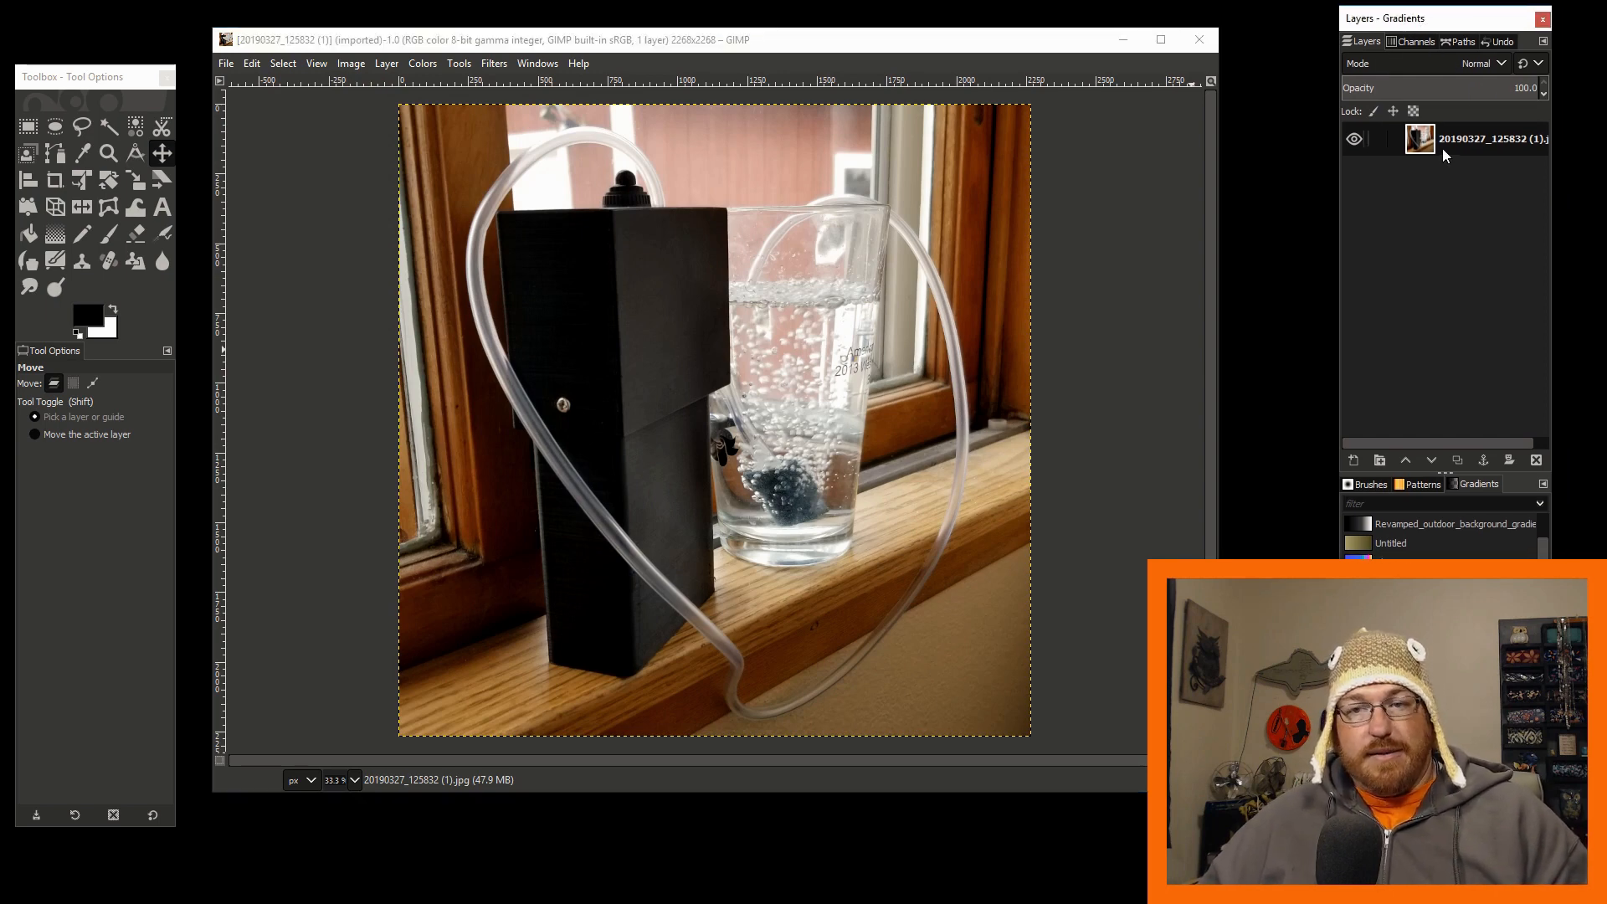
mouse_move(1443, 169)
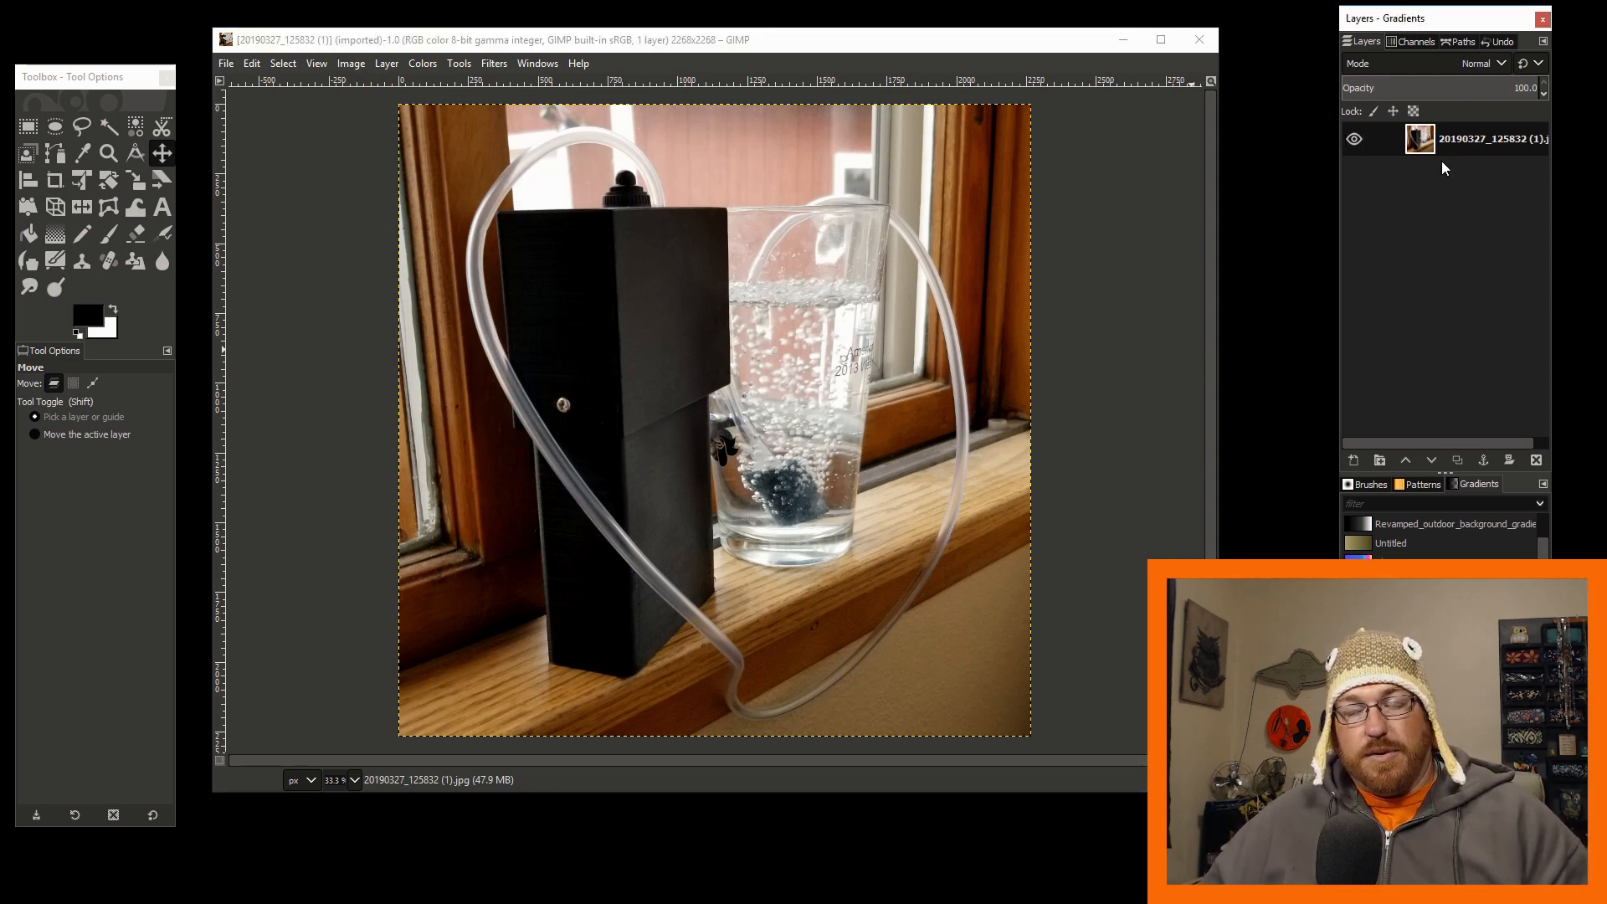
mouse_move(1410, 185)
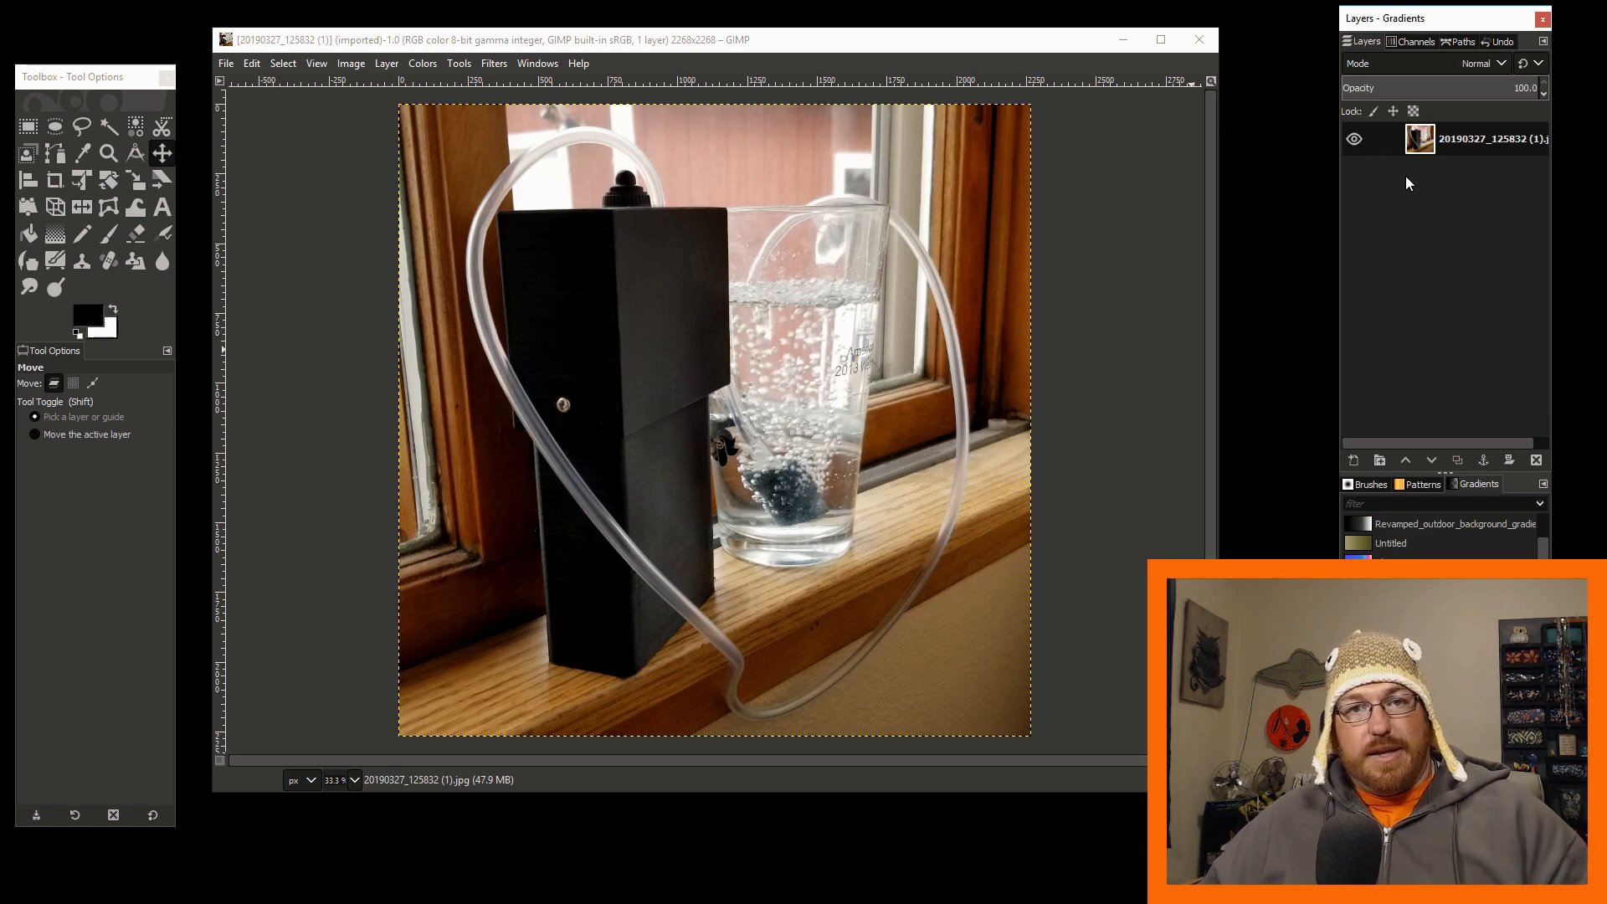
mouse_move(873, 435)
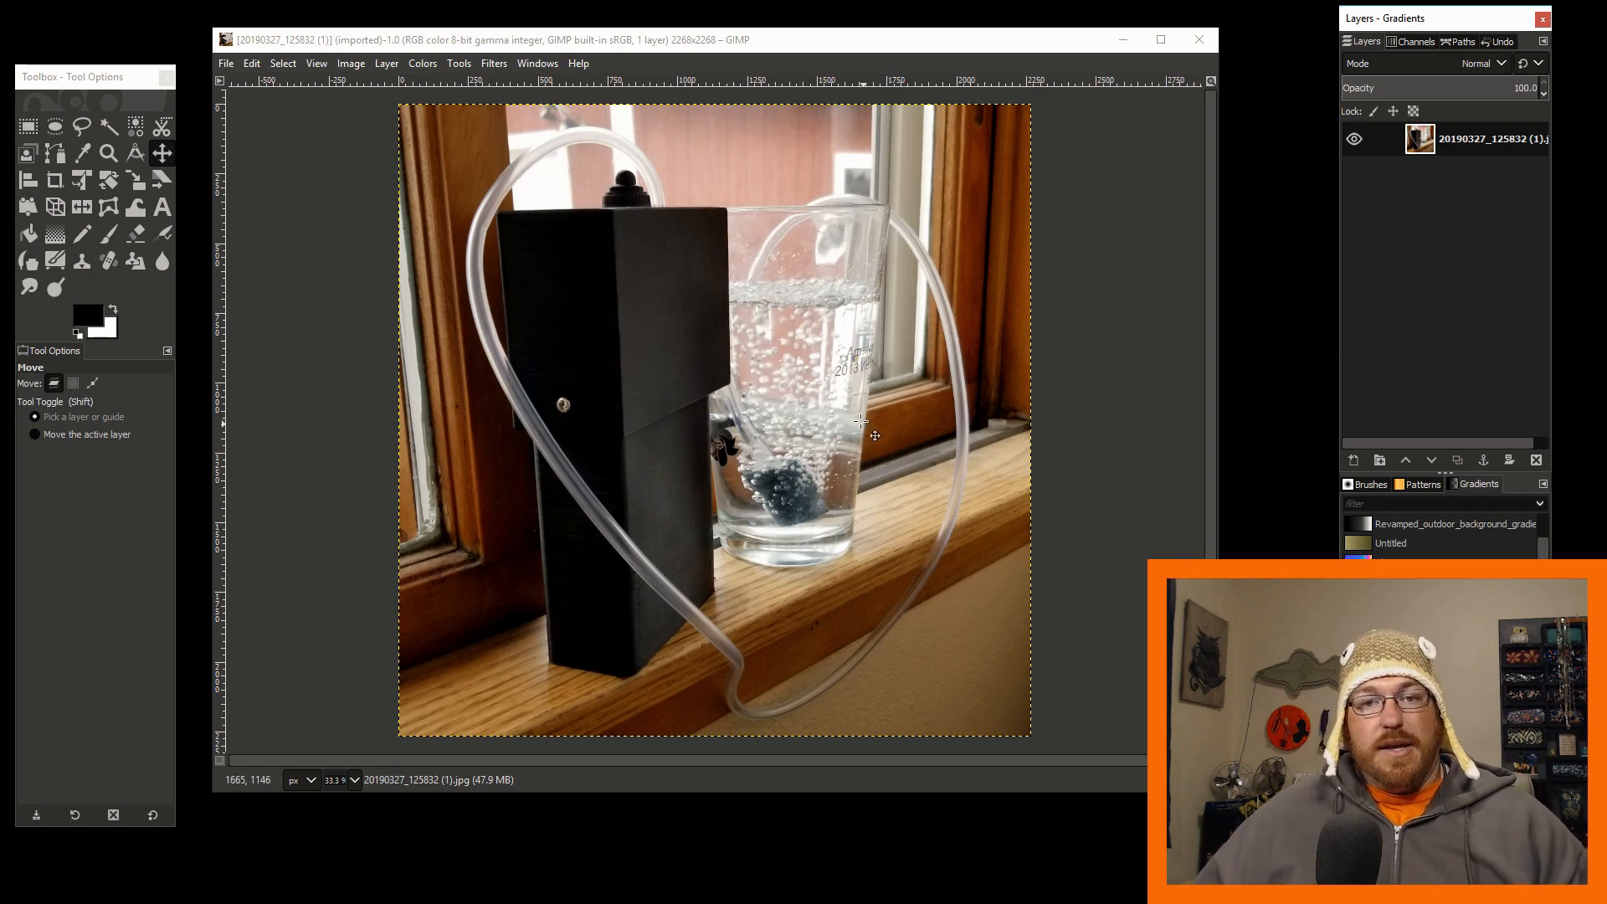
mouse_move(663, 419)
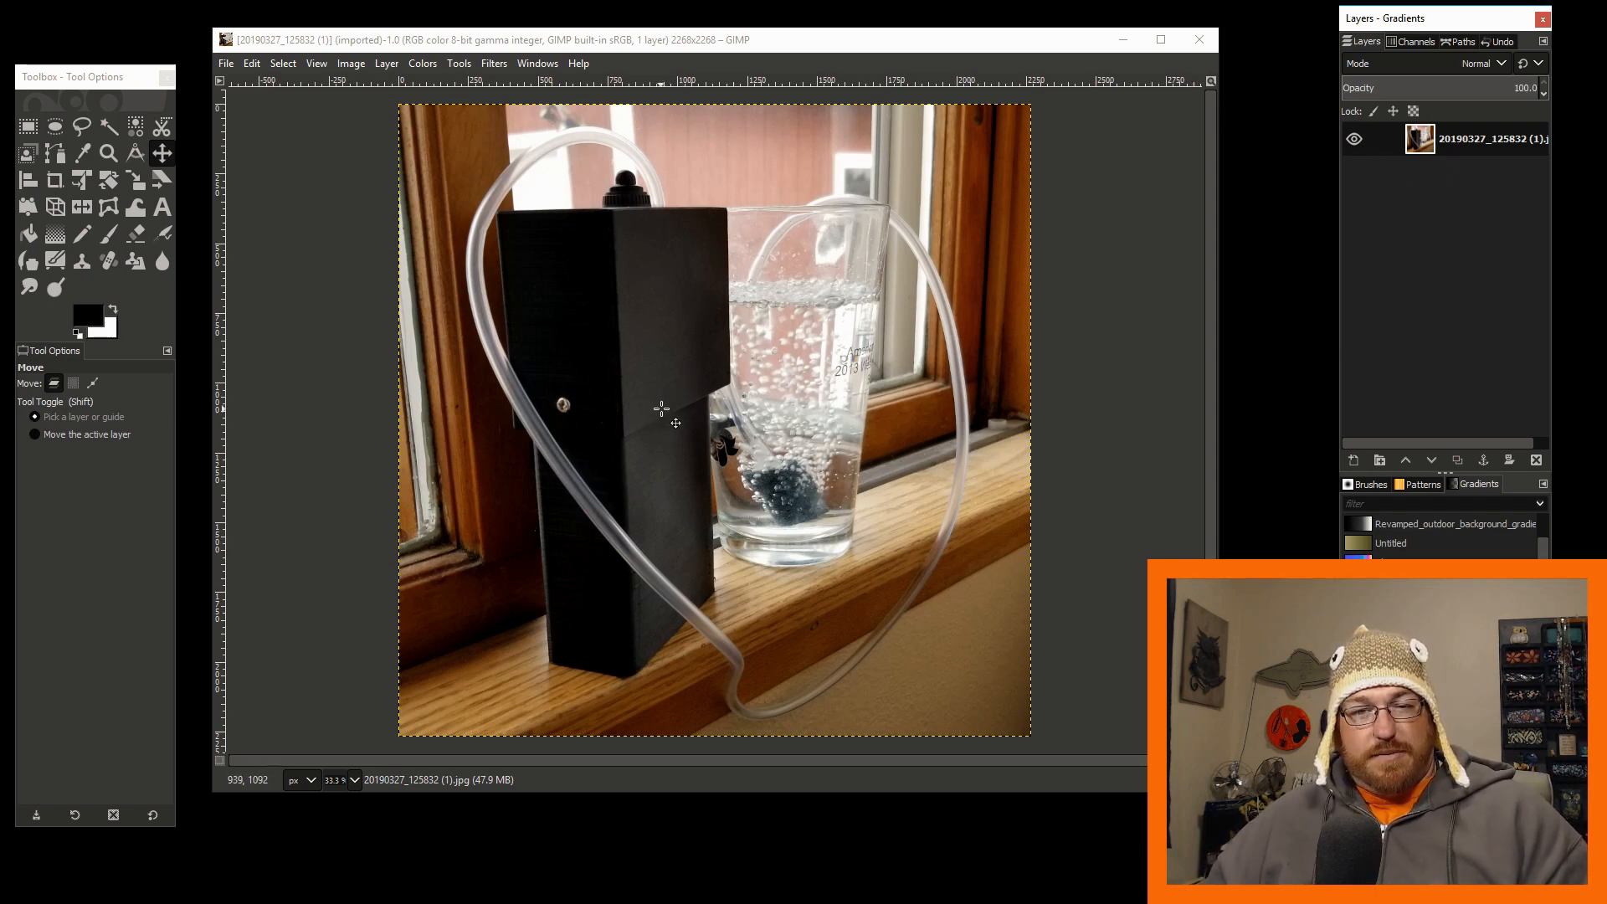
mouse_move(697, 395)
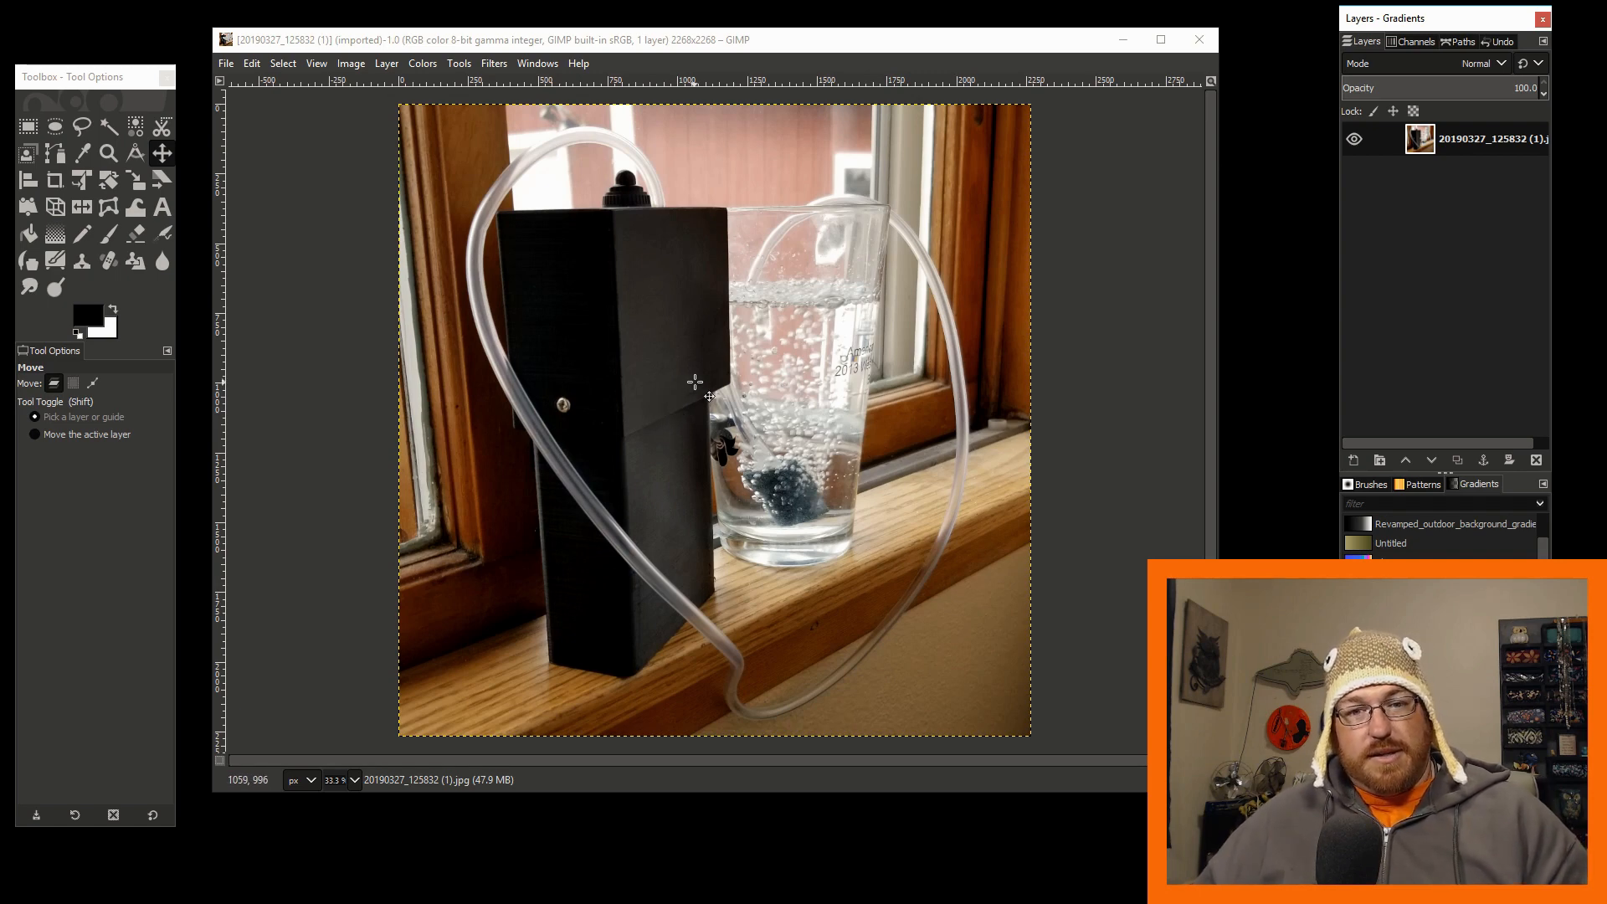
mouse_move(706, 399)
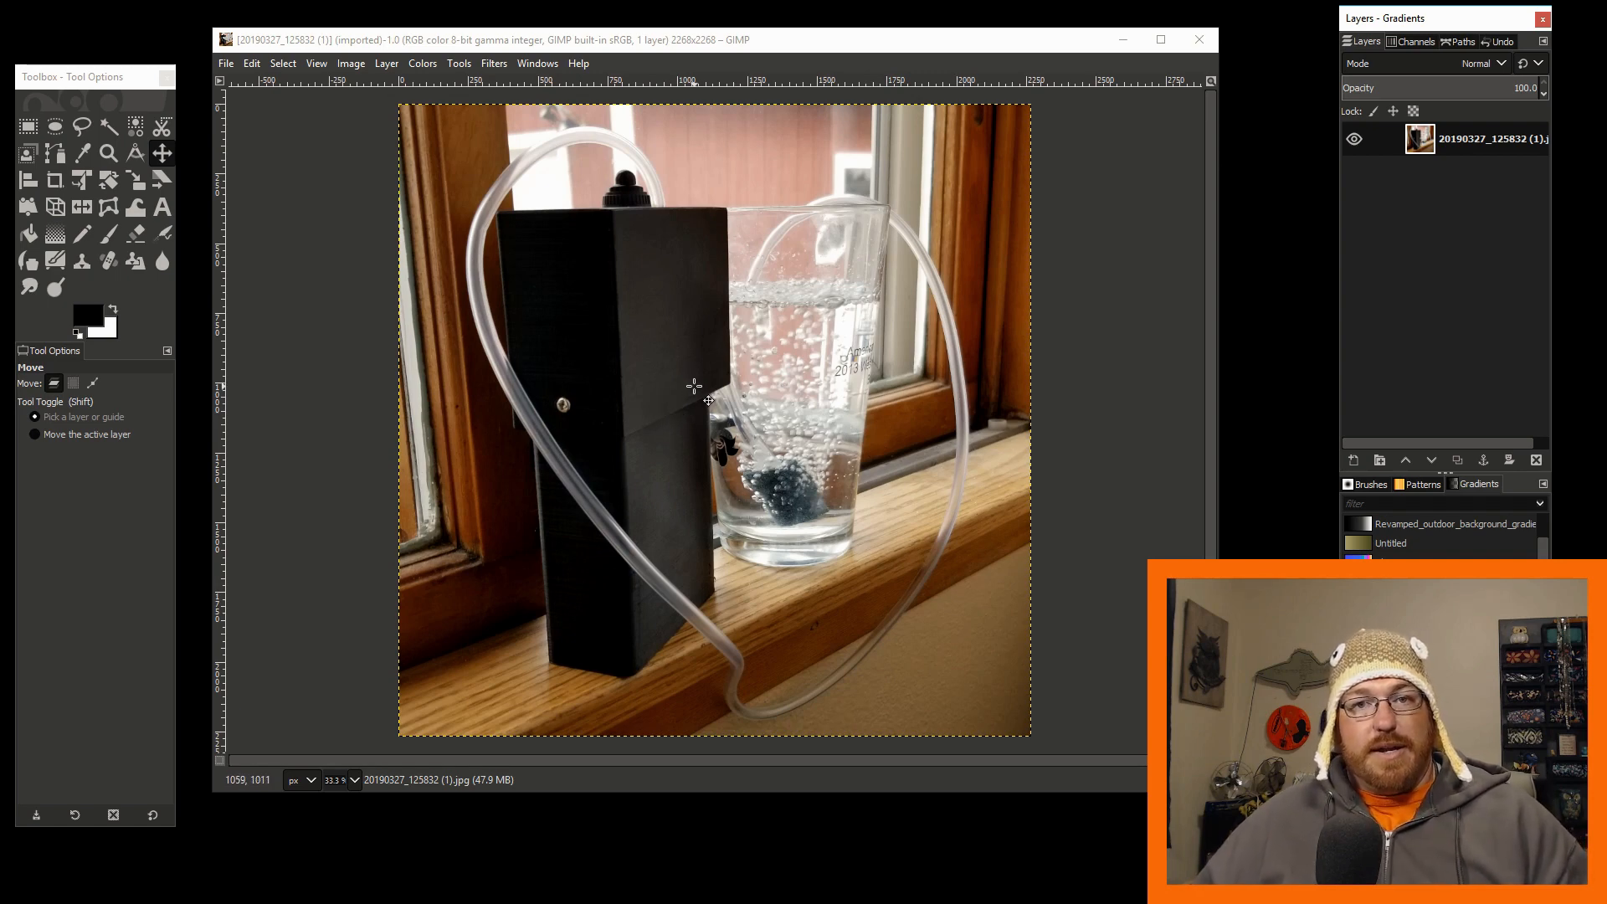
mouse_move(821, 421)
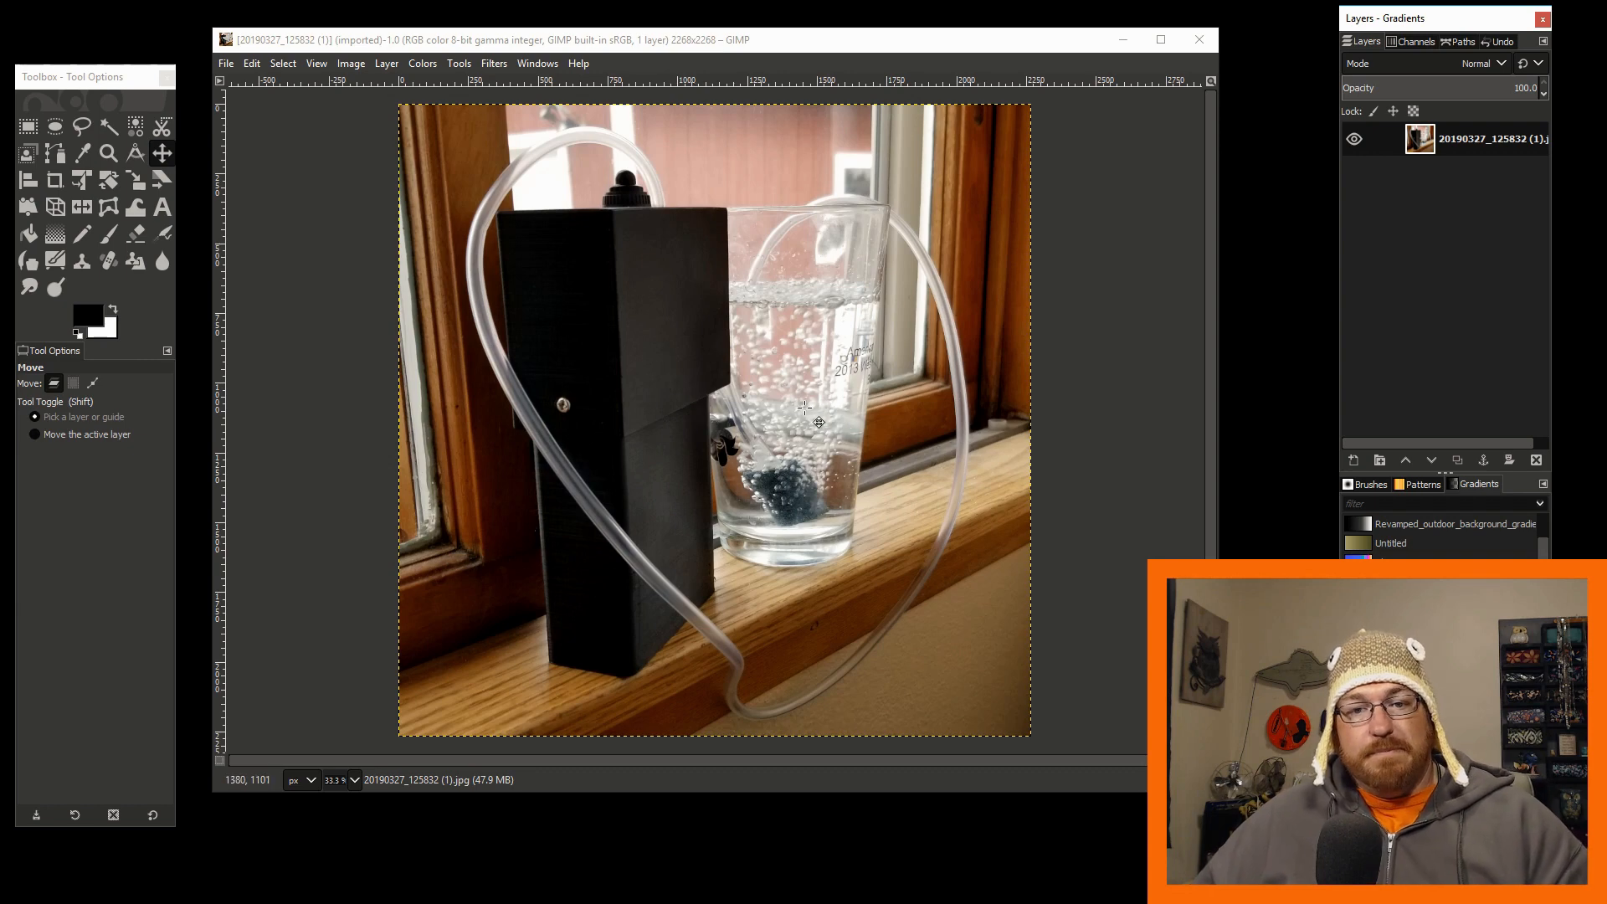
mouse_move(682, 429)
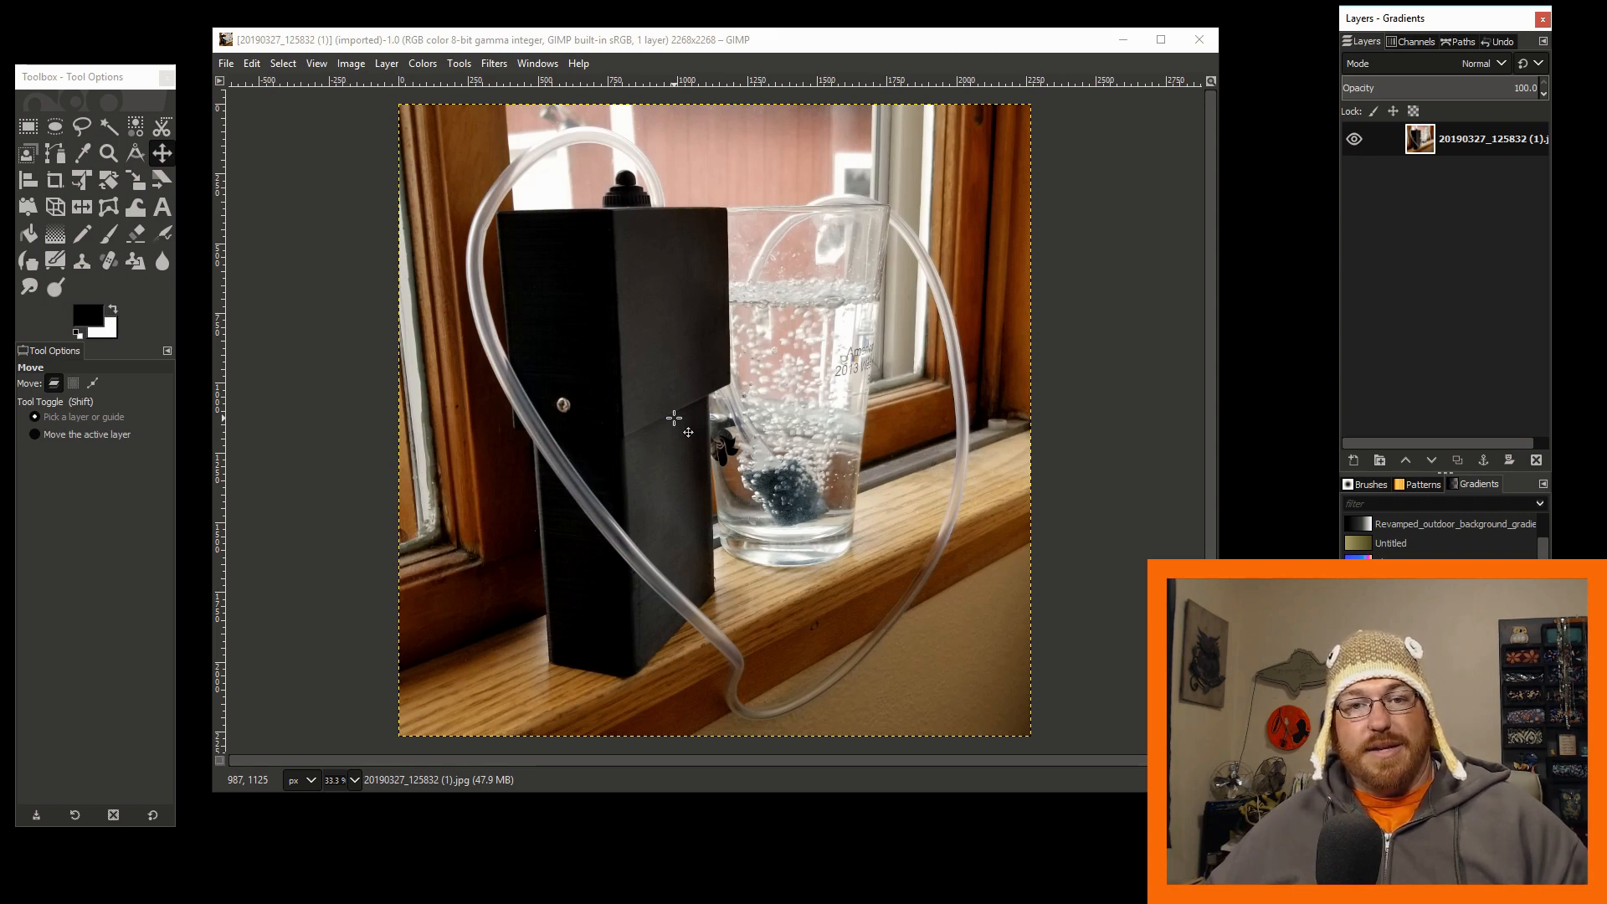
mouse_move(675, 317)
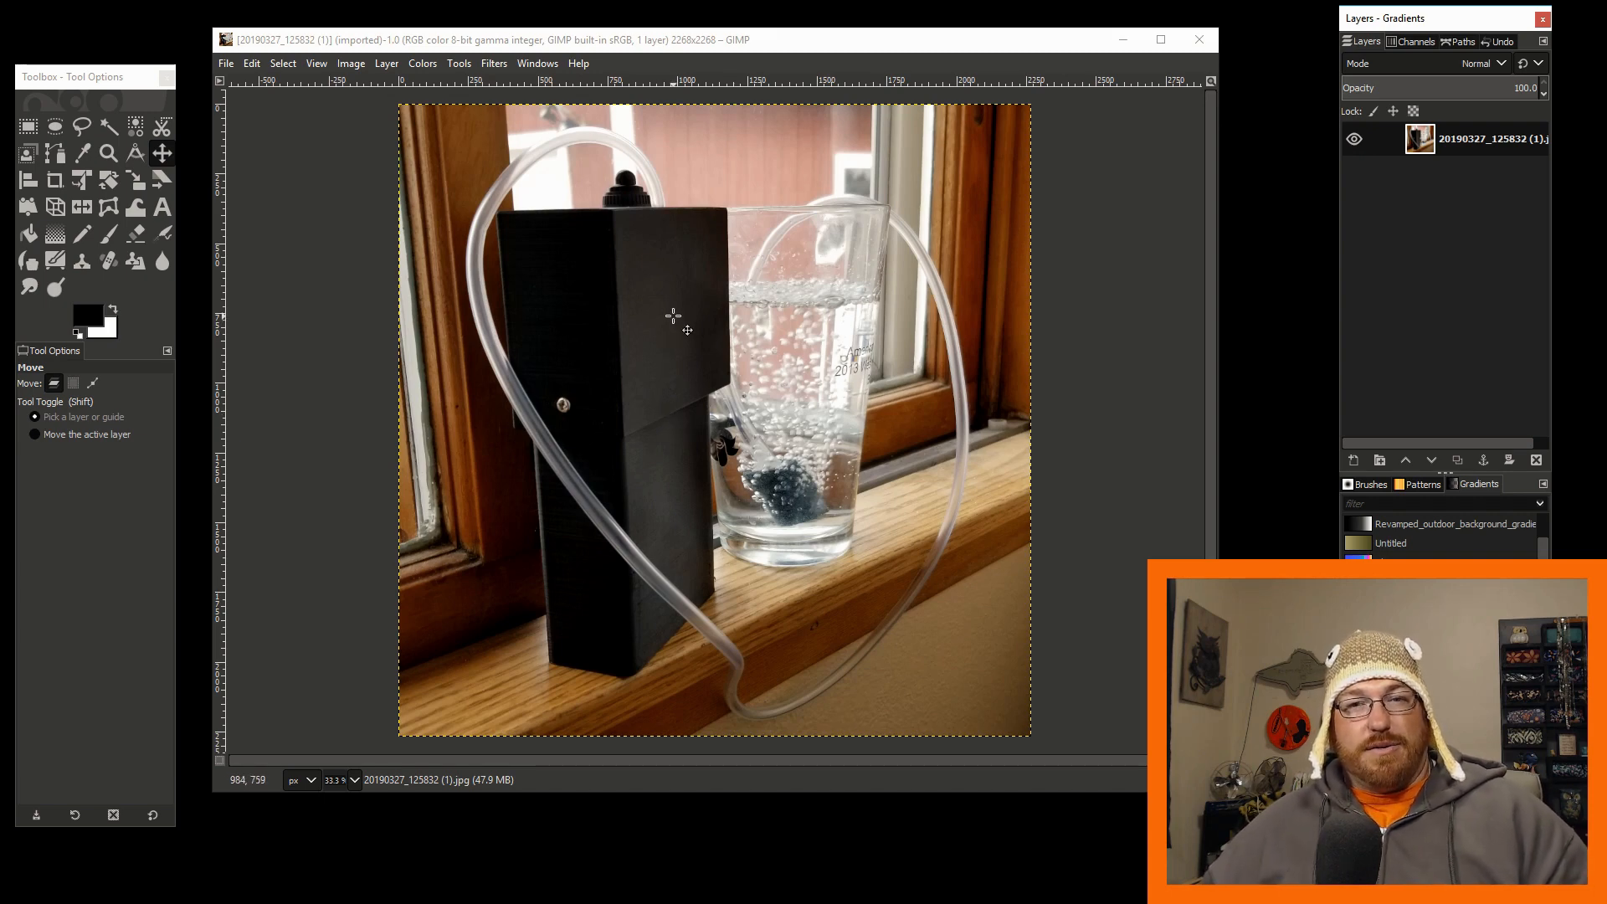
mouse_move(448, 266)
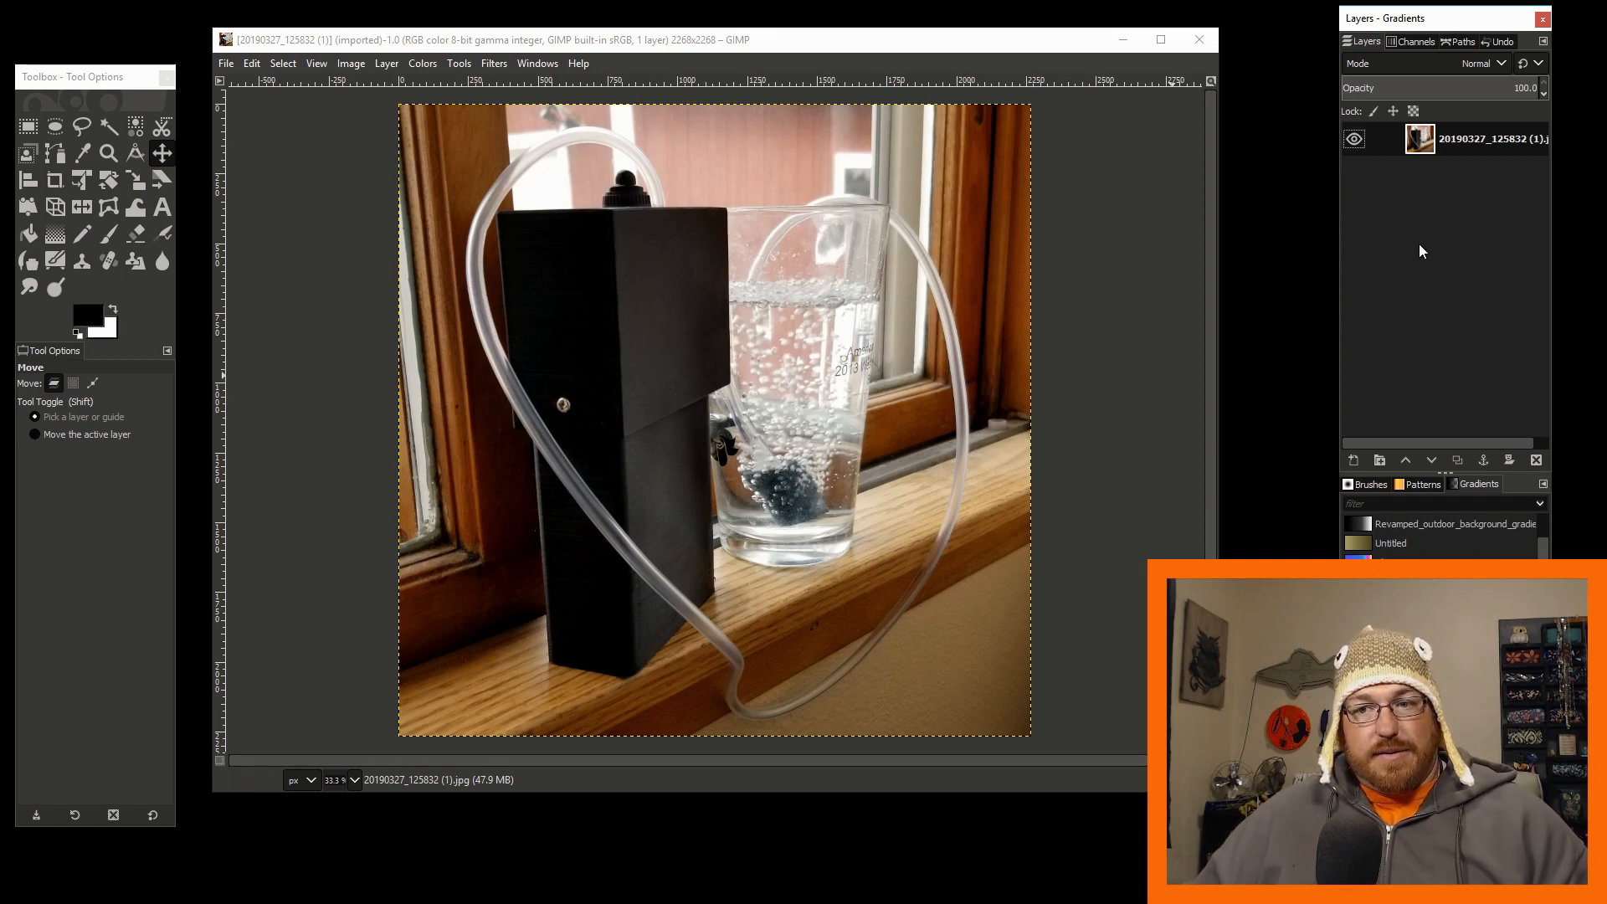
right_click(1486, 139)
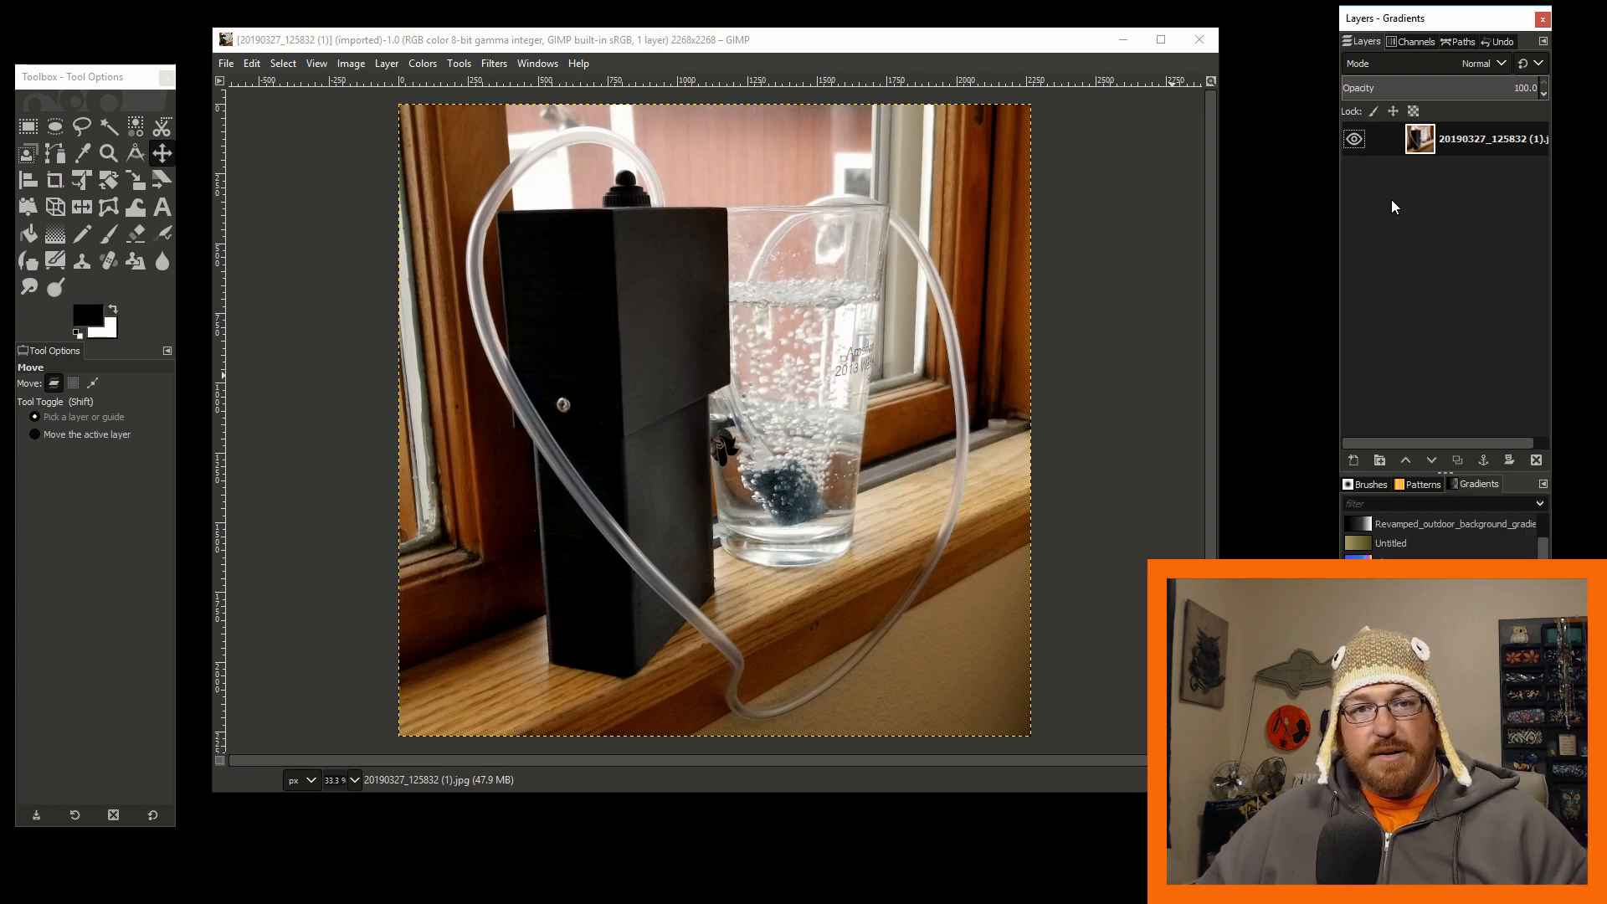
click(538, 64)
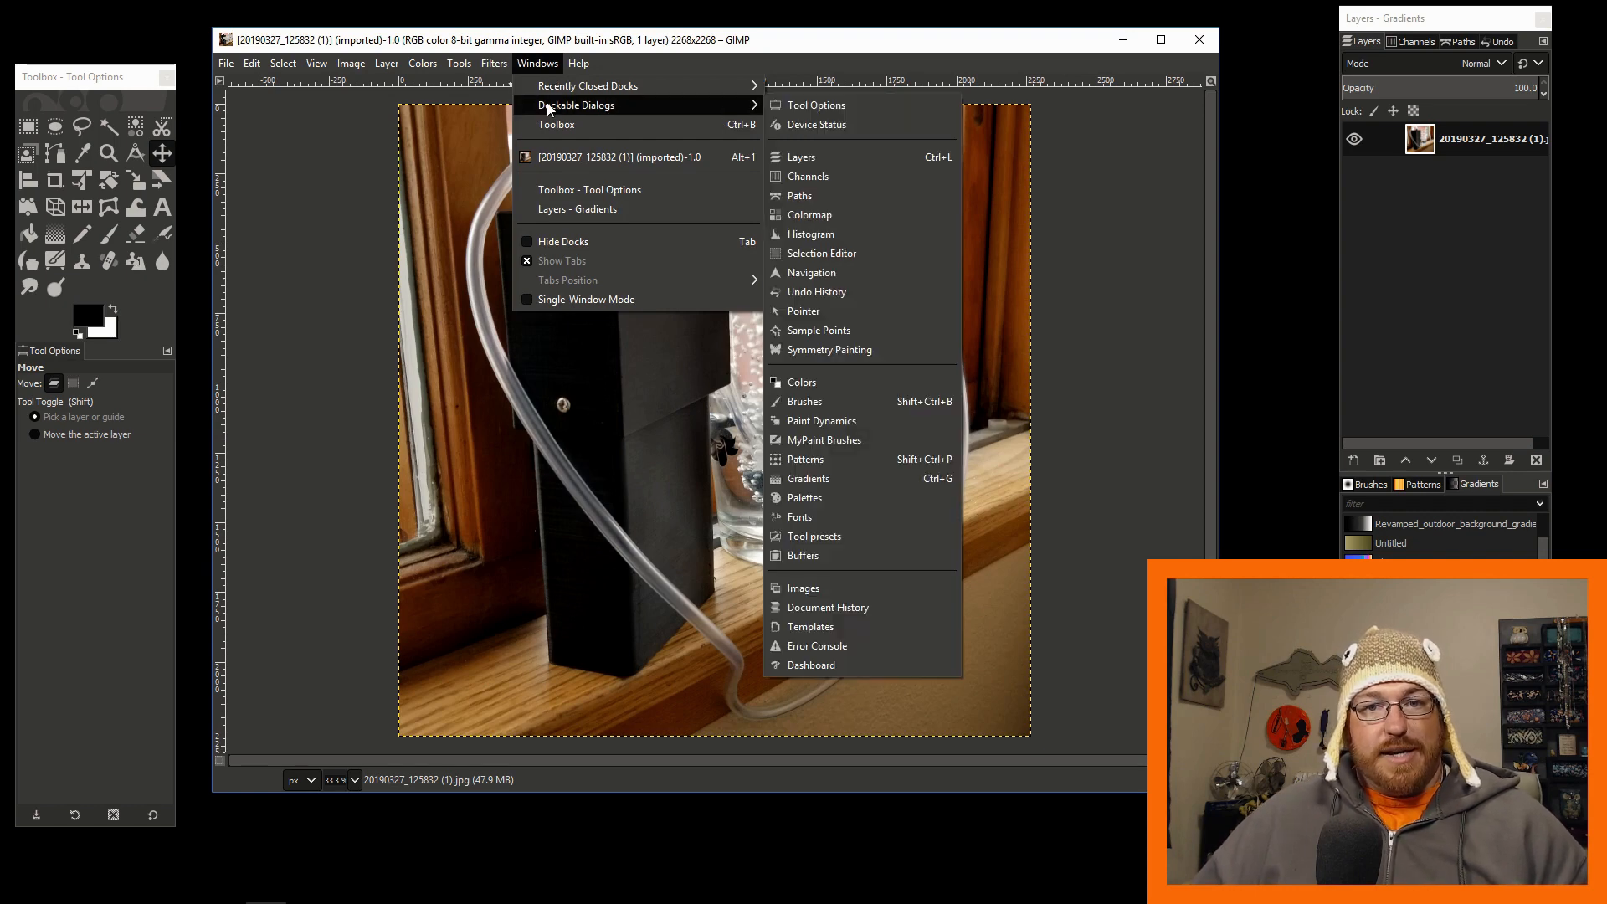
mouse_move(667, 111)
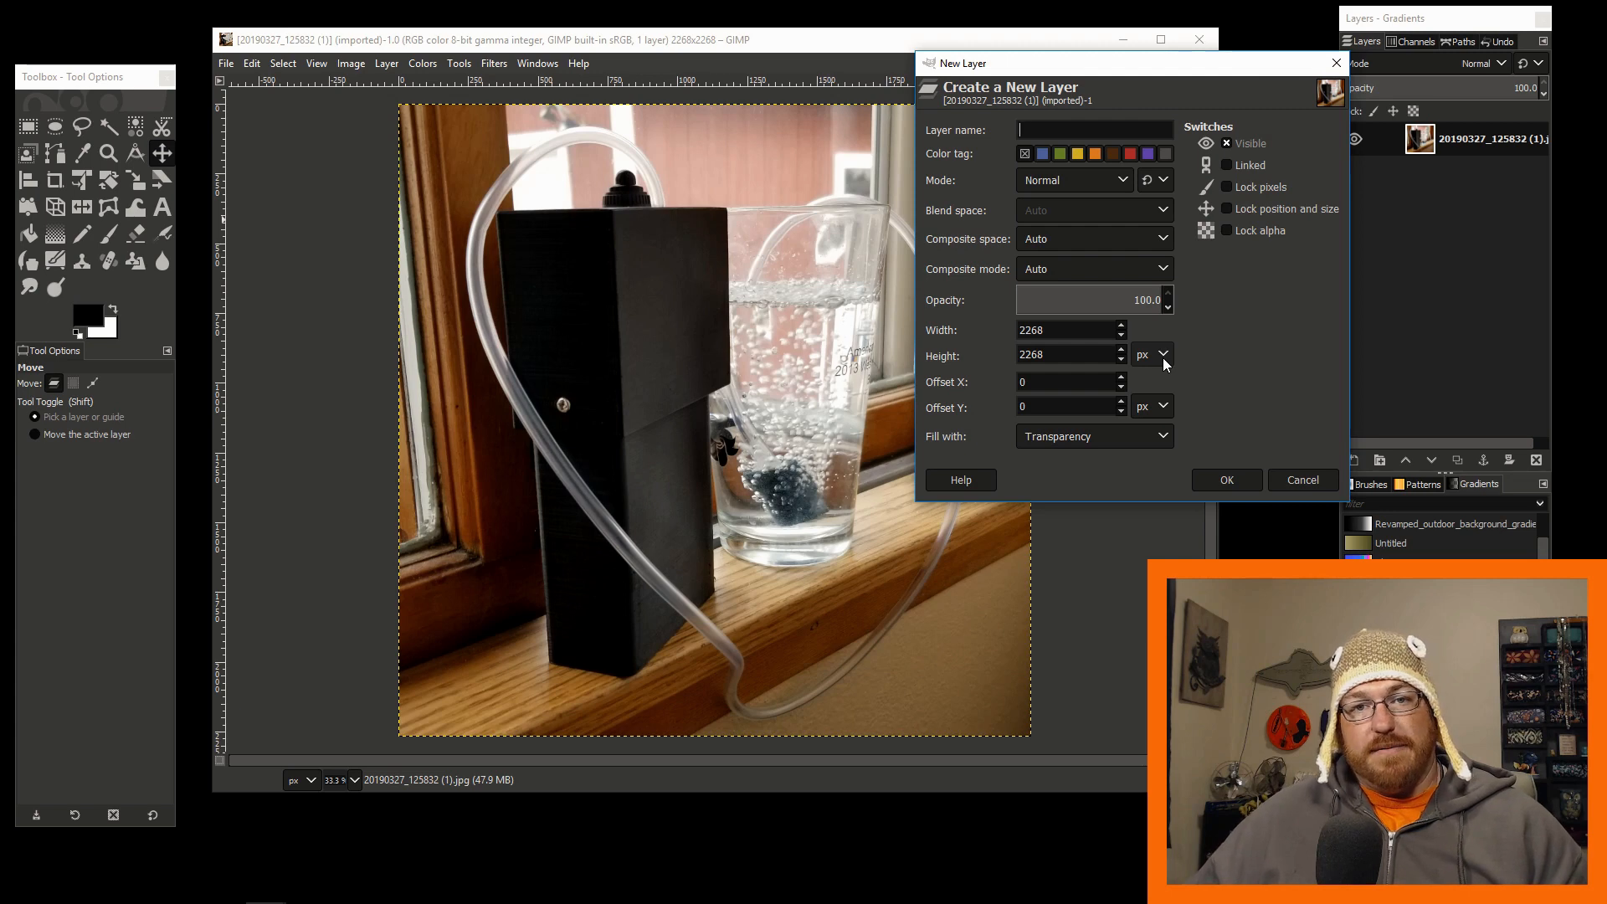
Create a white-filled layer sized in millimetres (192.02 mm square) over the photo
click(1162, 355)
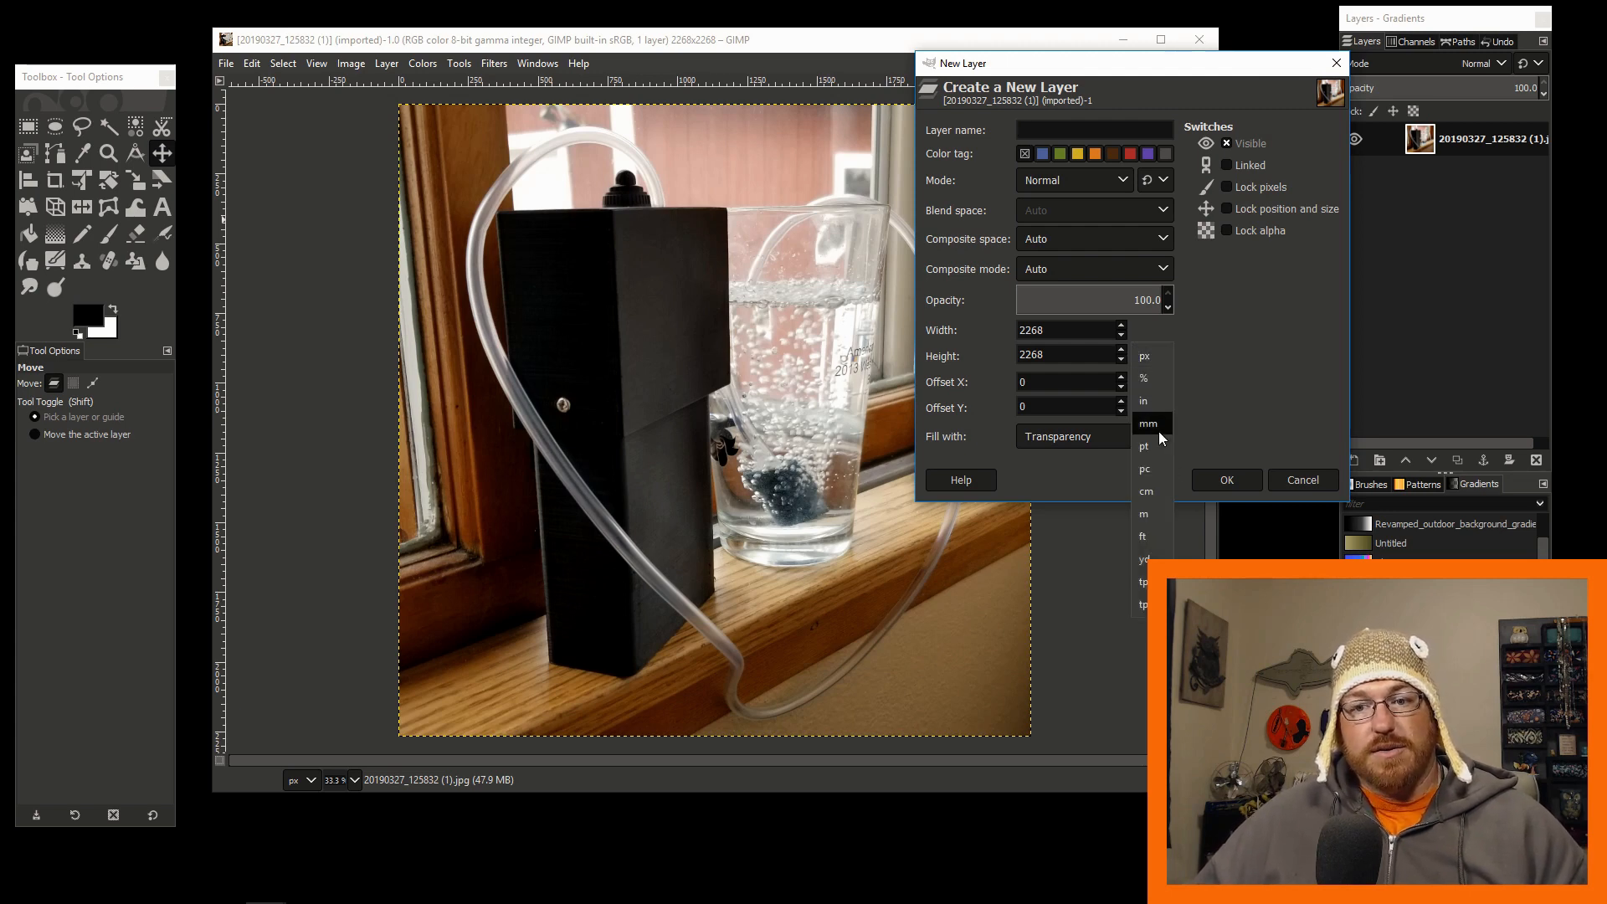
click(1148, 424)
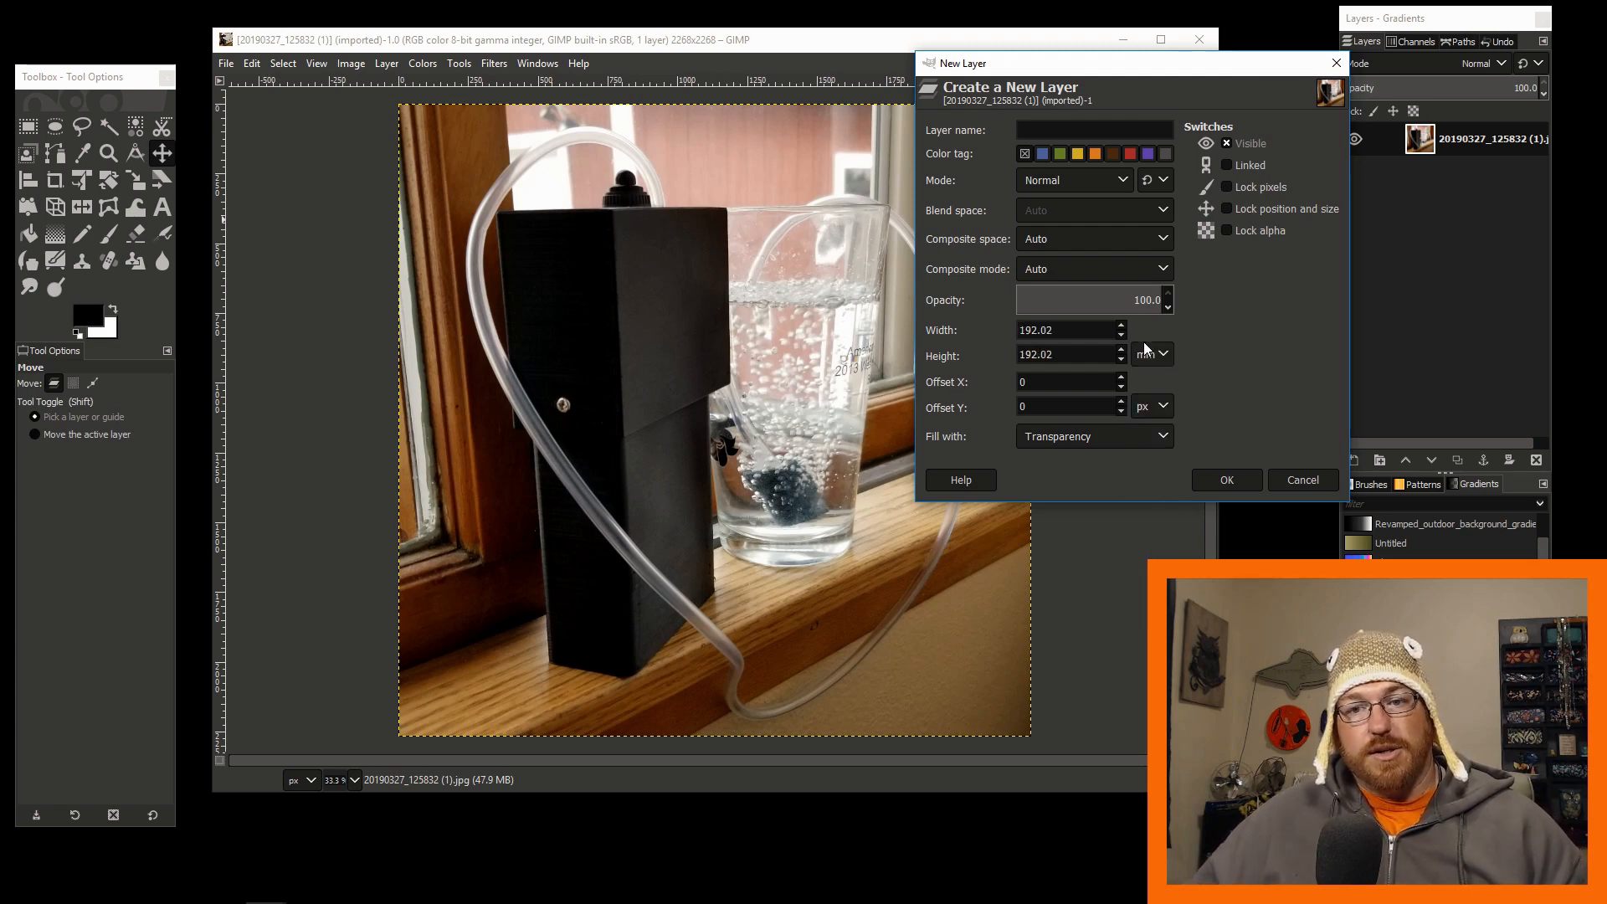
click(1150, 353)
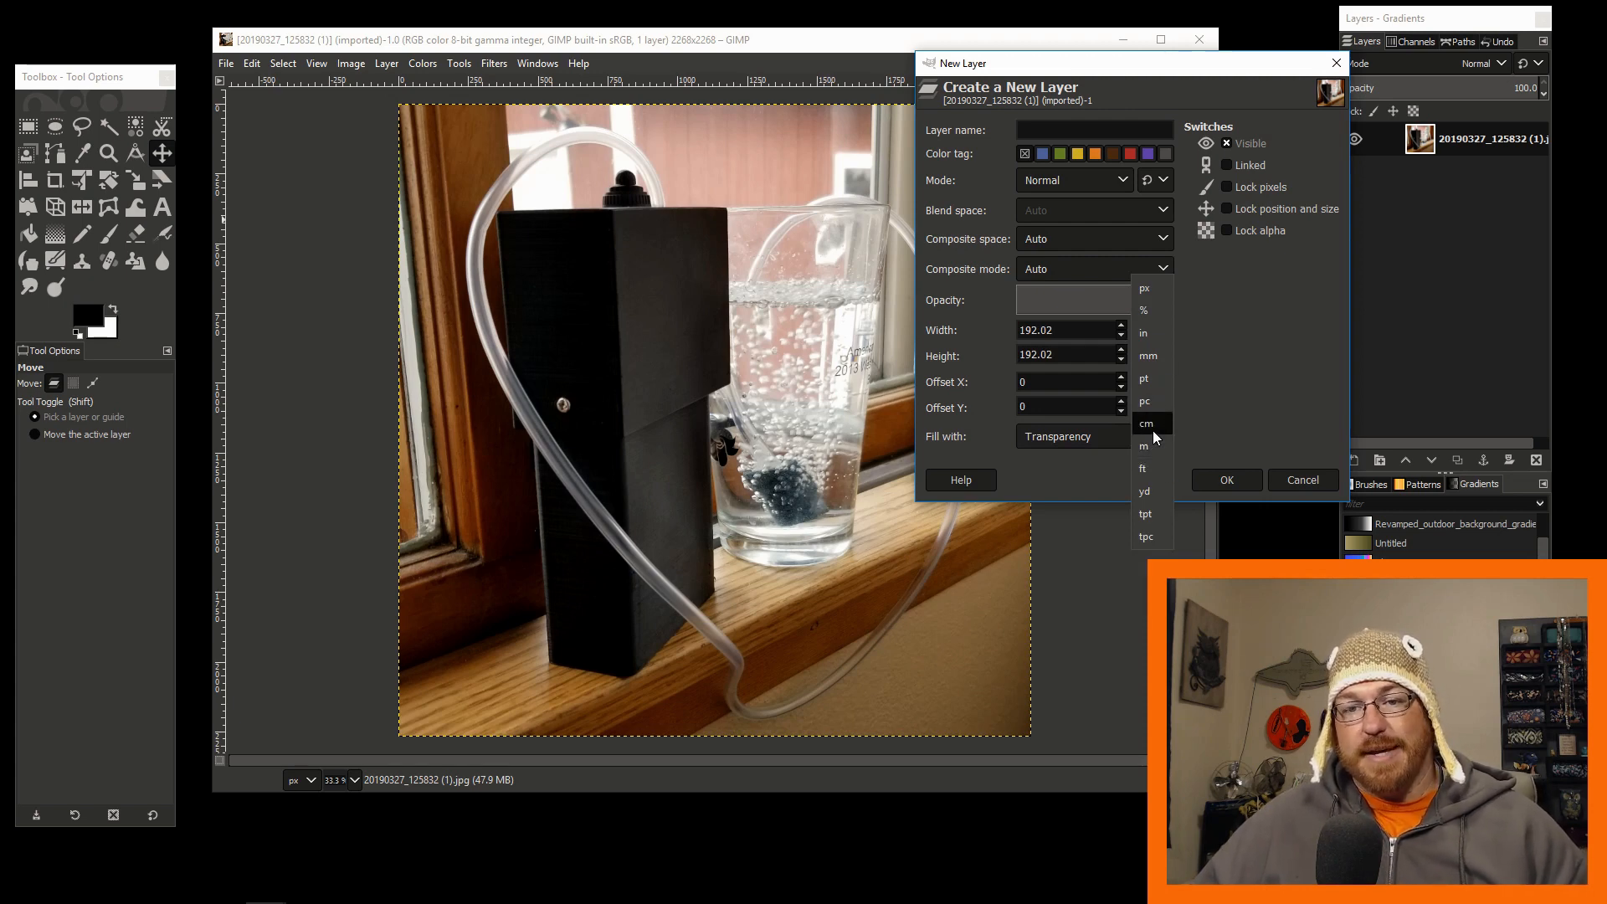
mouse_move(1144, 379)
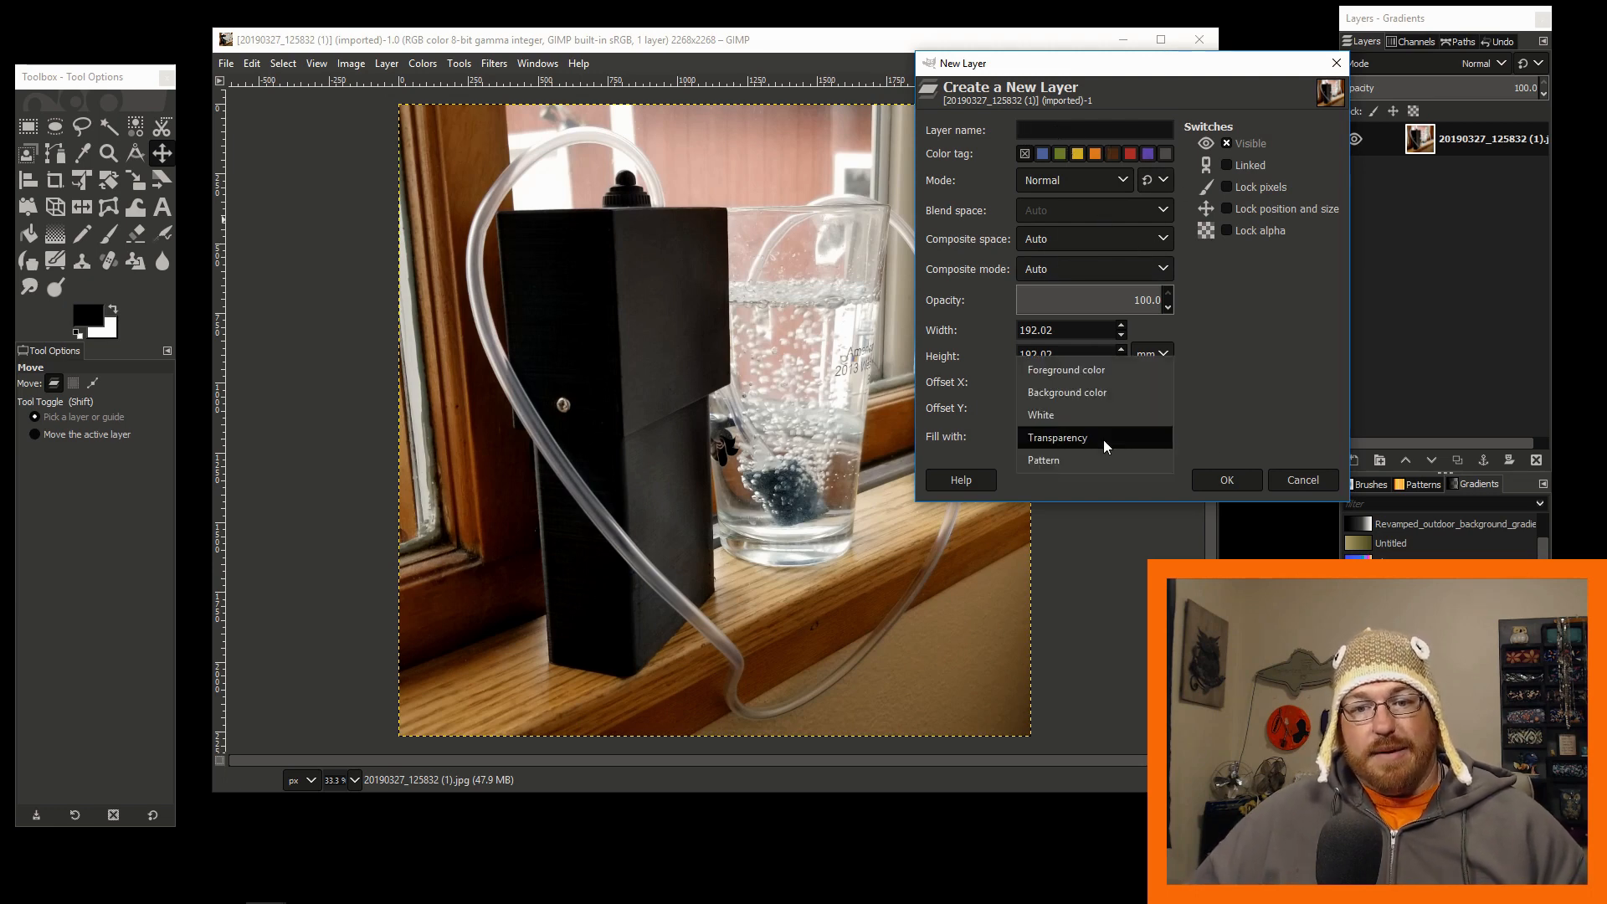
click(1040, 413)
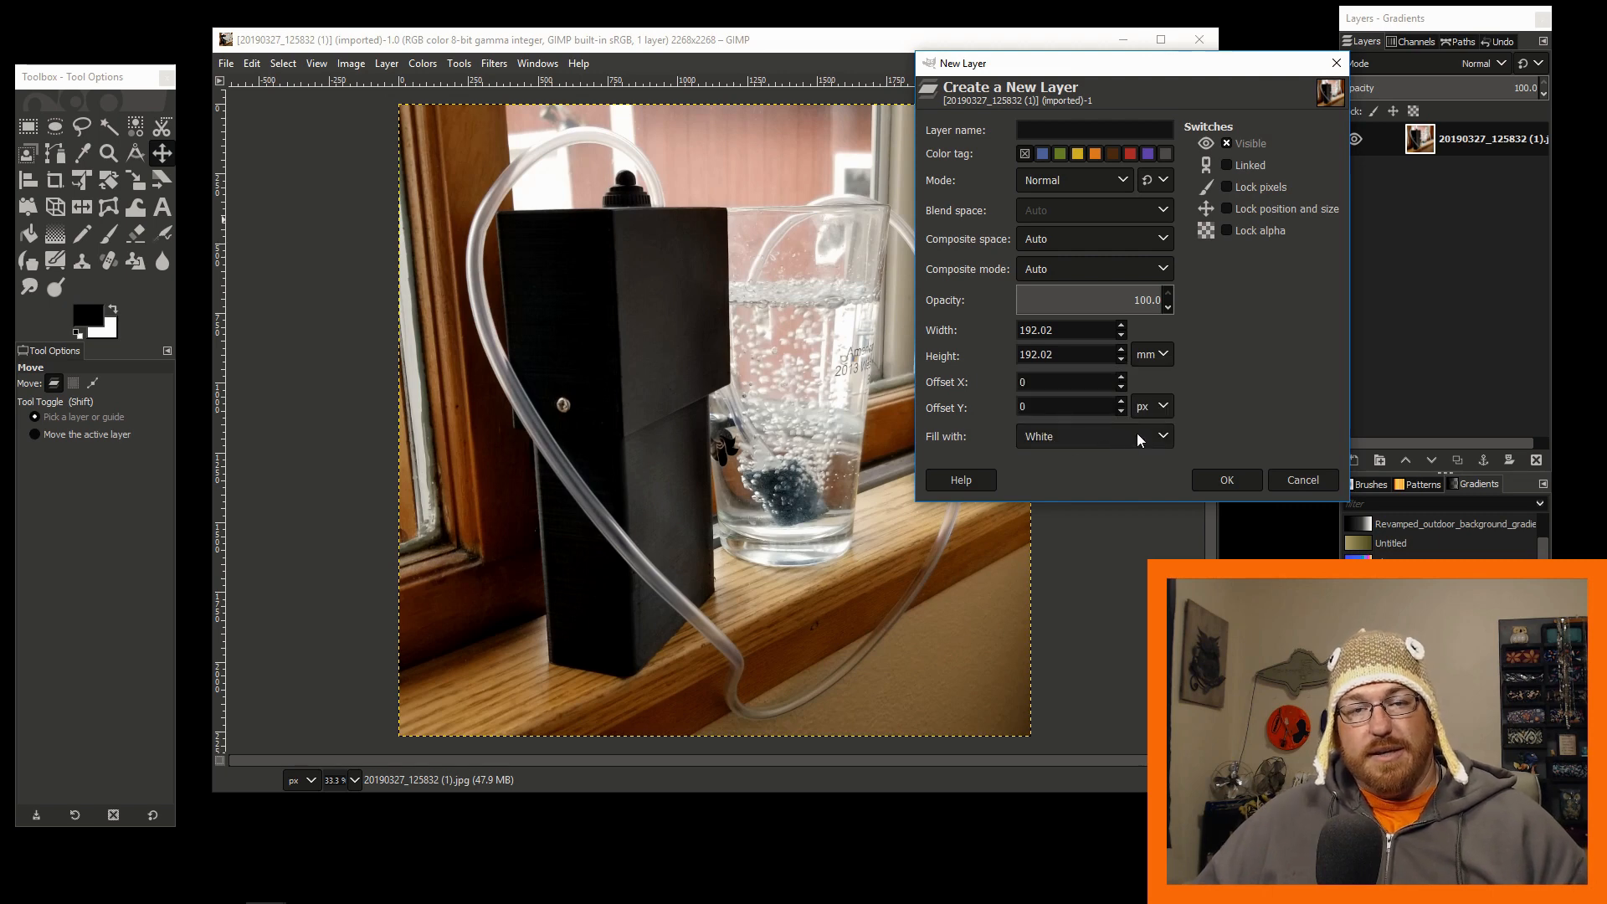
click(1225, 481)
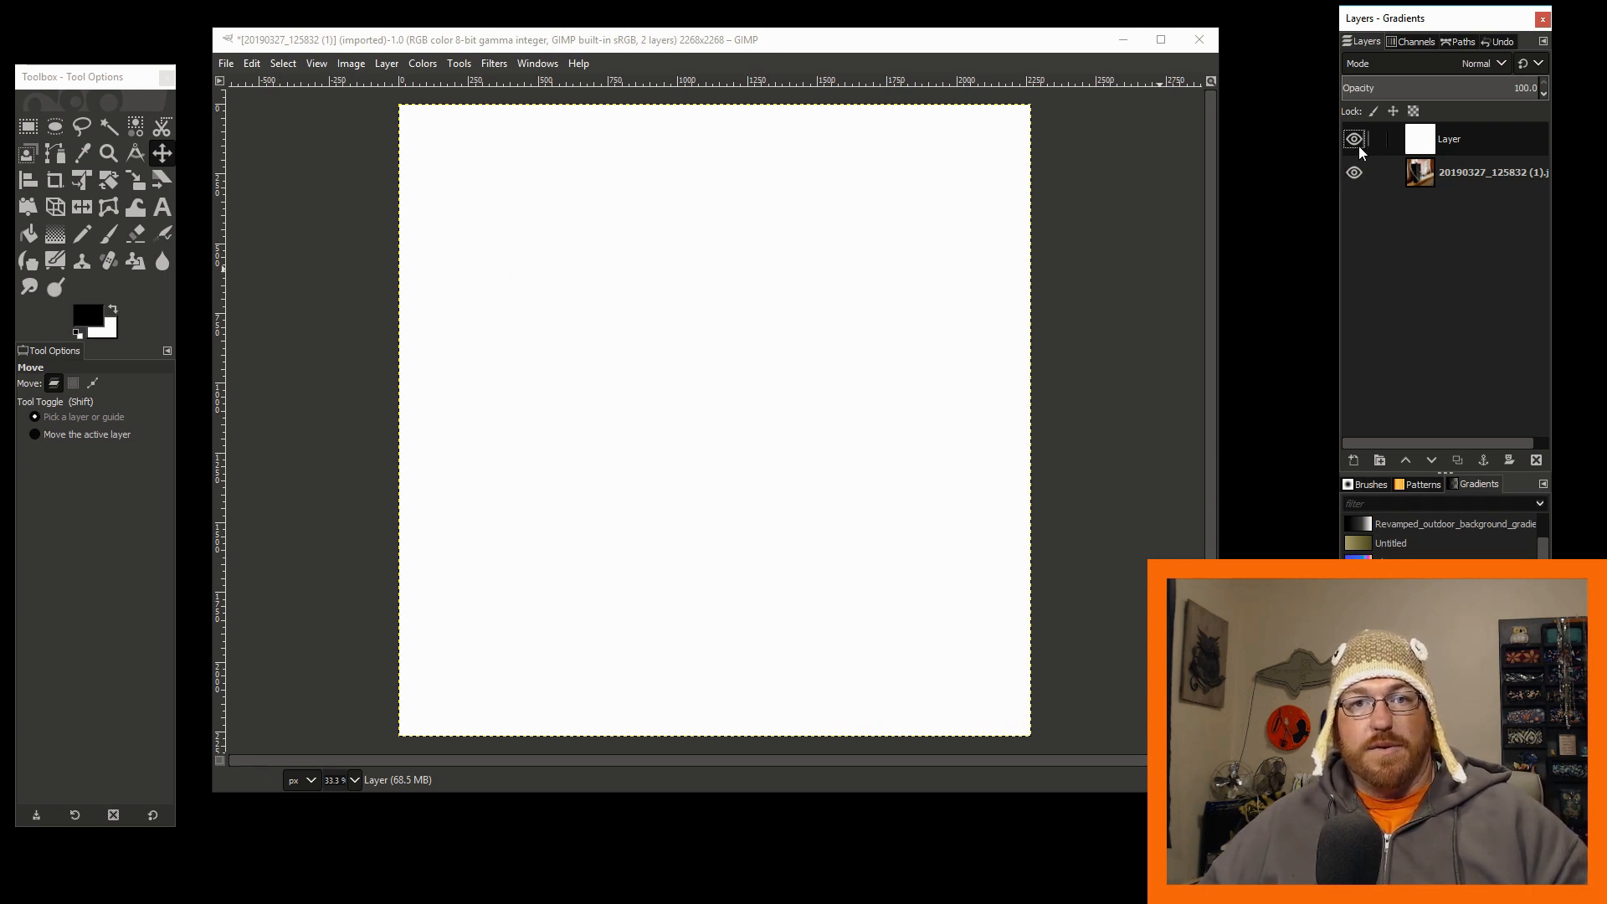
Toggle the white layer's visibility and lower it beneath the photo layer
click(1355, 139)
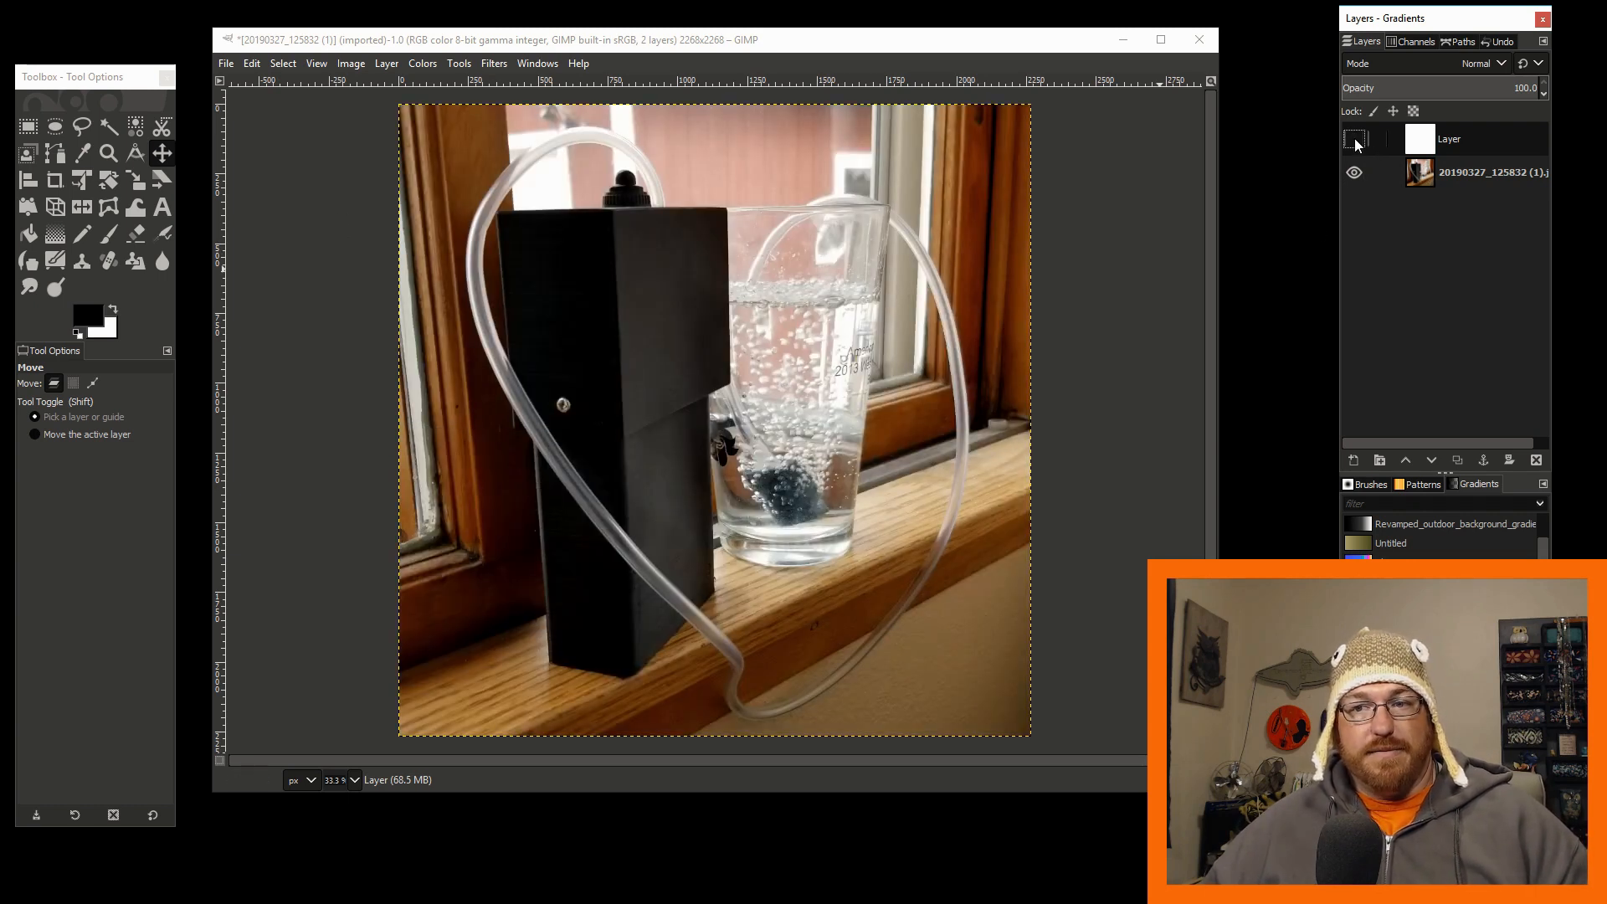
click(1354, 139)
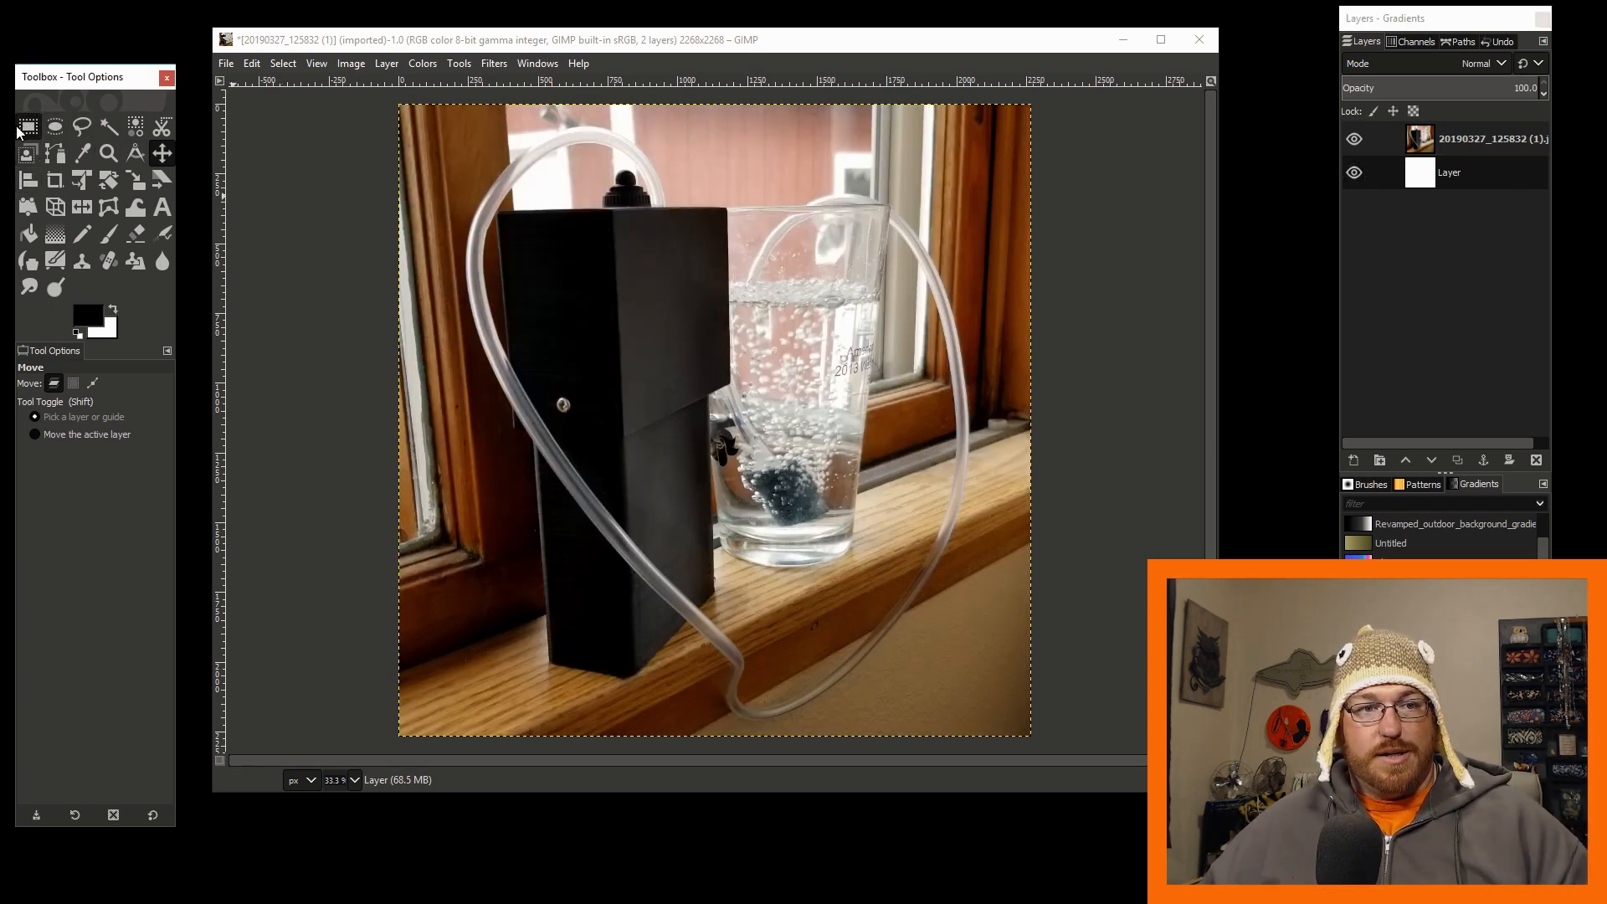
Switch to Rectangle Select to draw the ~172 mm square selection on the photo
click(28, 125)
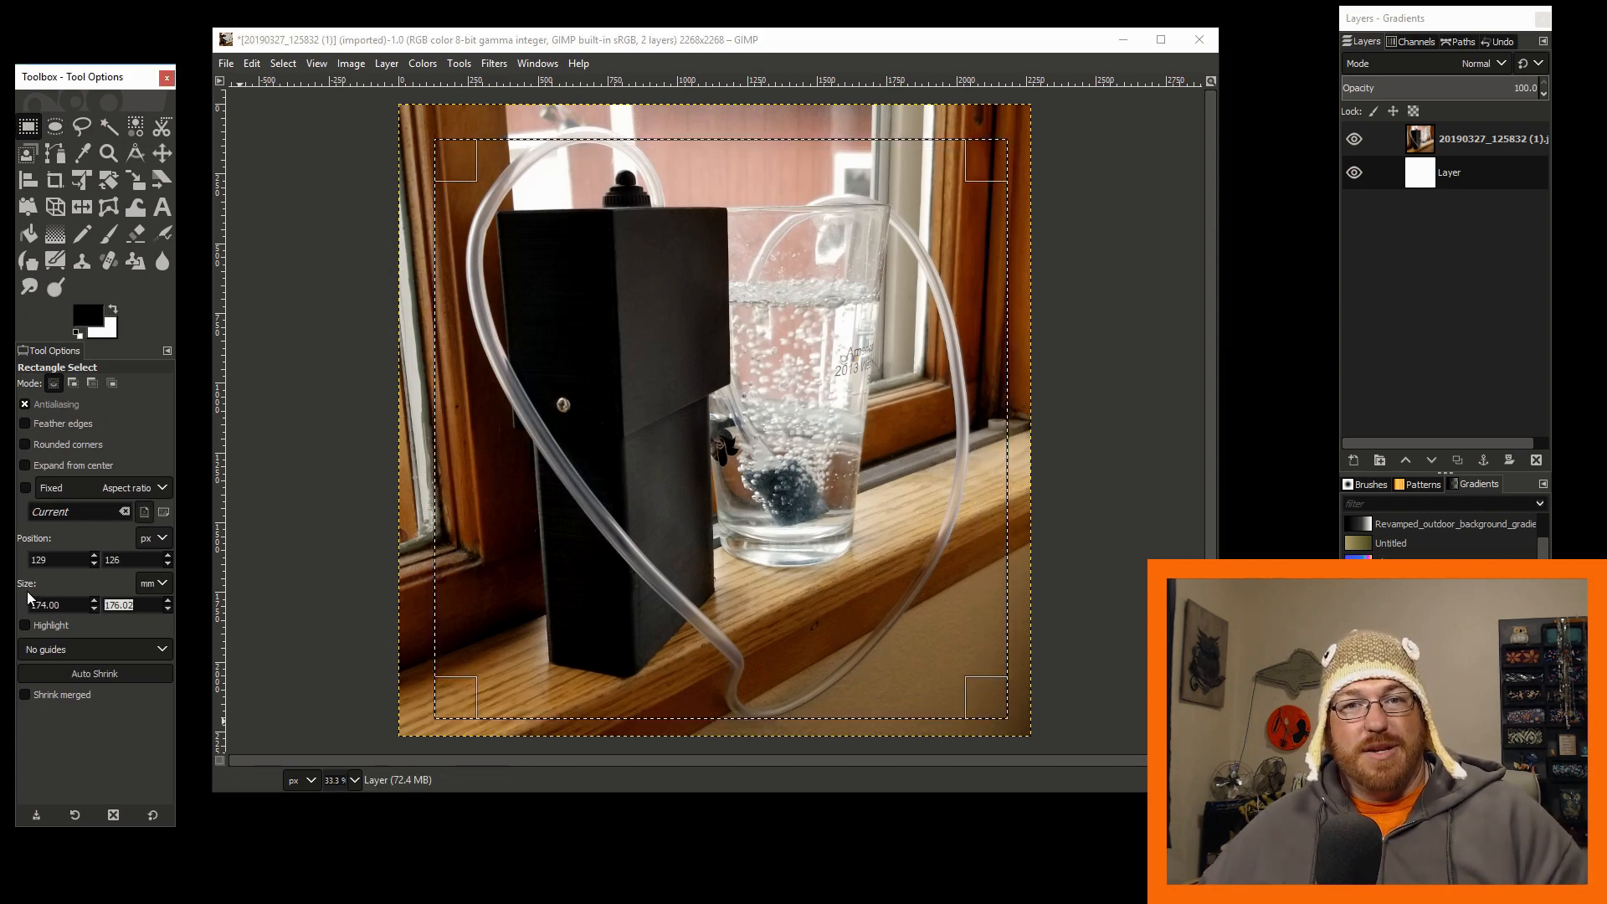
mouse_move(889, 369)
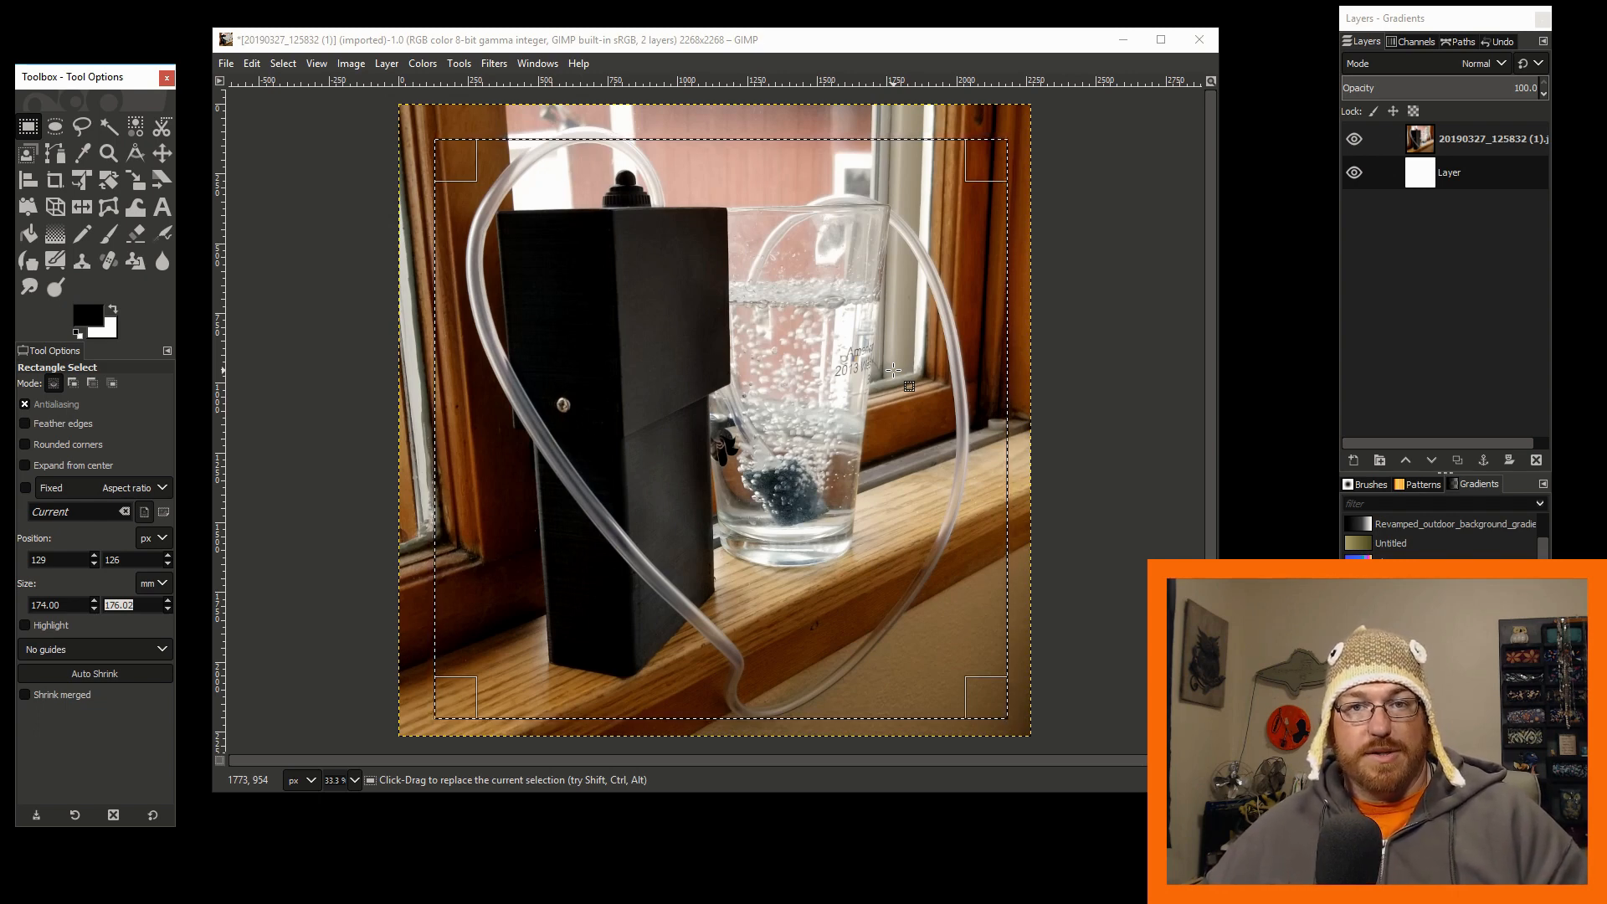
mouse_move(272, 410)
text(171.96)
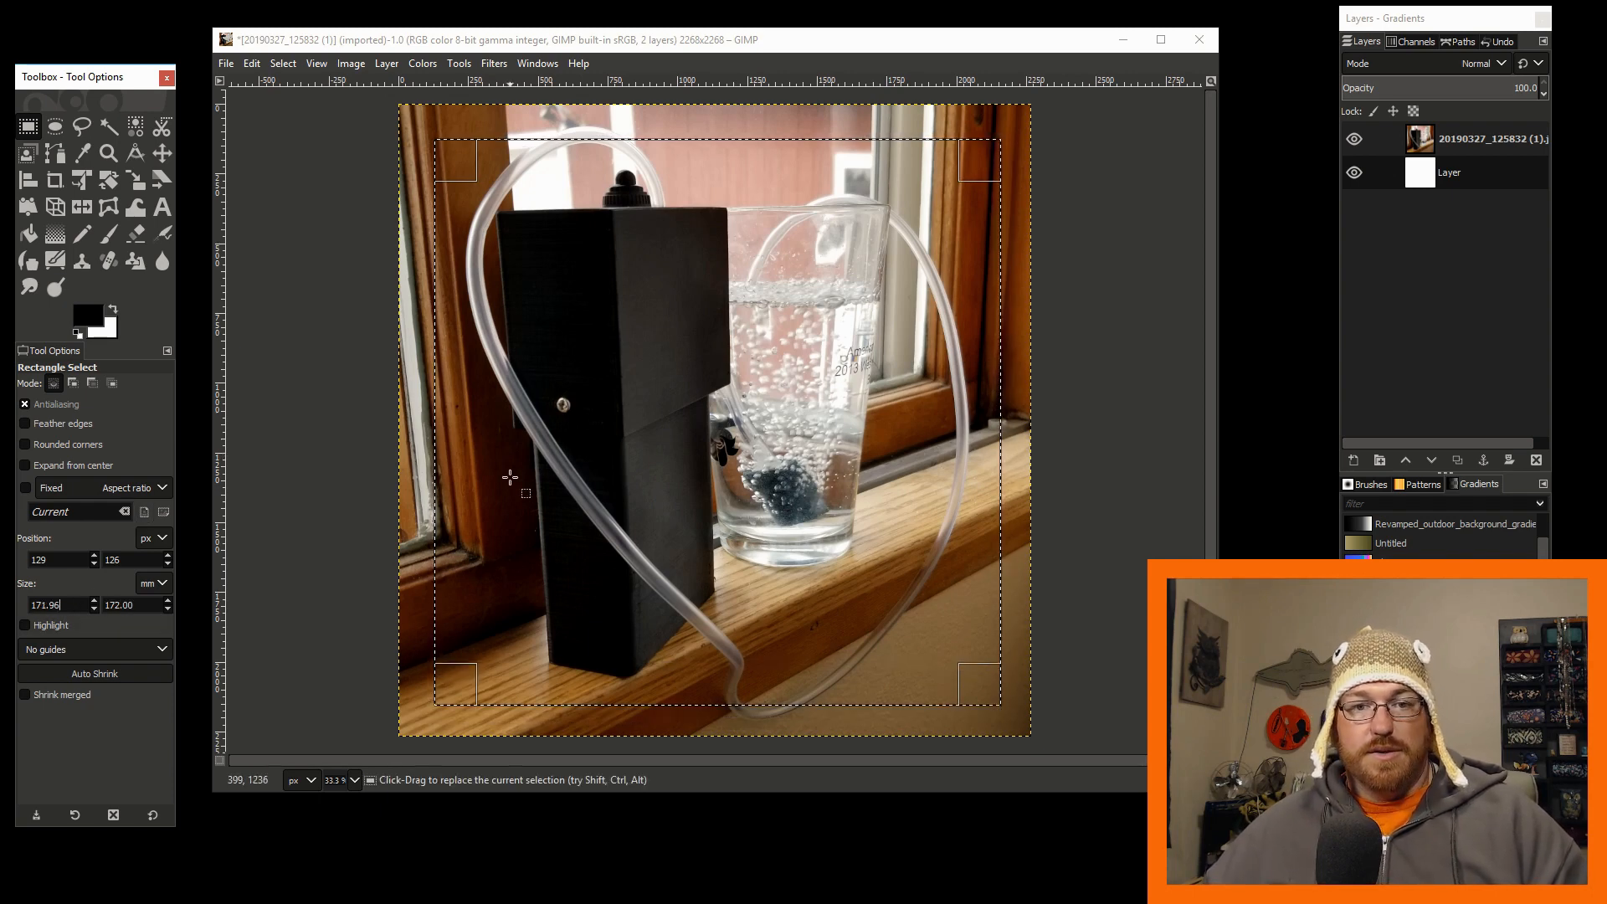
mouse_move(787, 410)
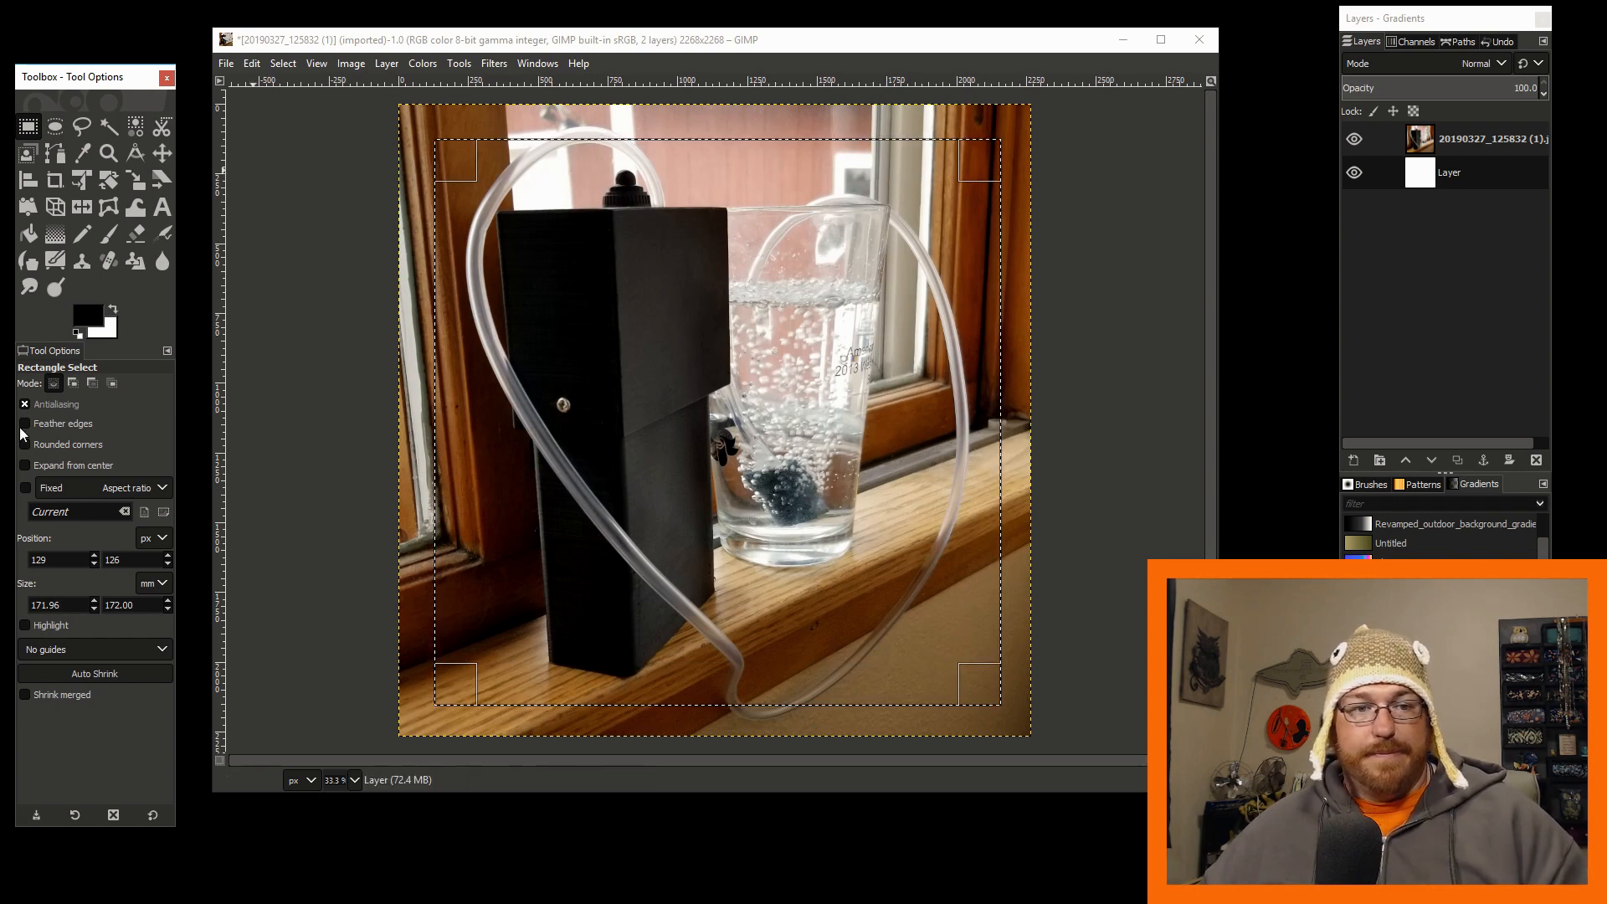
mouse_move(576, 559)
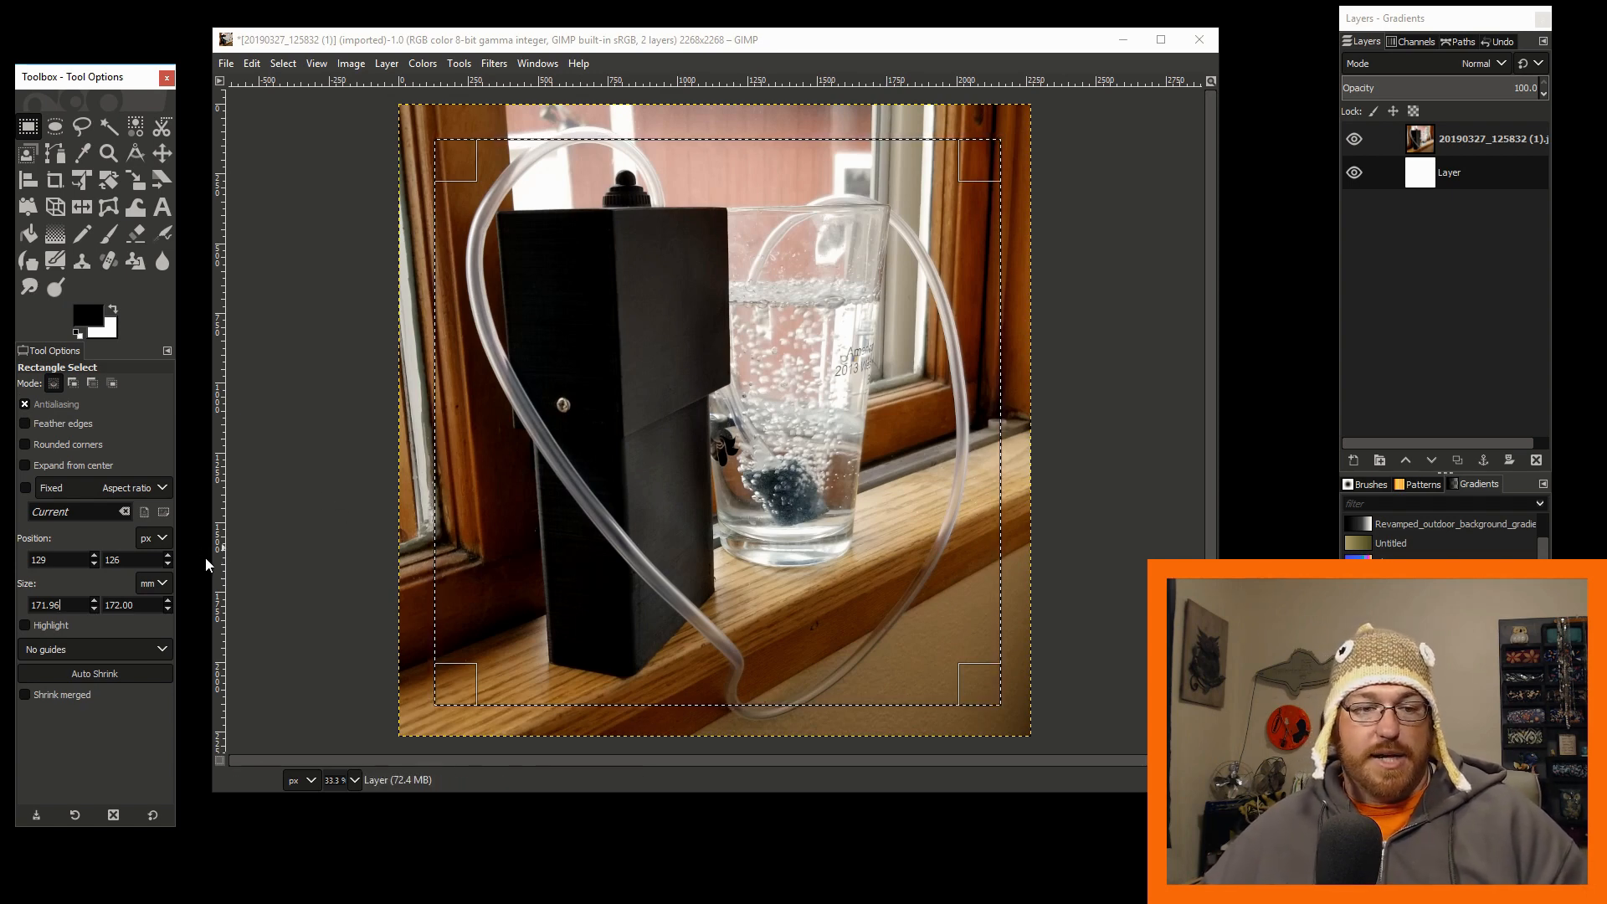
mouse_move(82, 206)
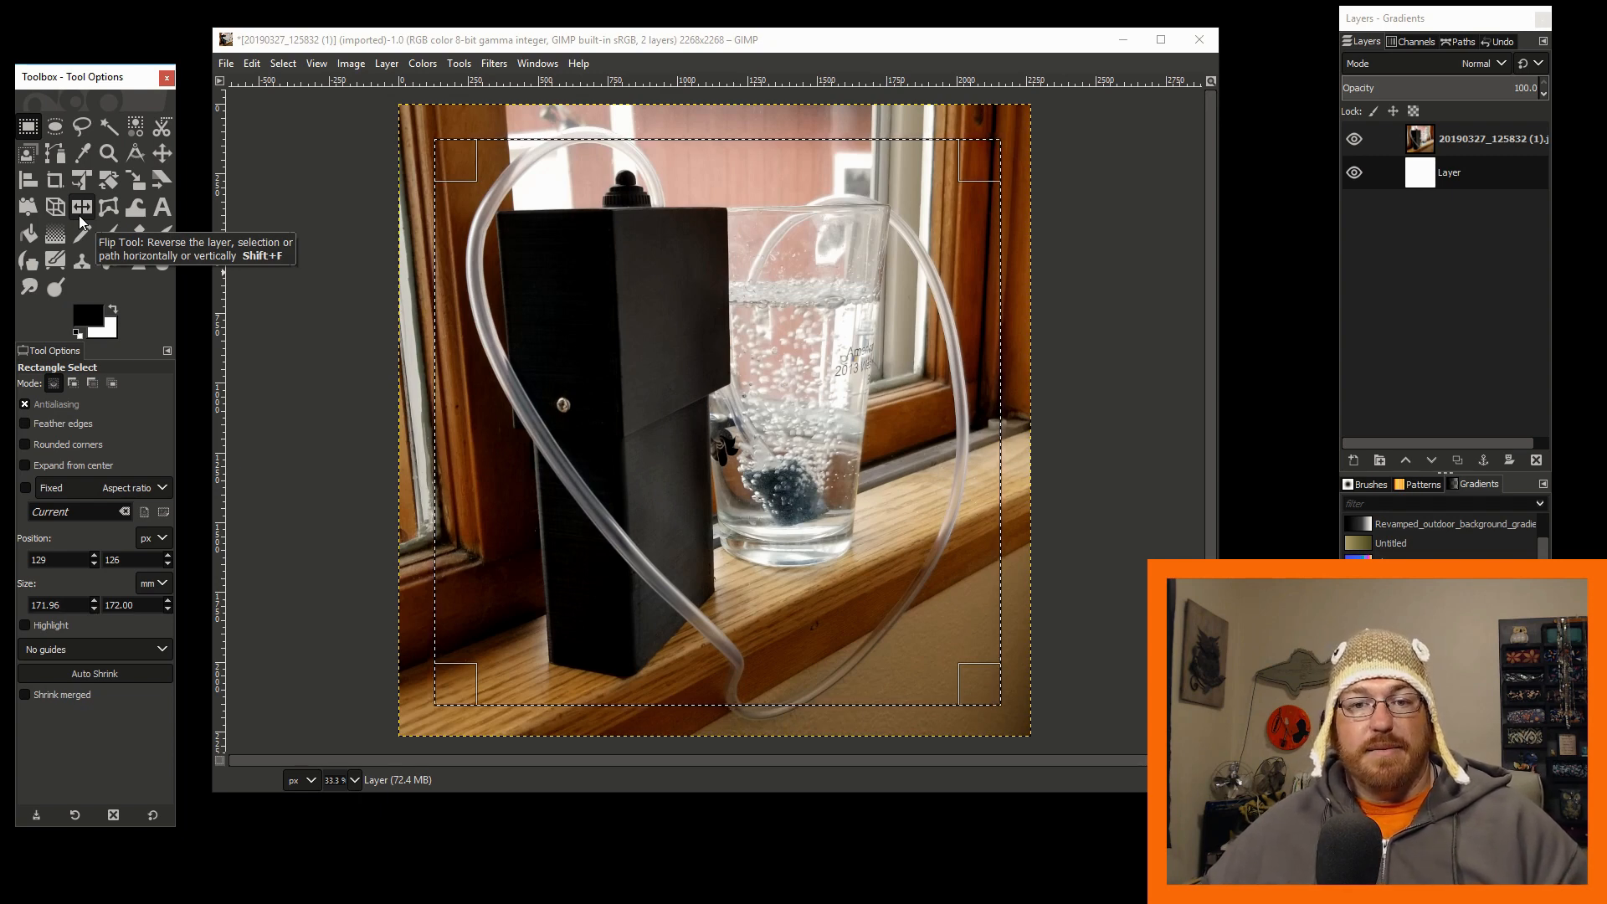
mouse_move(28, 233)
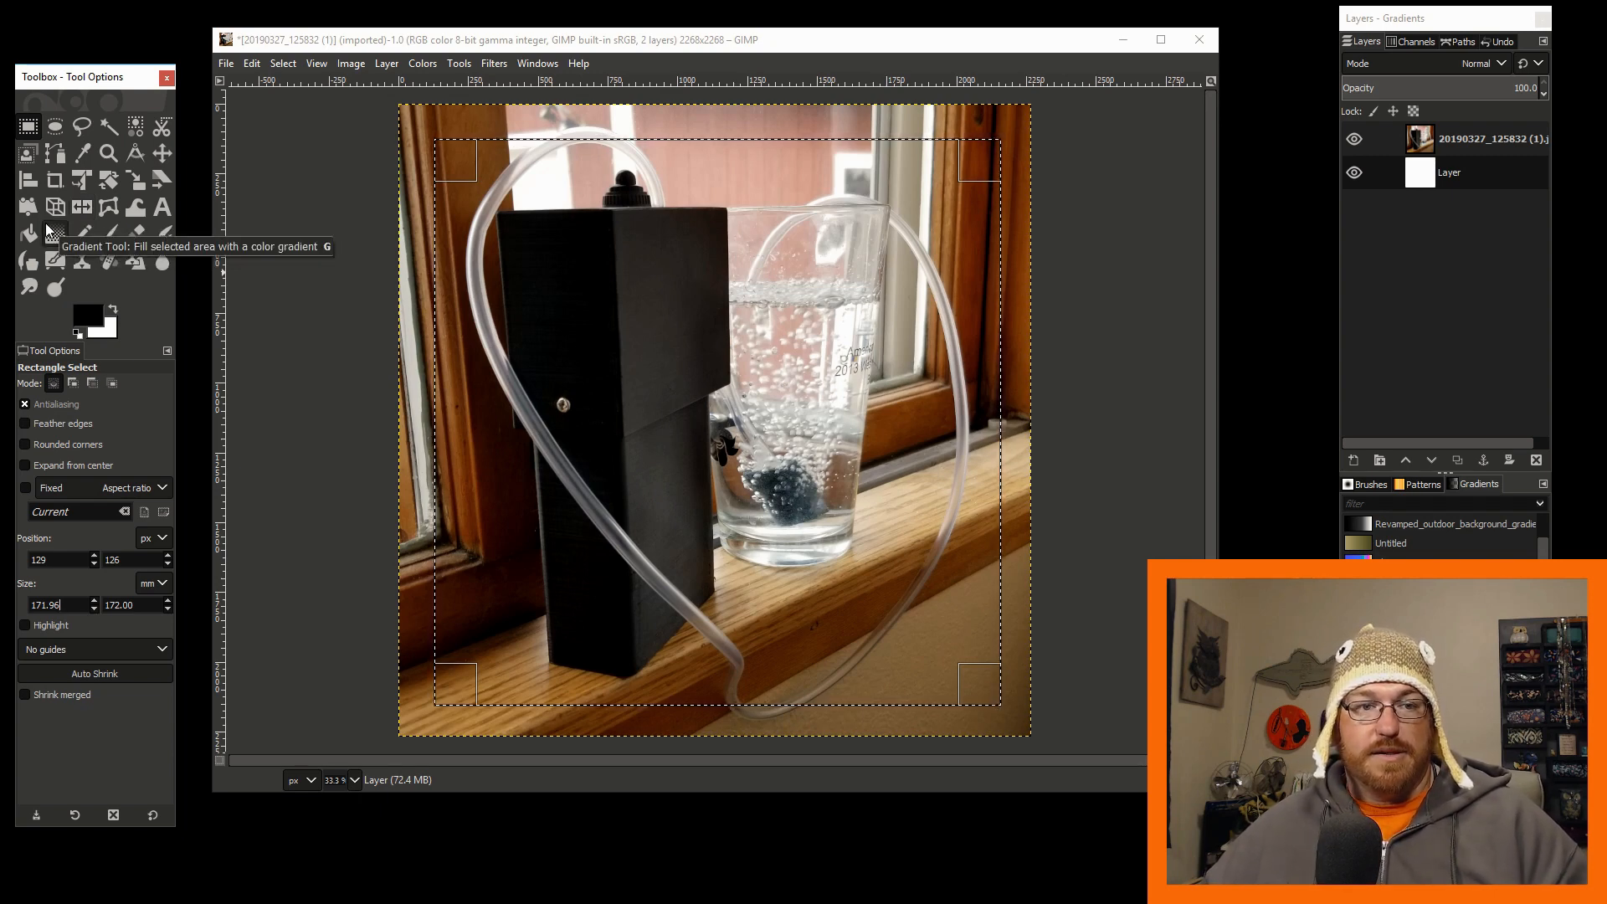
mouse_move(28, 181)
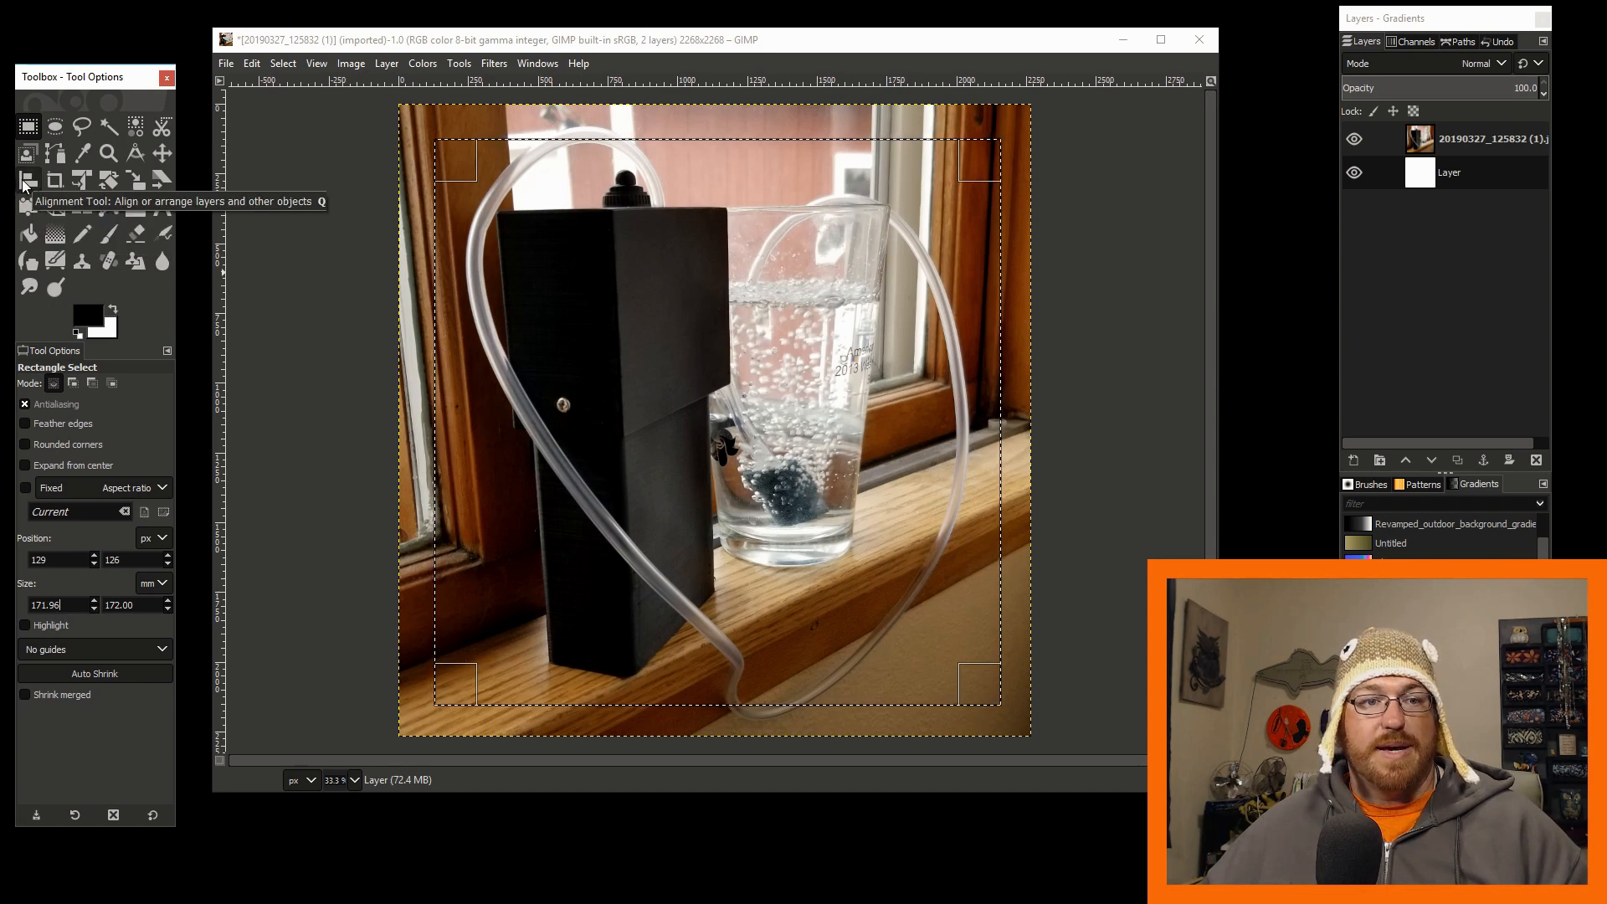
Copy Visible from the square selection, paste it as a new layer and hide the original photo
click(28, 181)
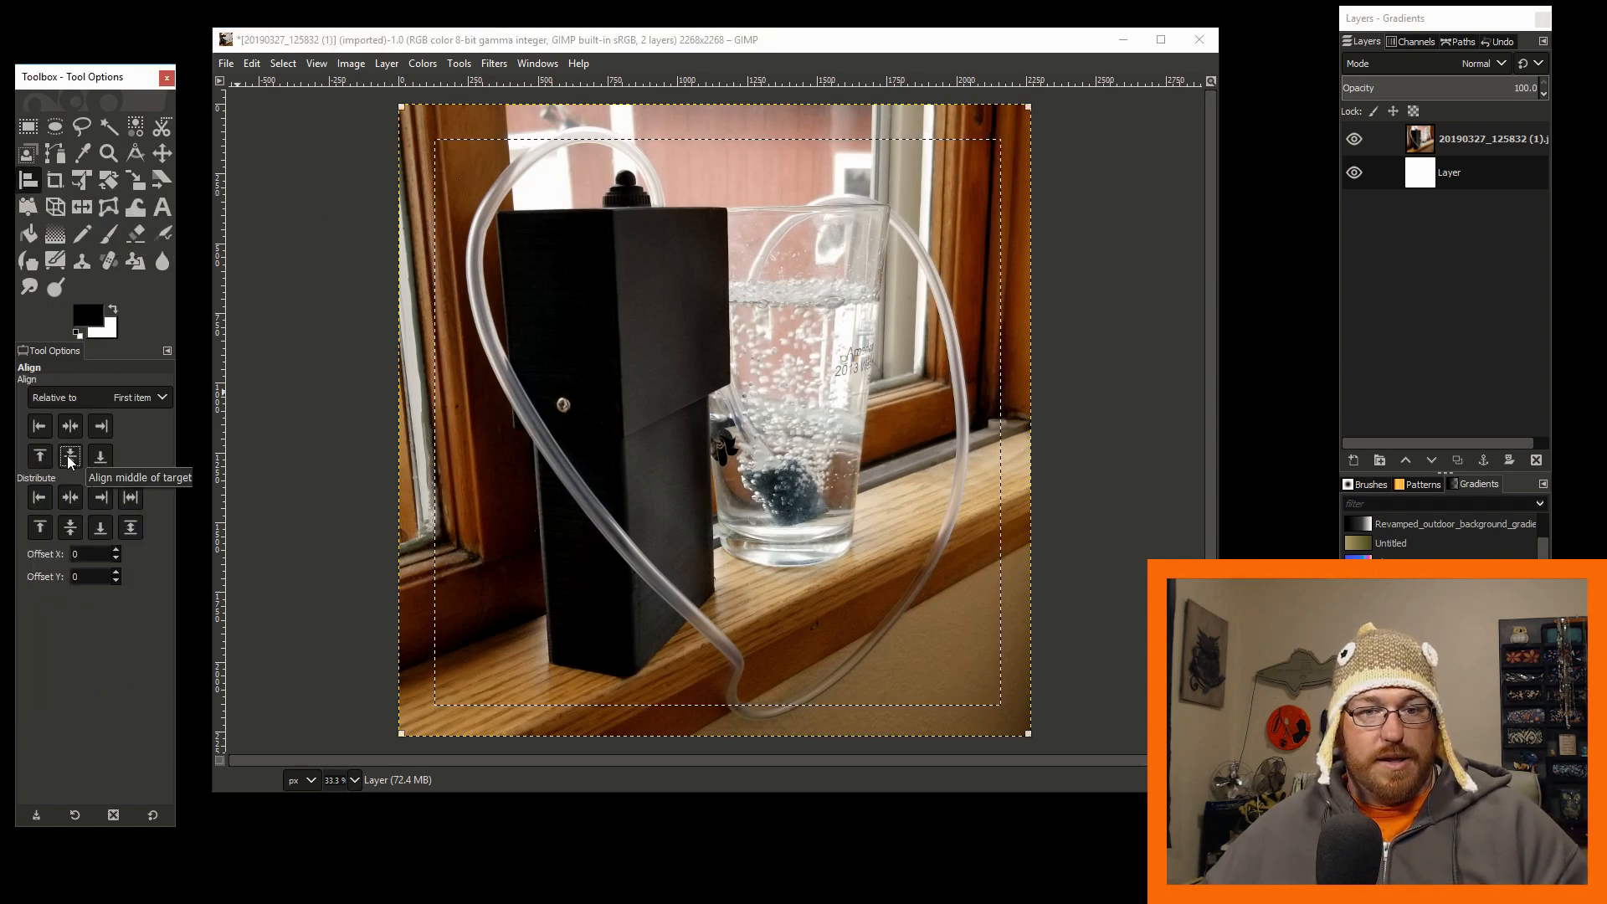
mouse_move(61, 426)
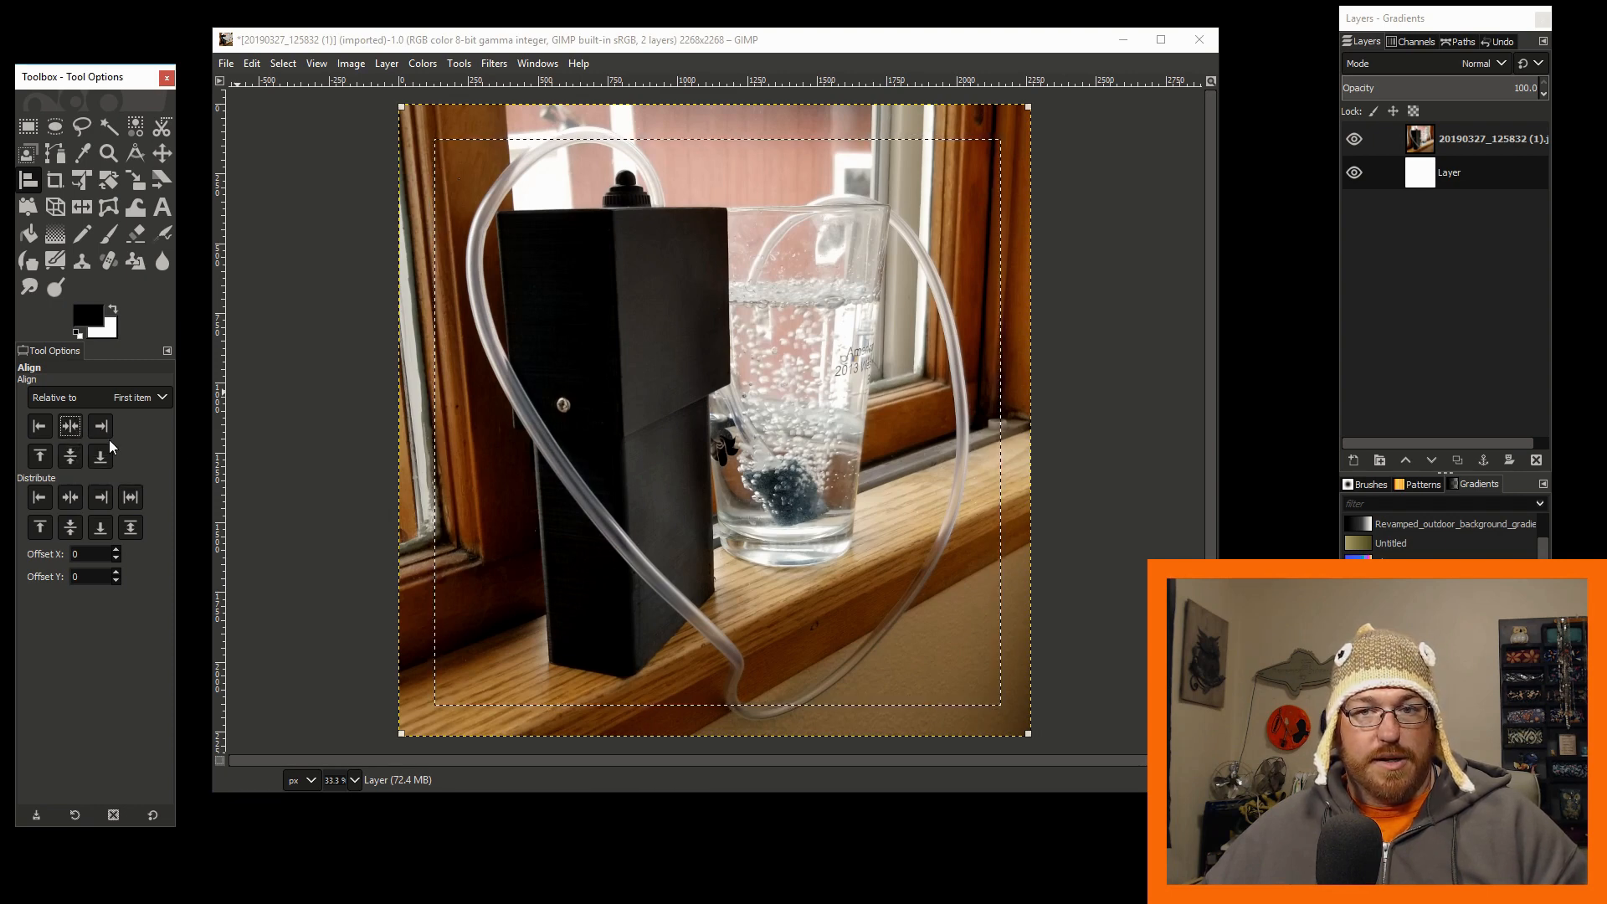
mouse_move(751, 342)
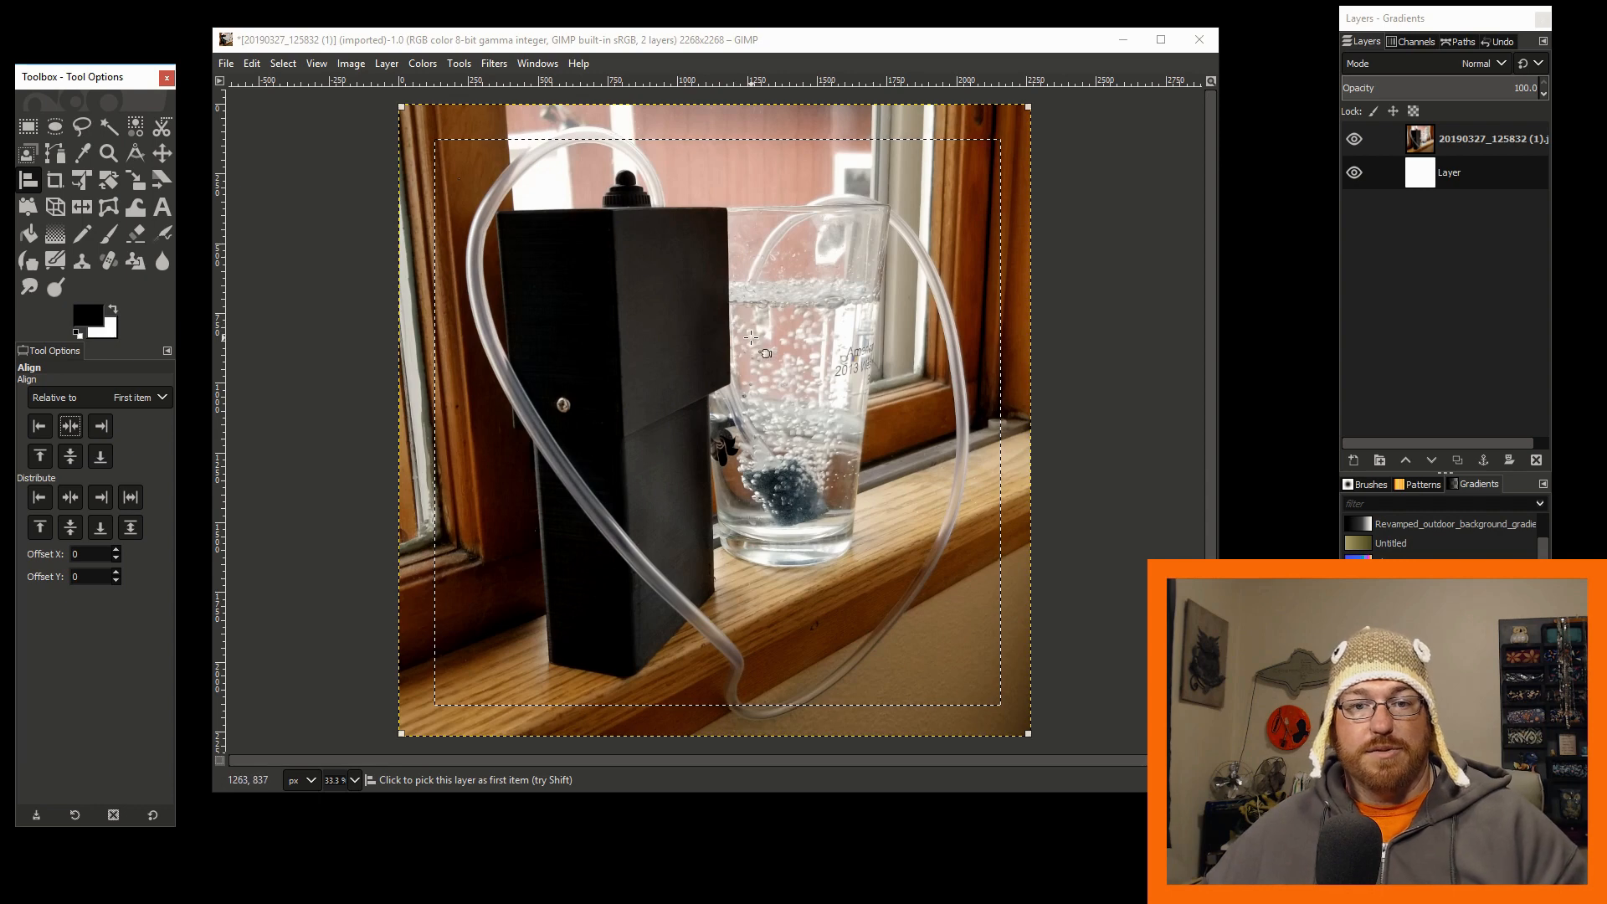
mouse_move(568, 332)
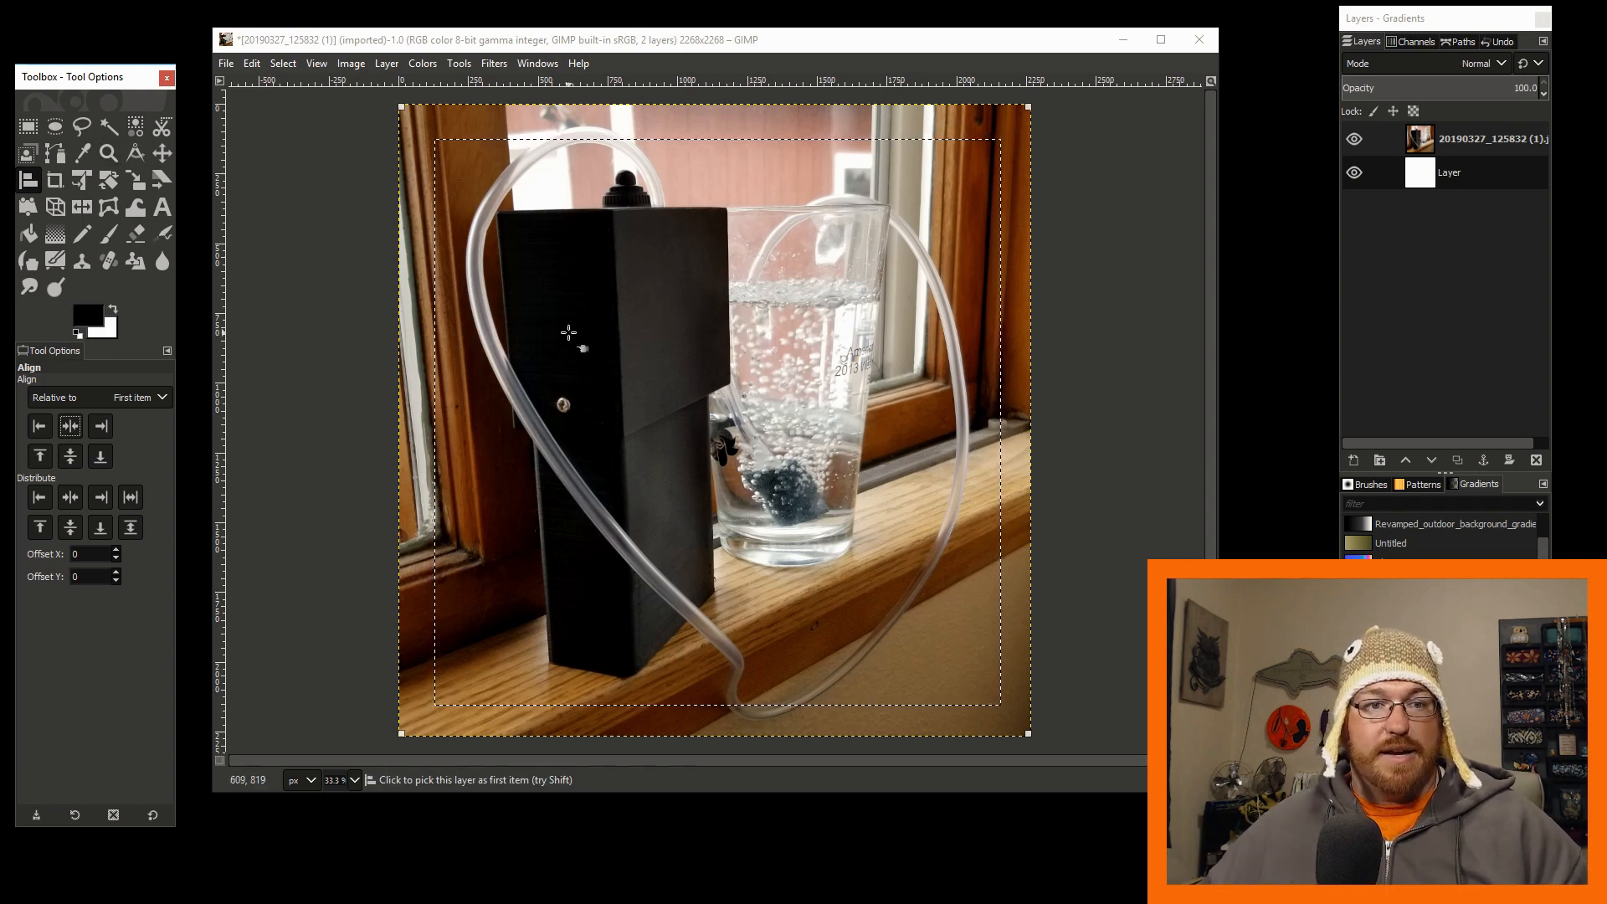
right_click(742, 330)
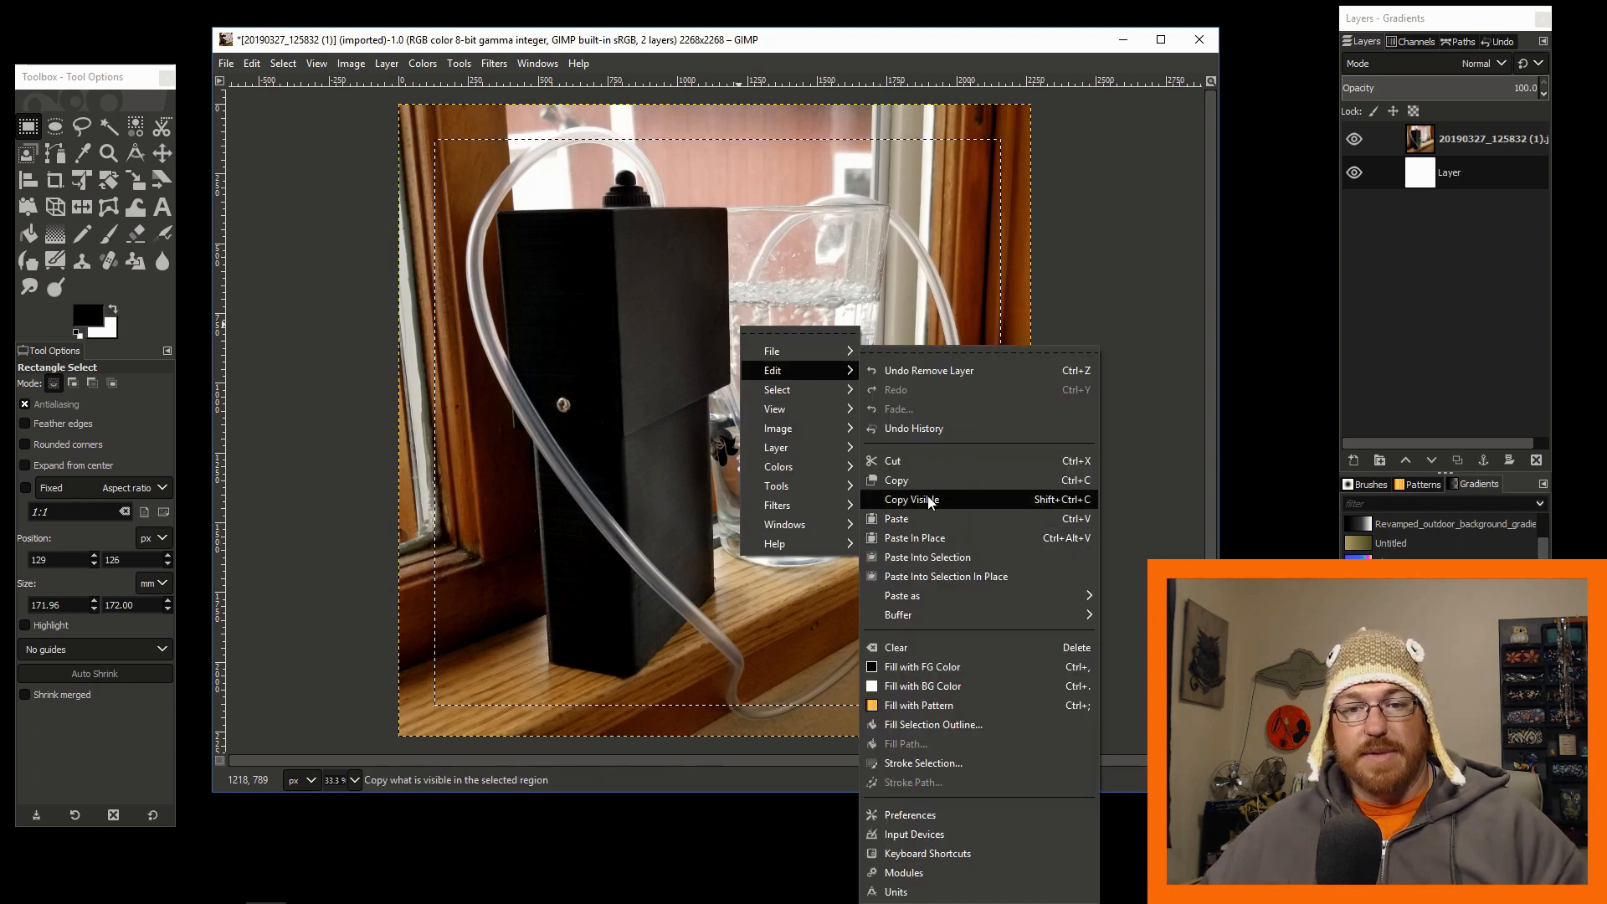
click(909, 499)
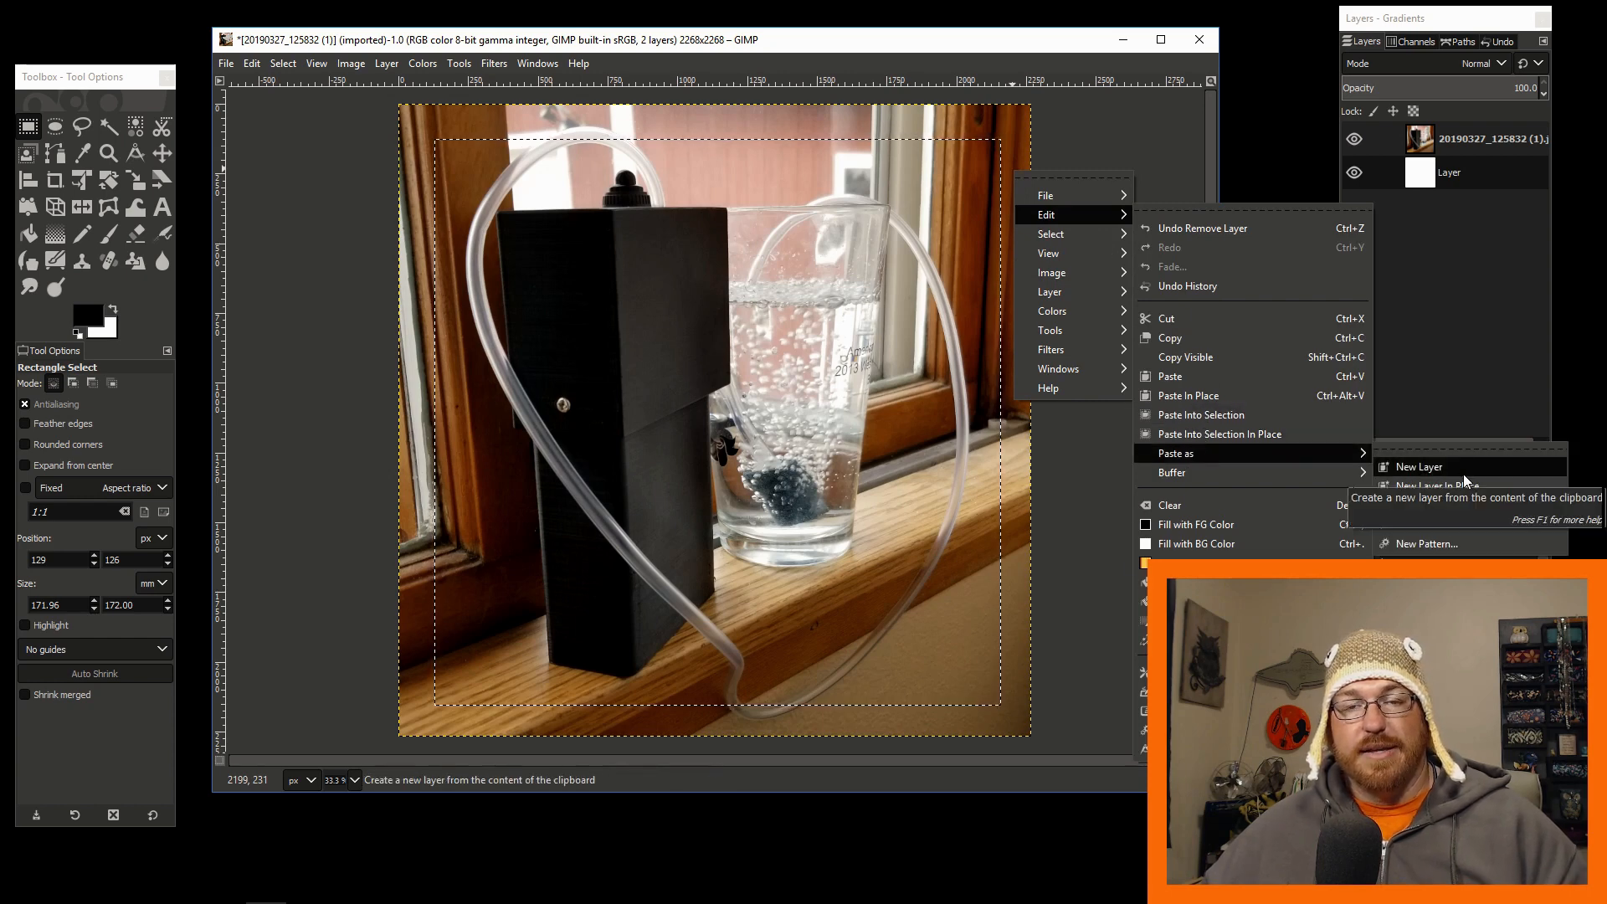
click(1417, 467)
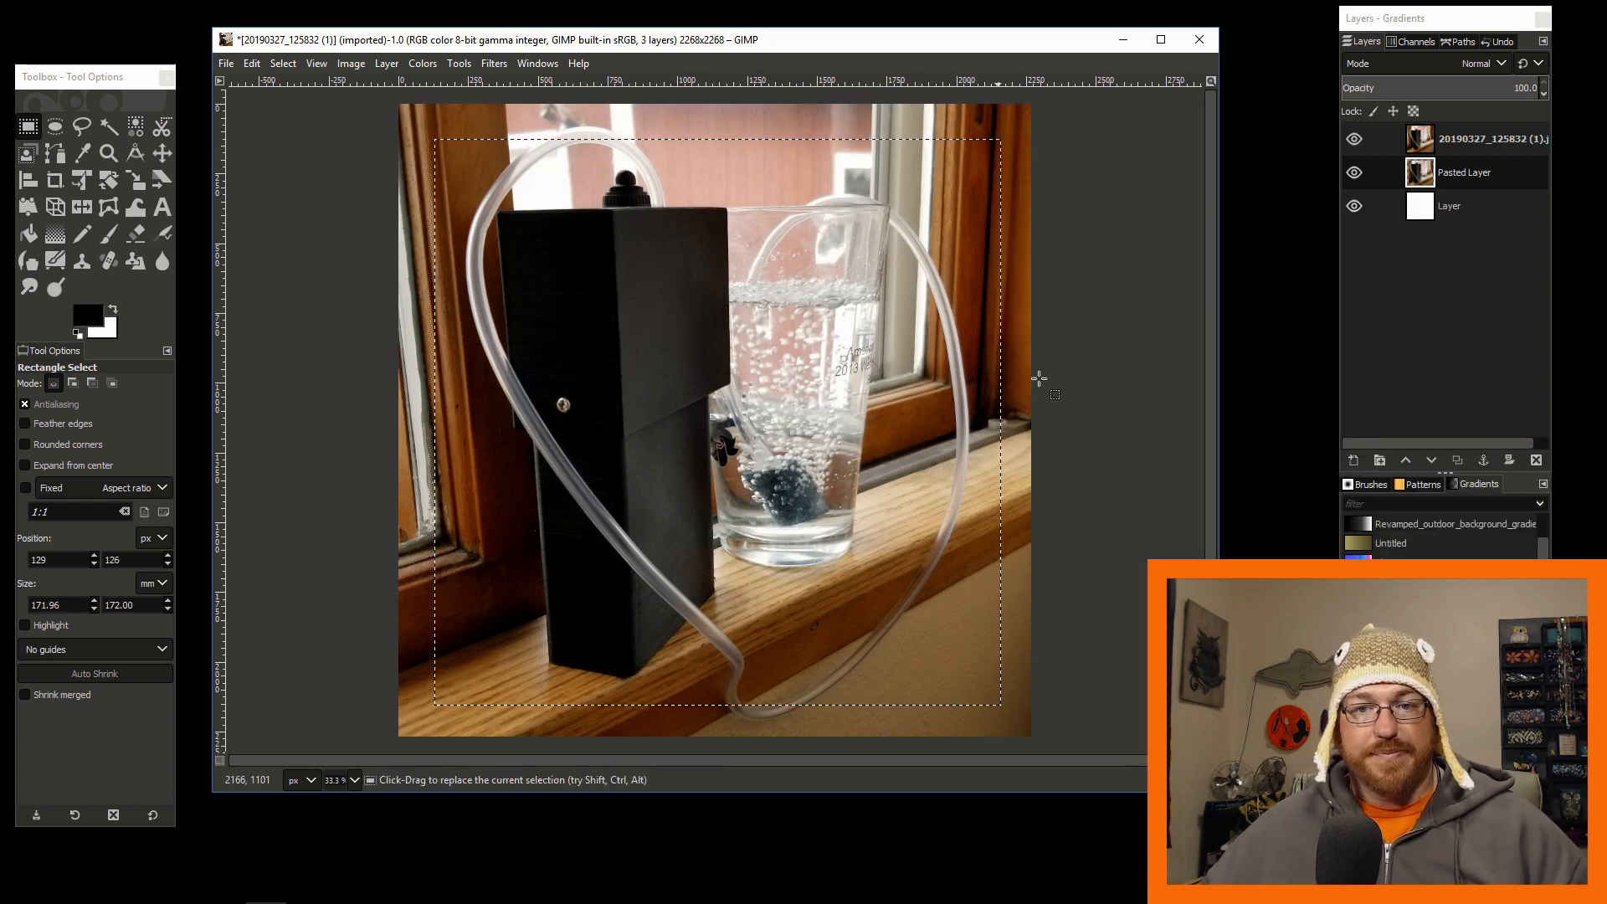
click(1355, 139)
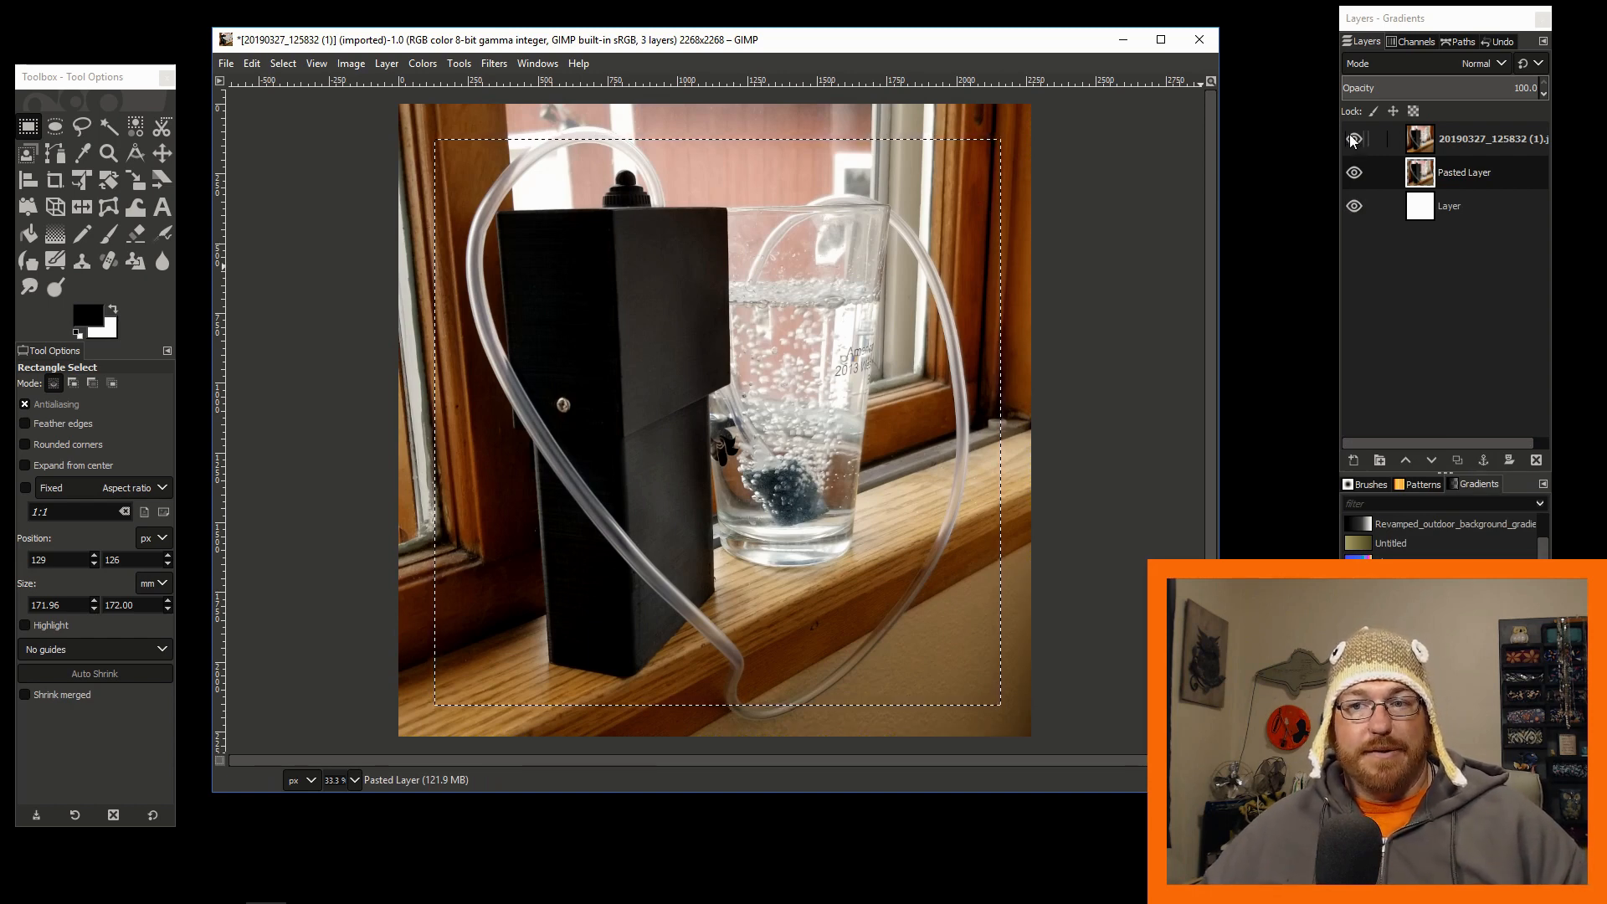
click(1353, 139)
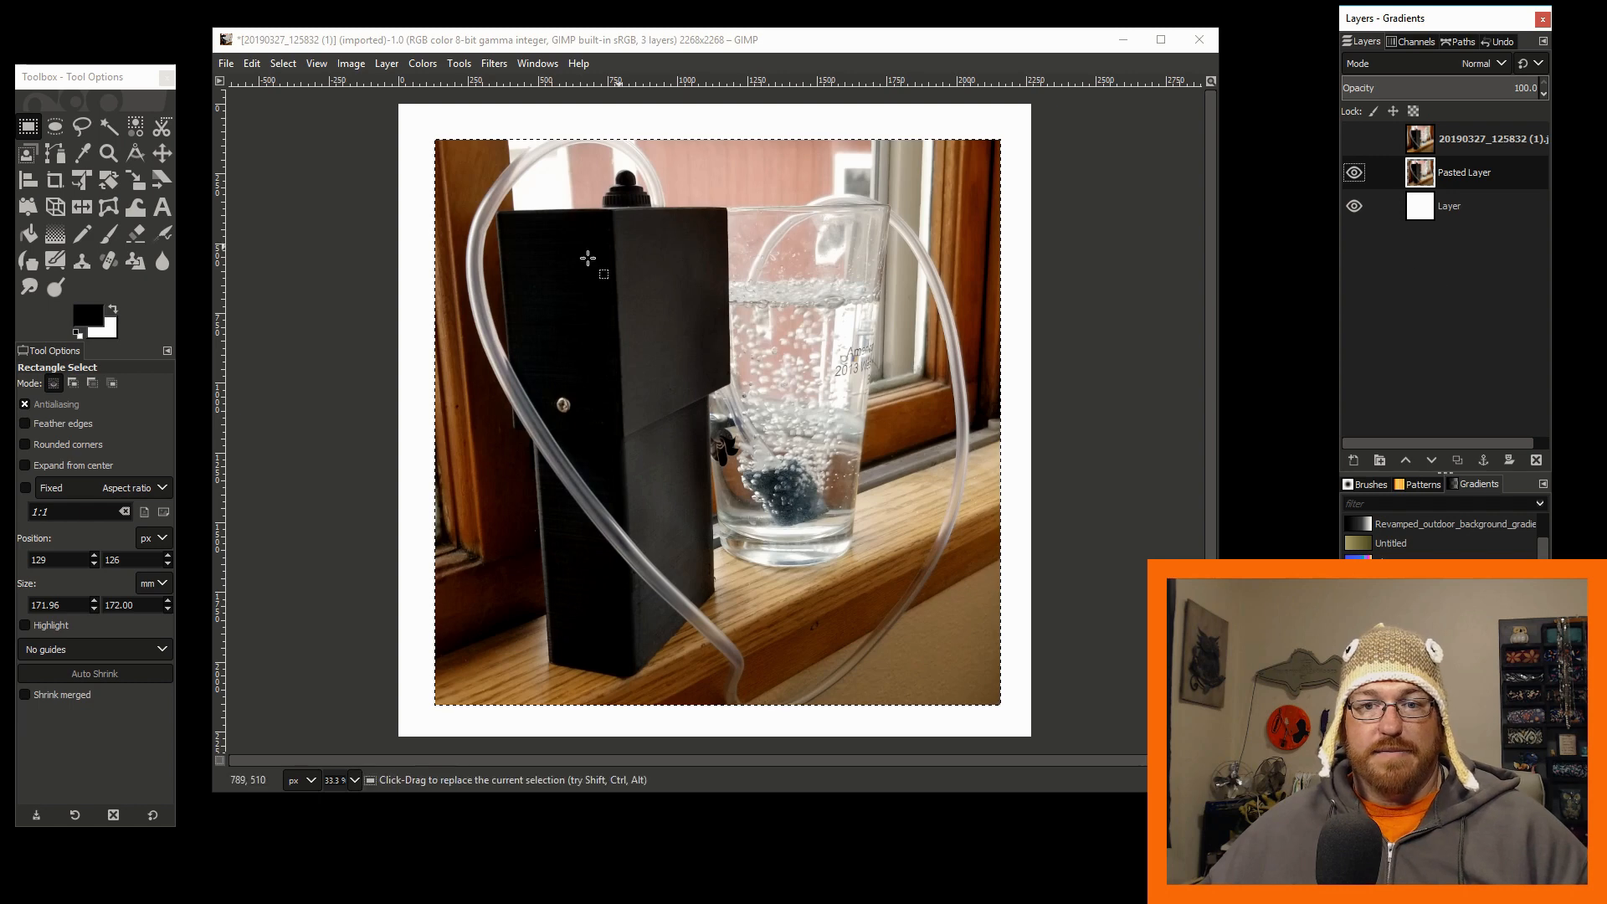
mouse_move(253, 164)
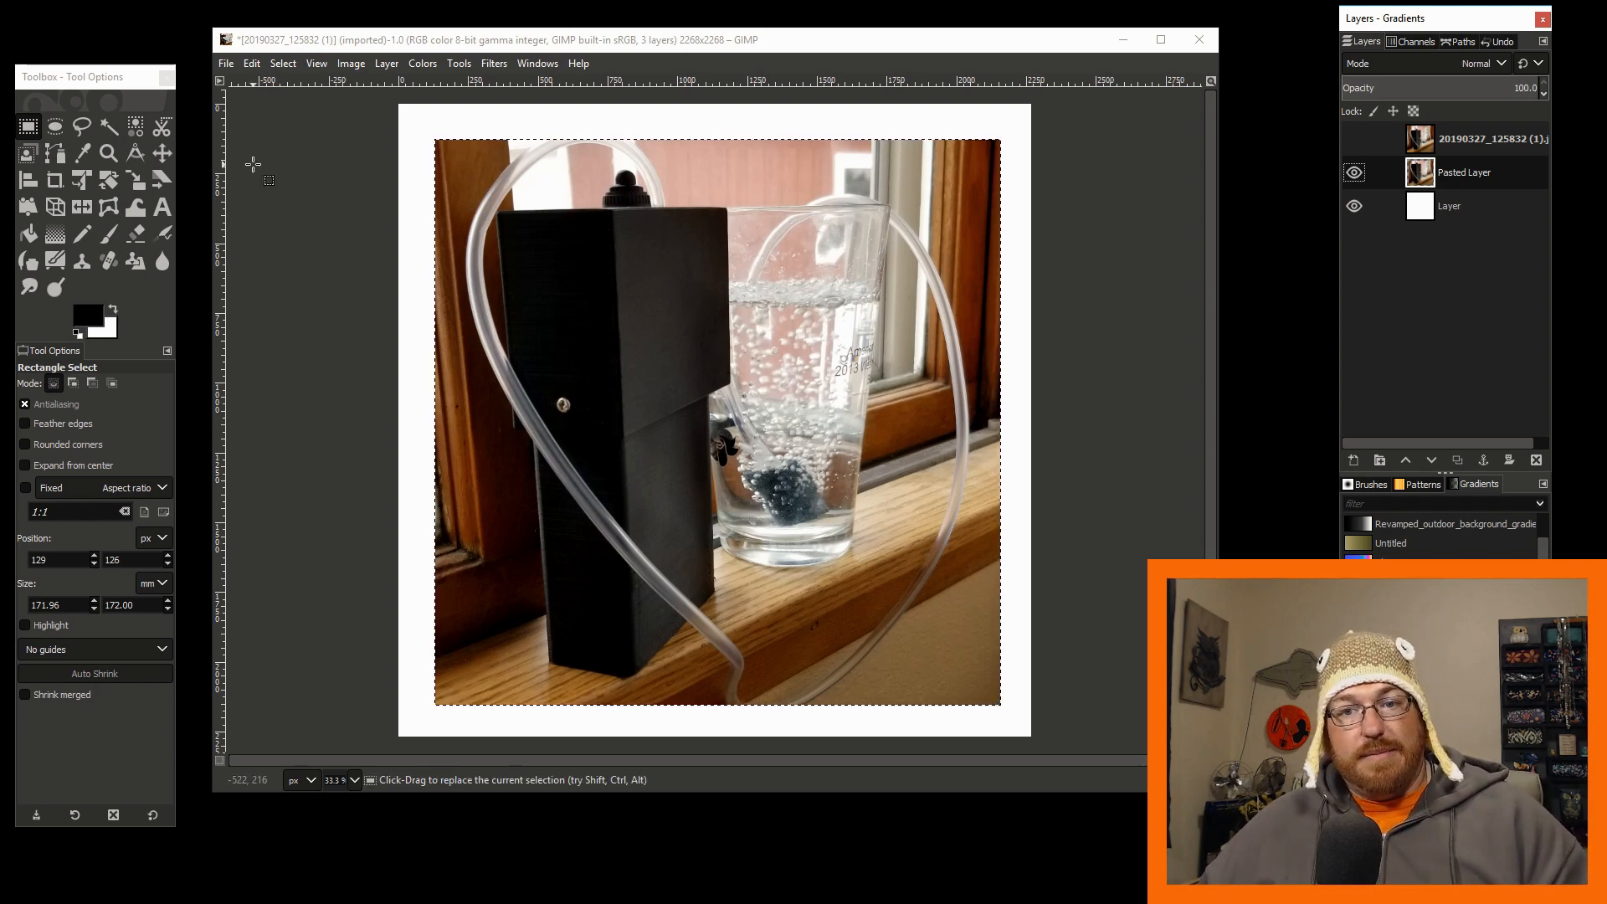
Pick the Alignment tool to position the pasted crop within the white frame
click(1464, 172)
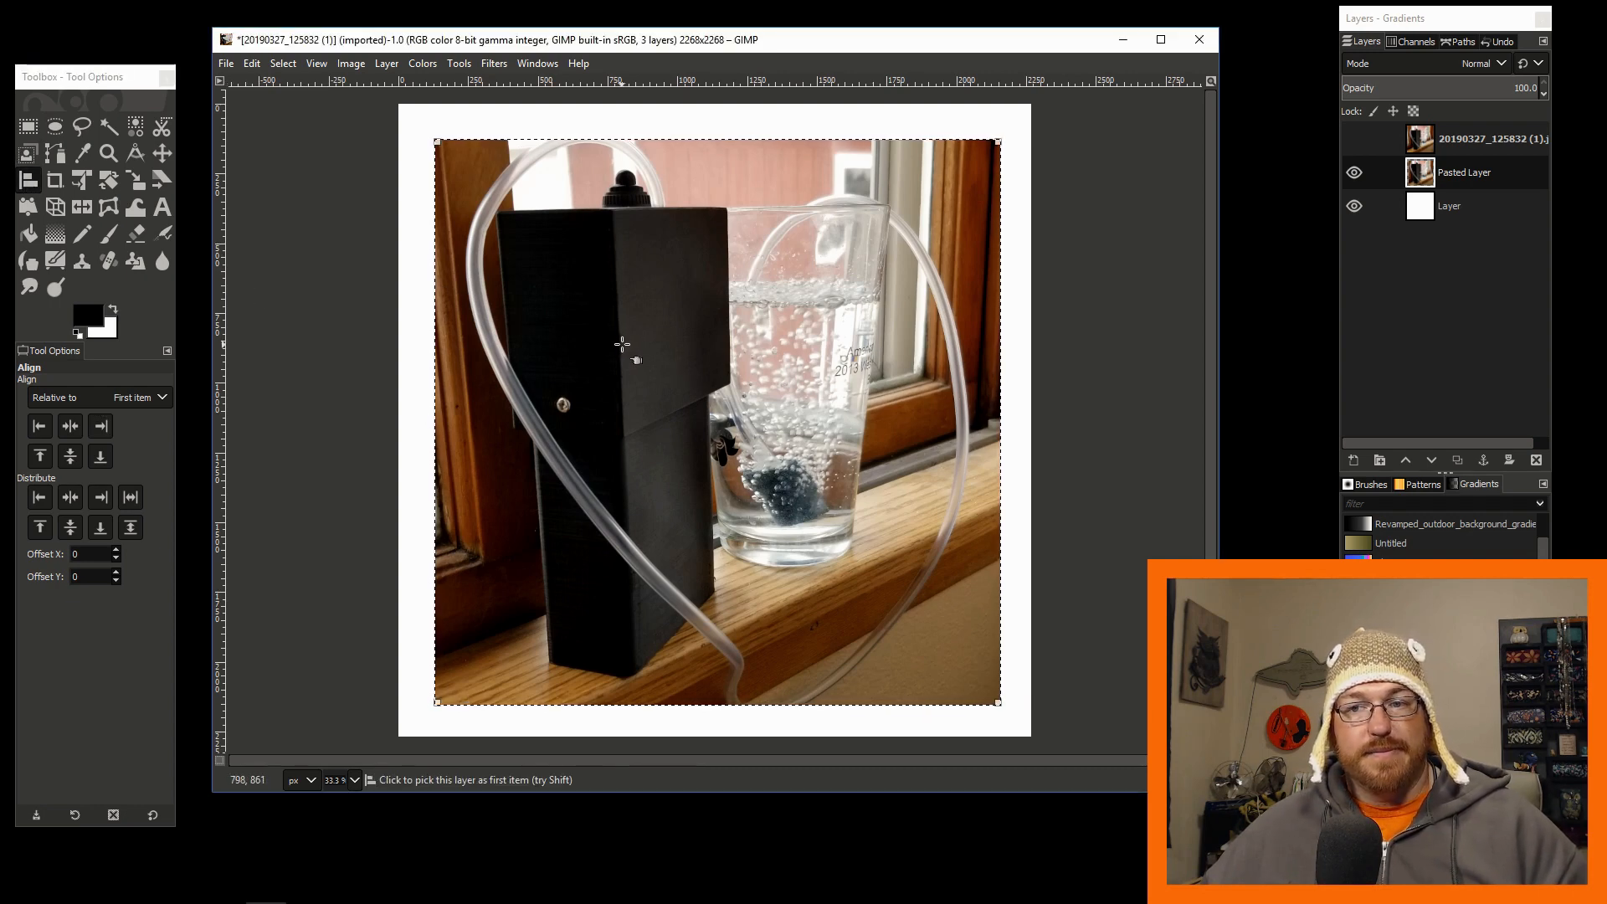
mouse_move(782, 296)
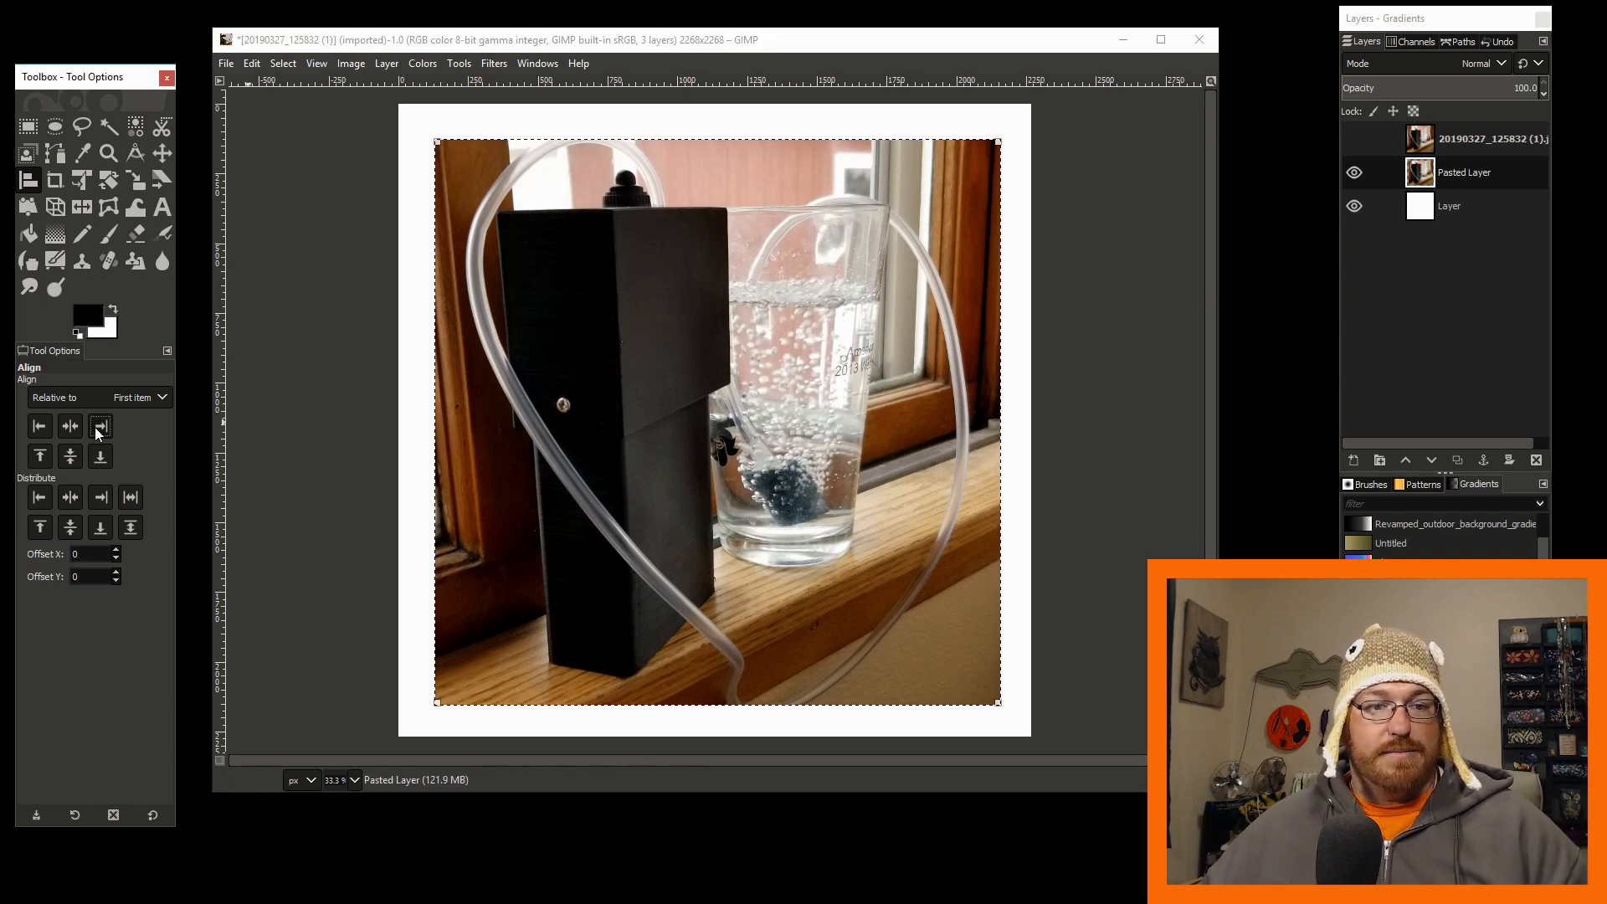
Align the pasted crop right and bottom, then centre it horizontally for an even white border
click(98, 456)
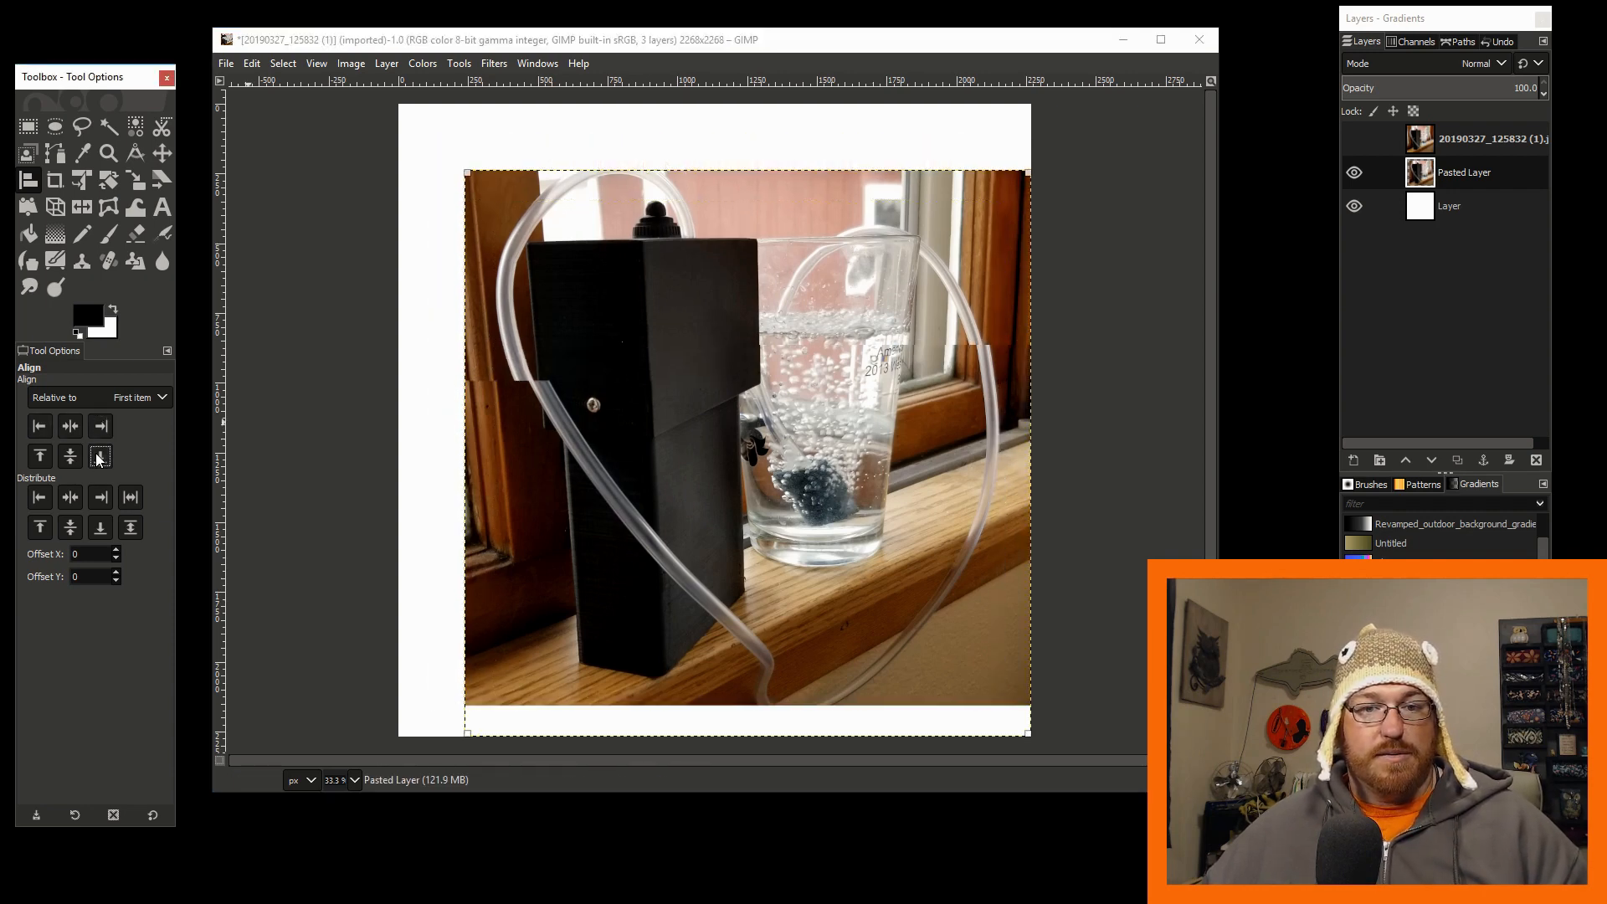
click(99, 425)
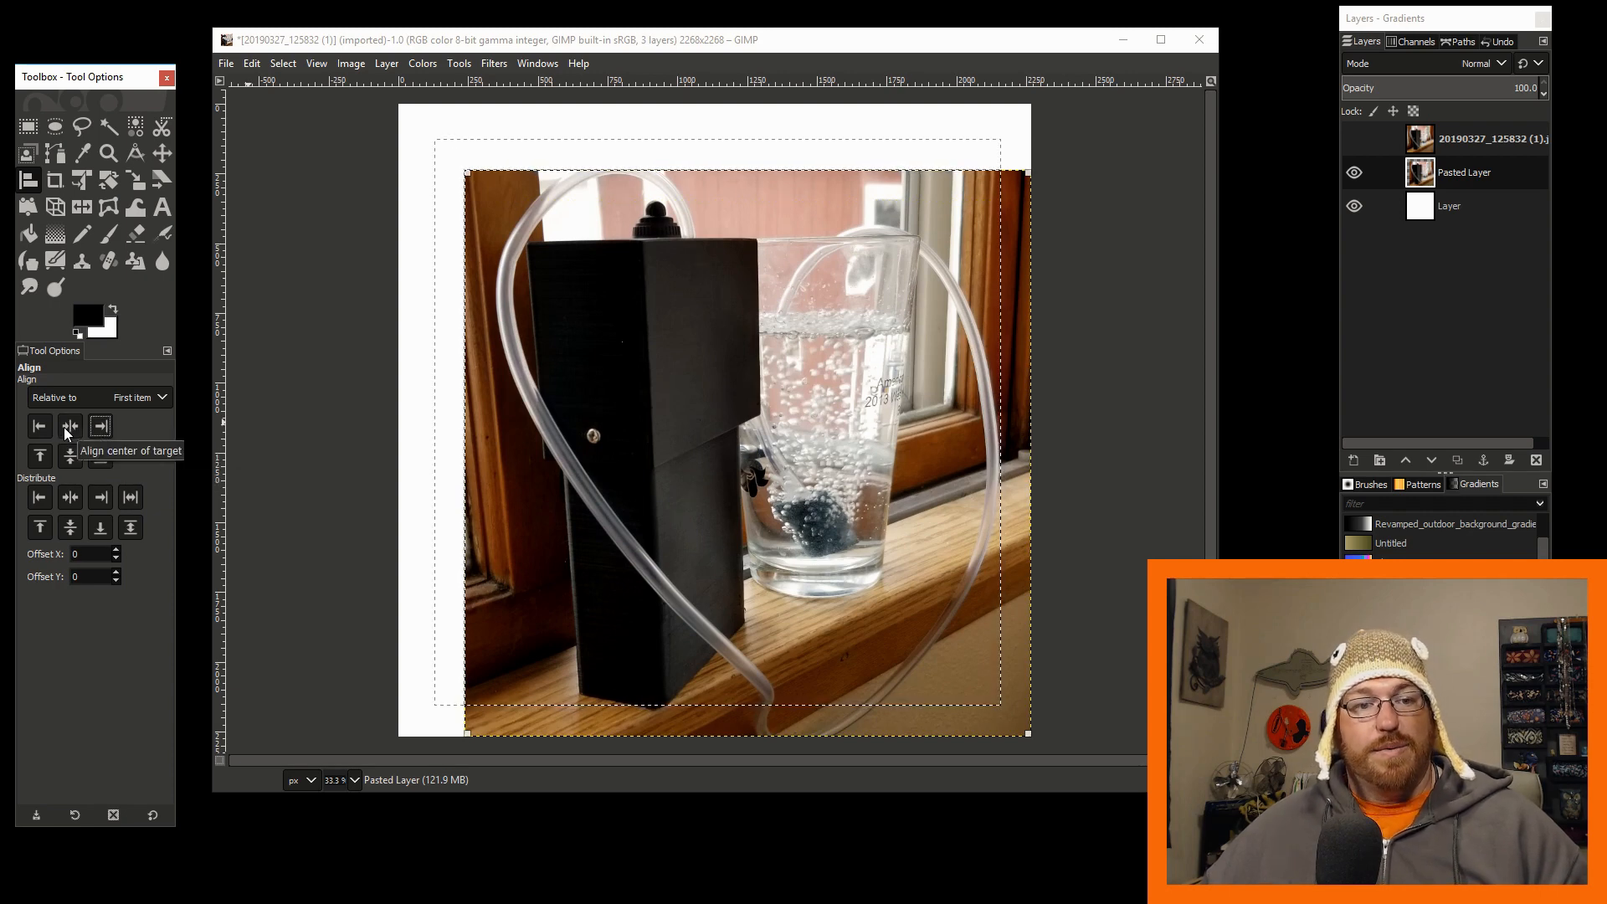
click(70, 455)
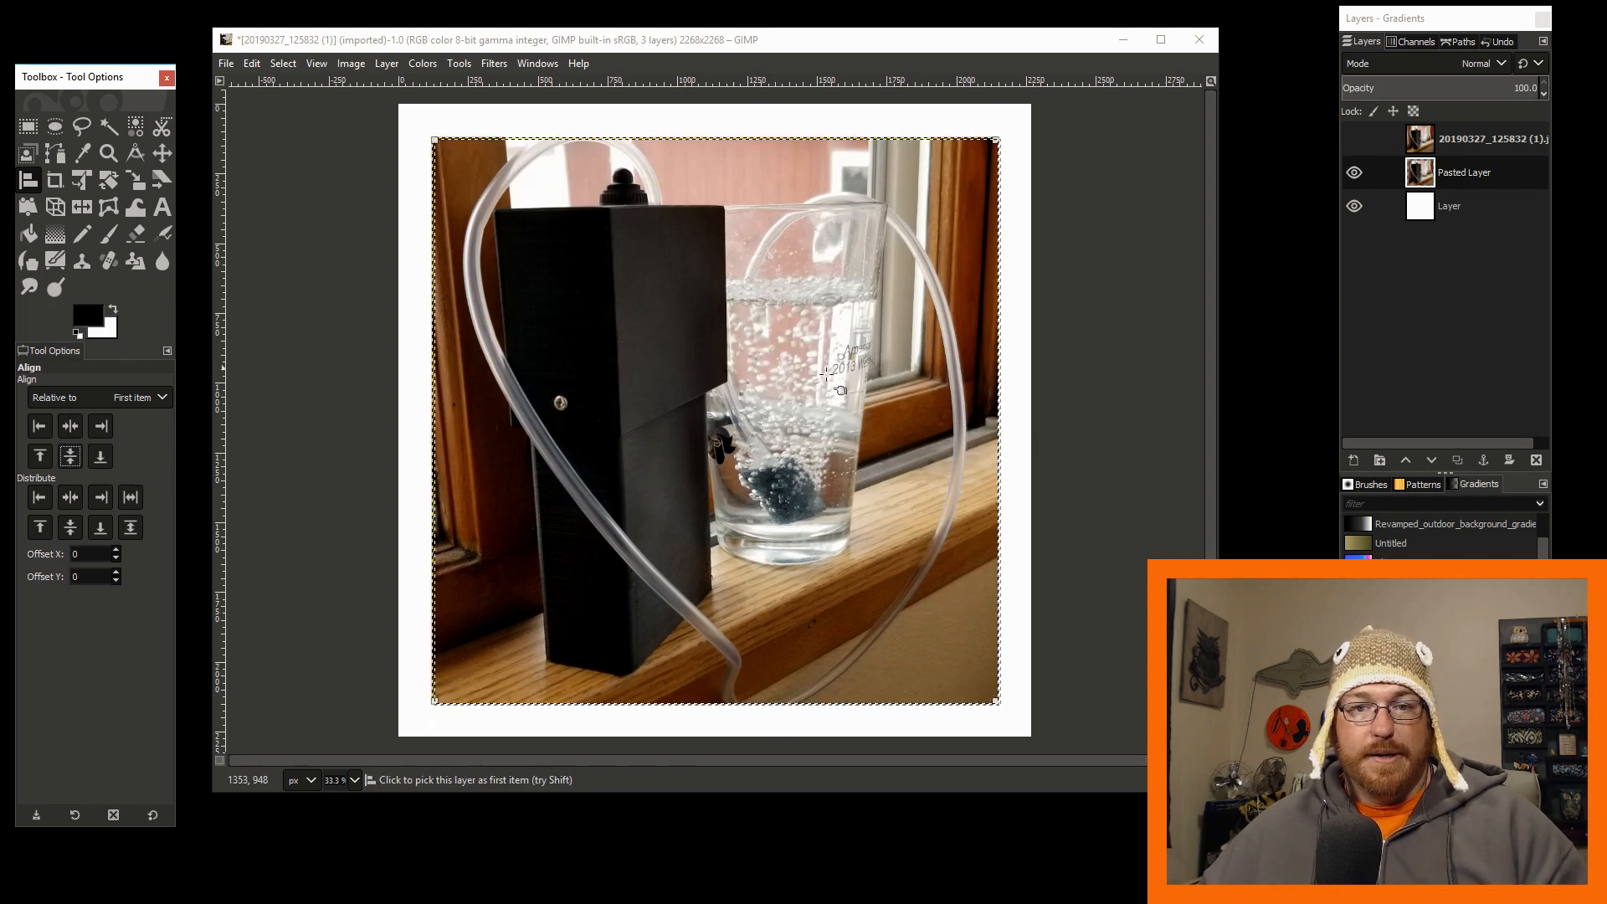
click(283, 62)
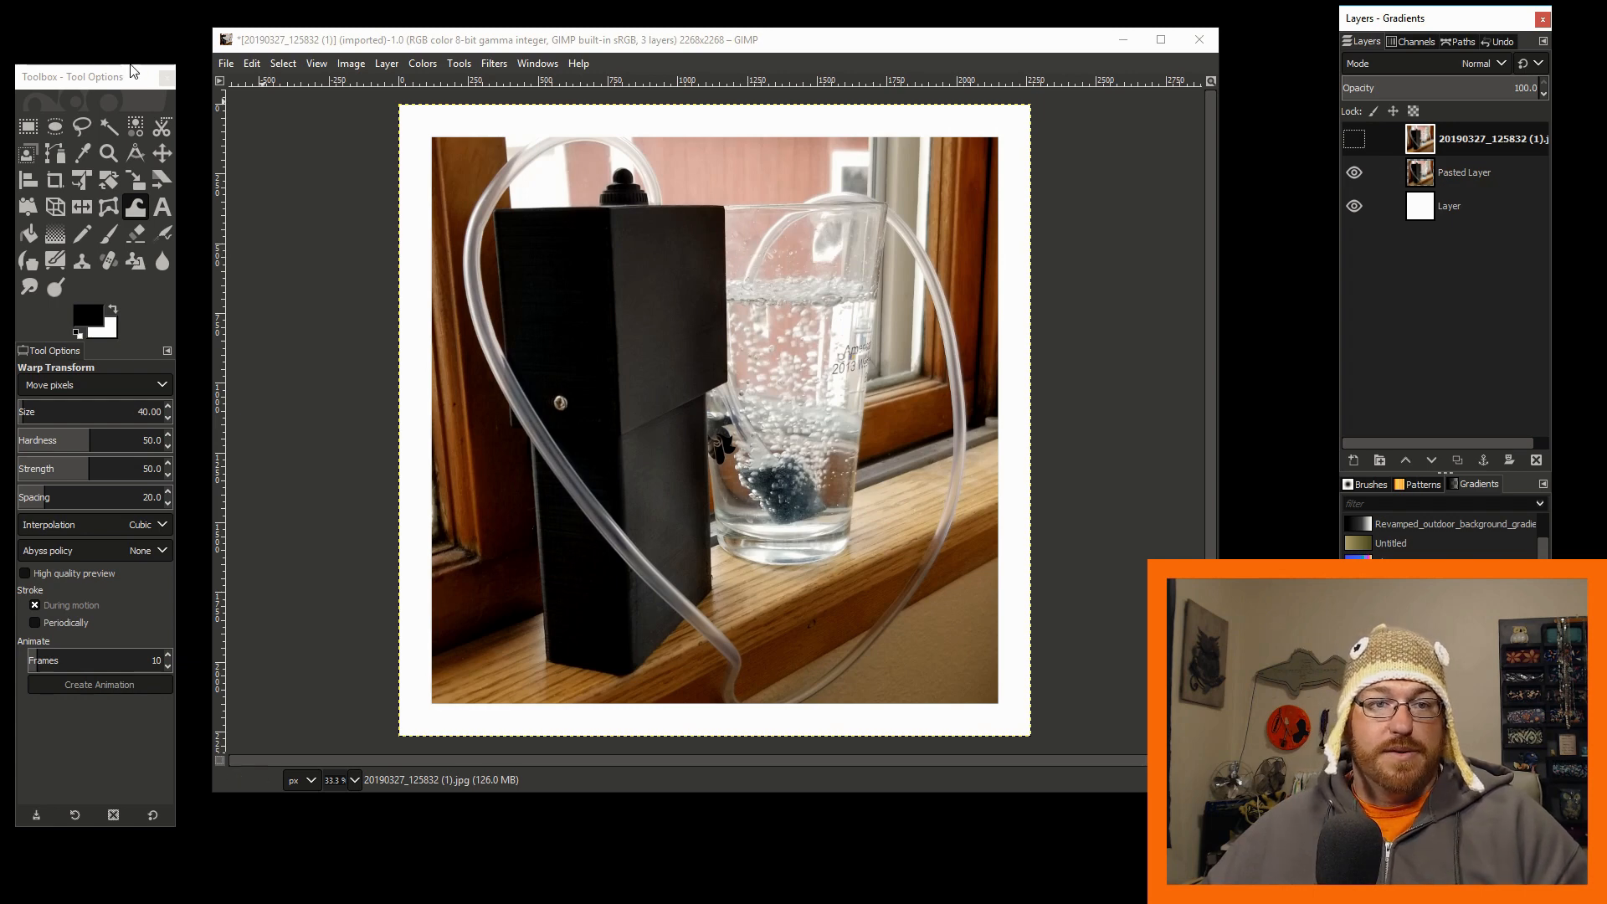
Export the bordered square photo as a PNG via File > Export As
click(252, 62)
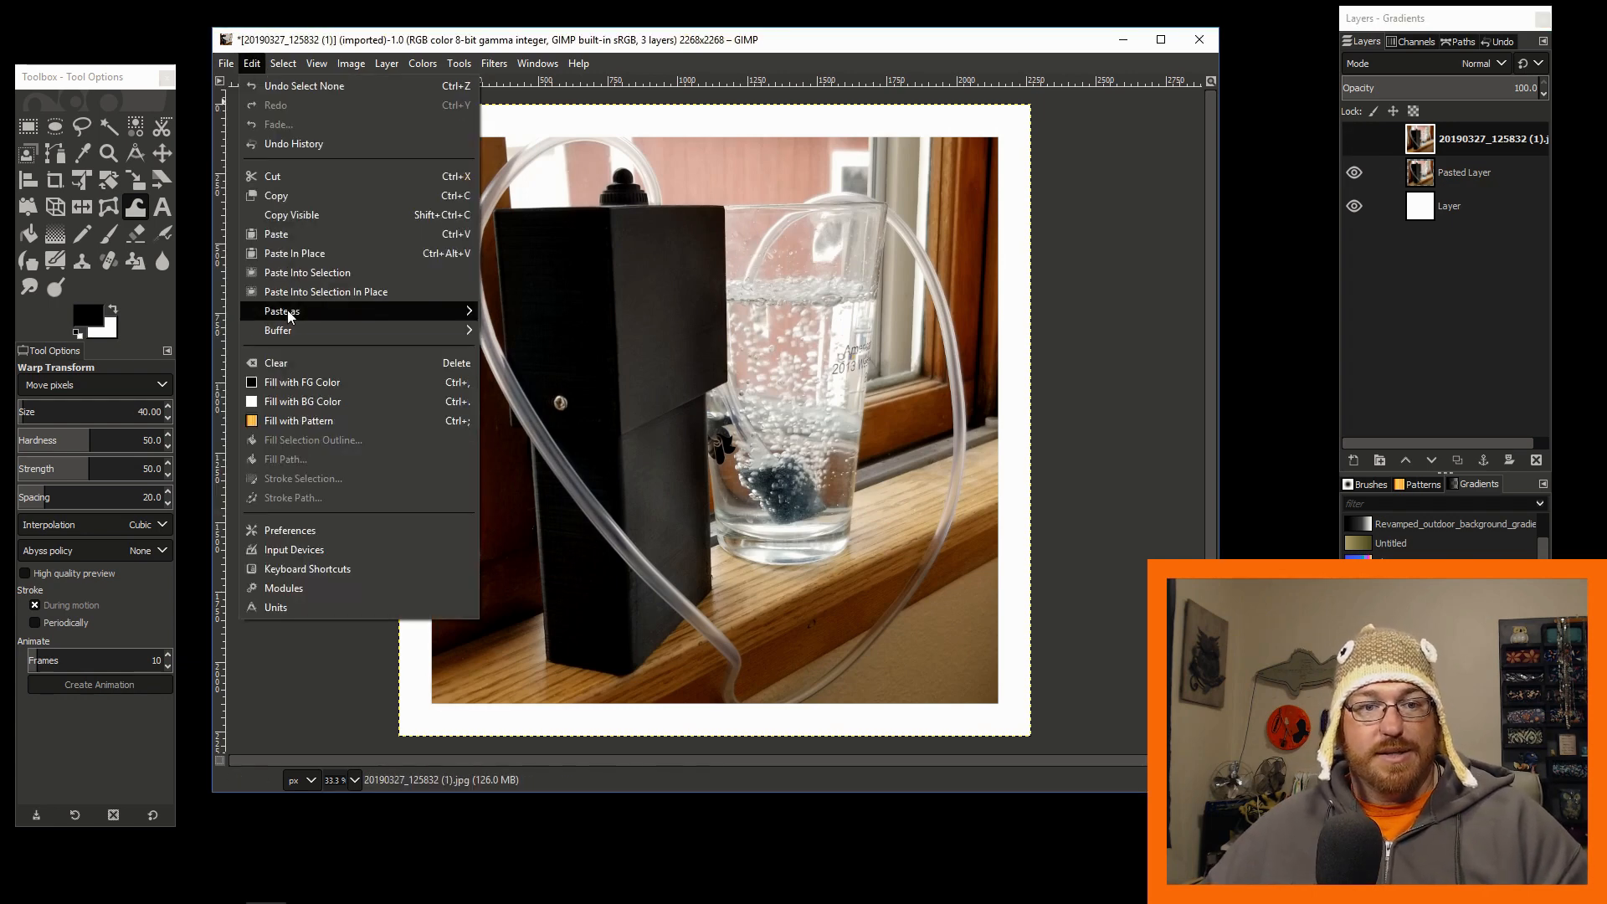
click(226, 63)
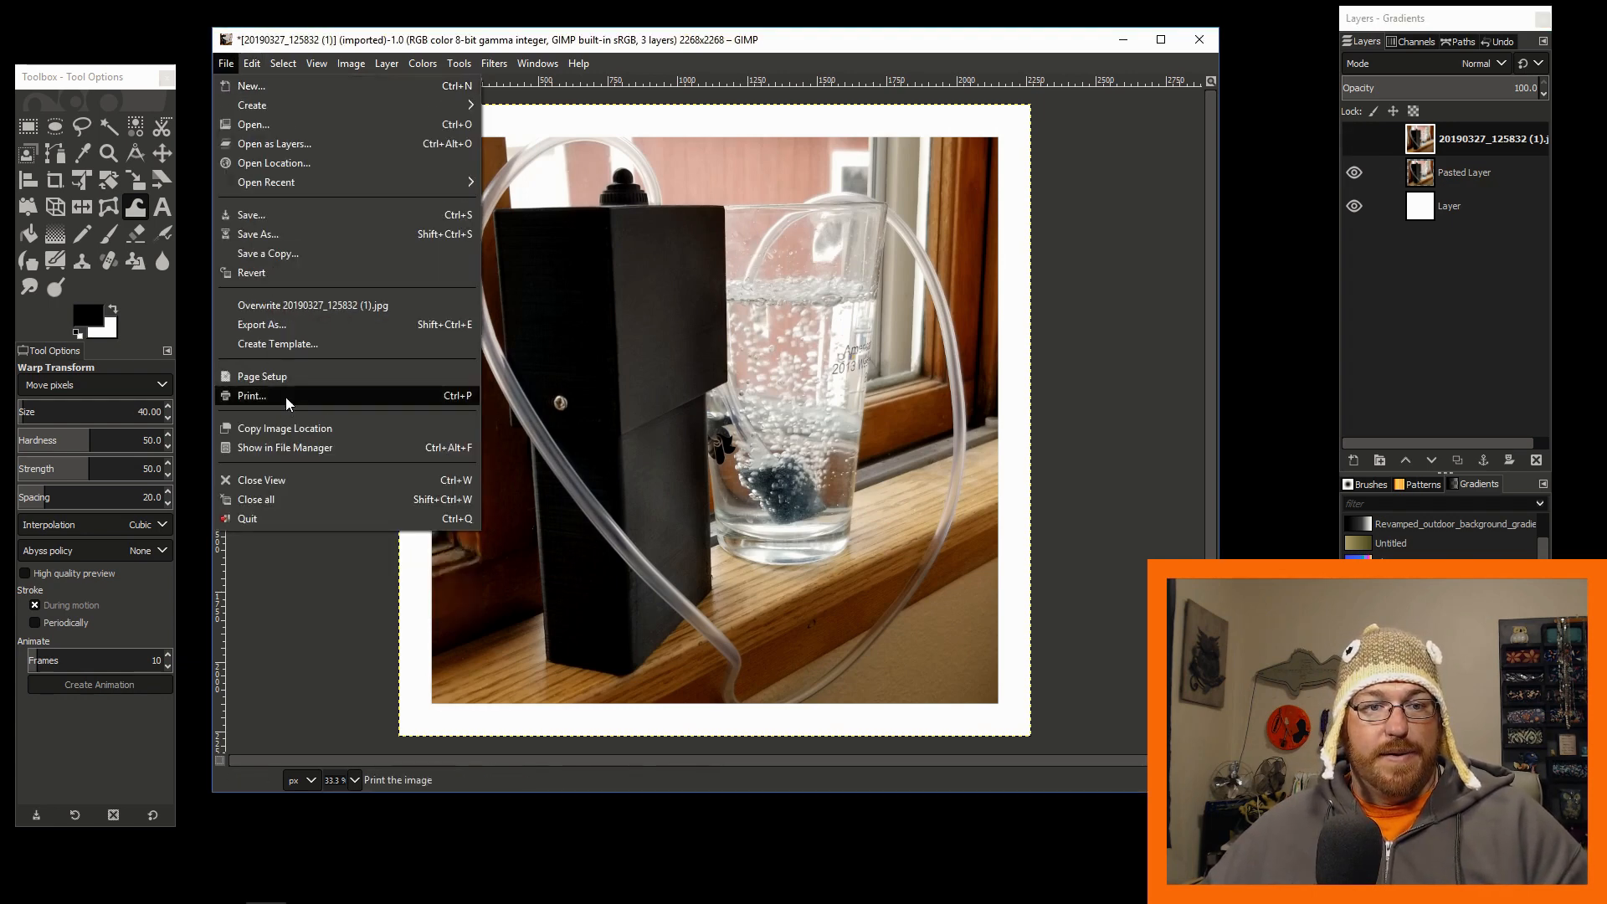
mouse_move(263, 331)
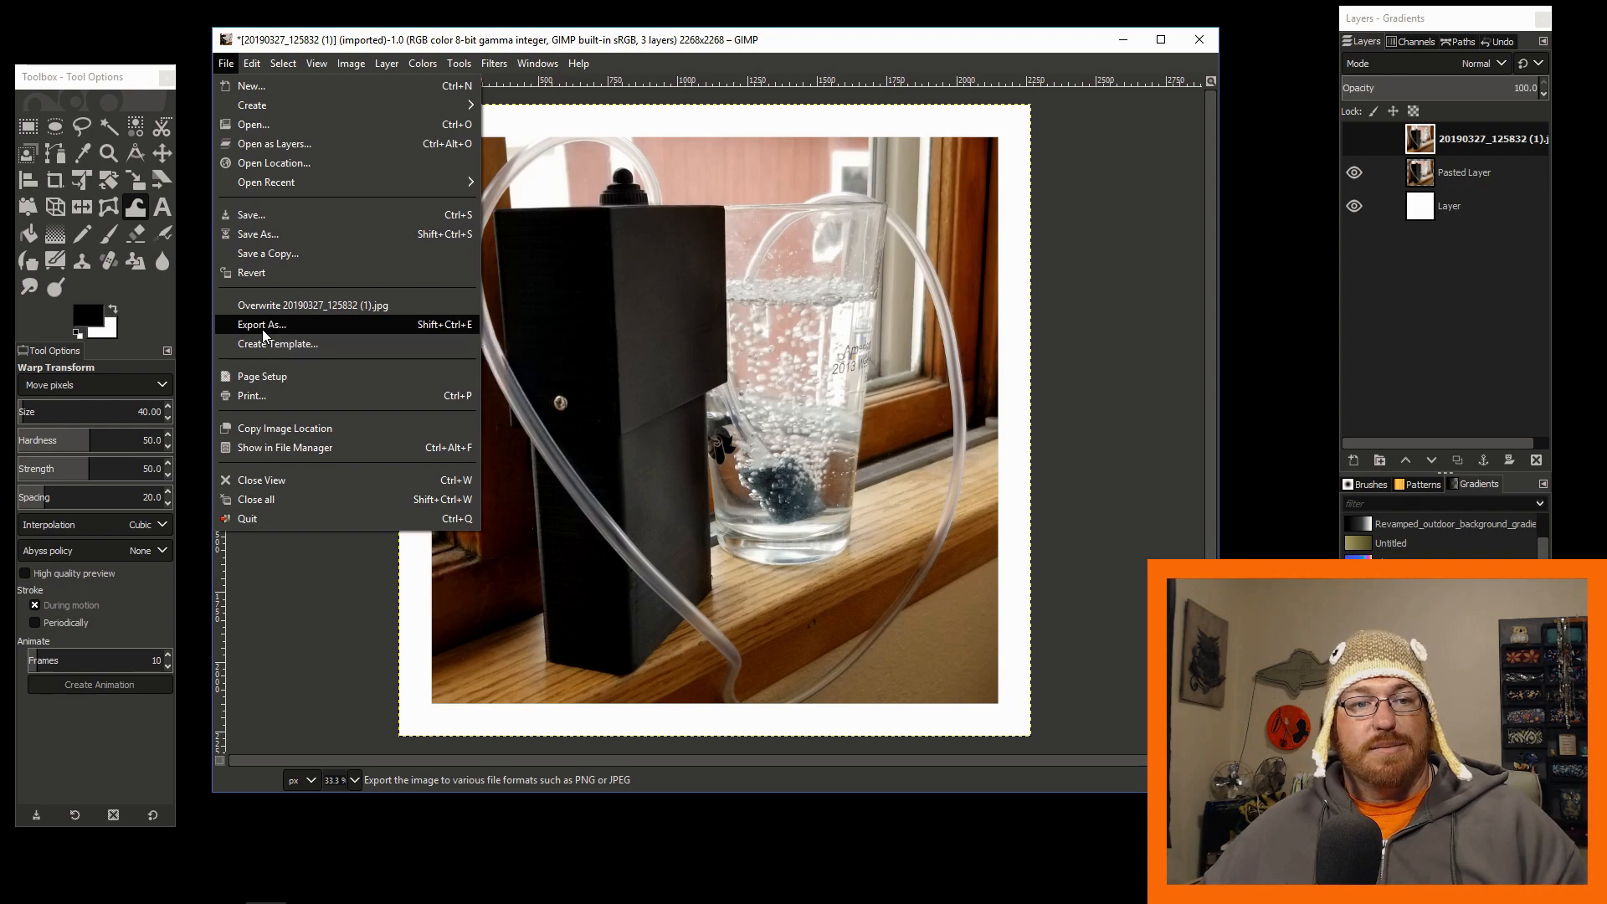
click(261, 323)
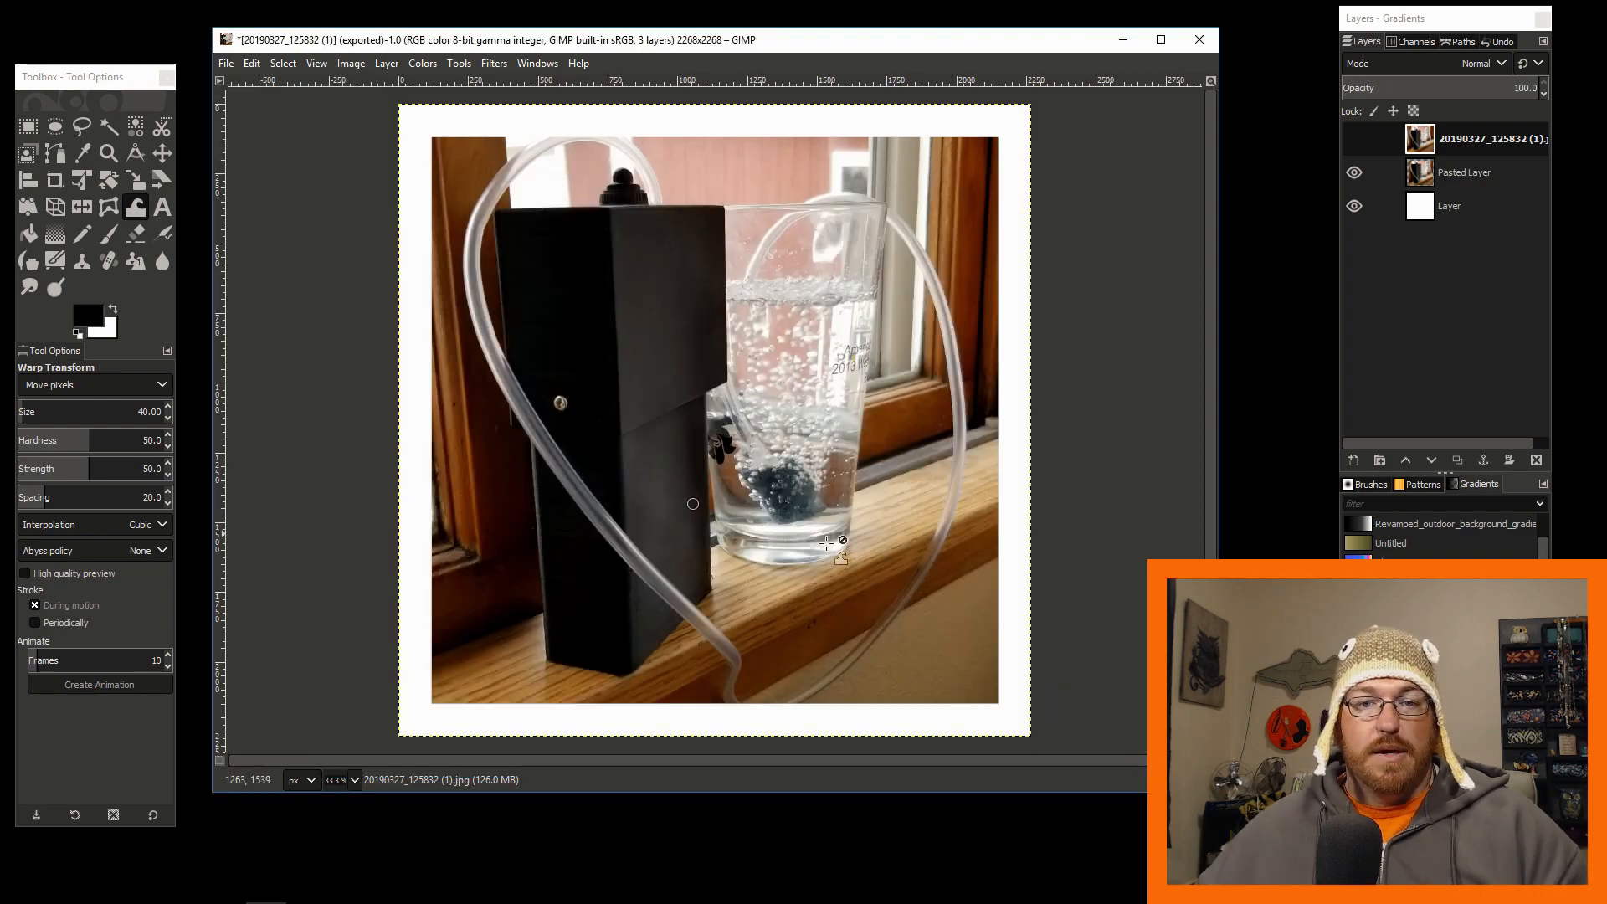
mouse_move(1040, 503)
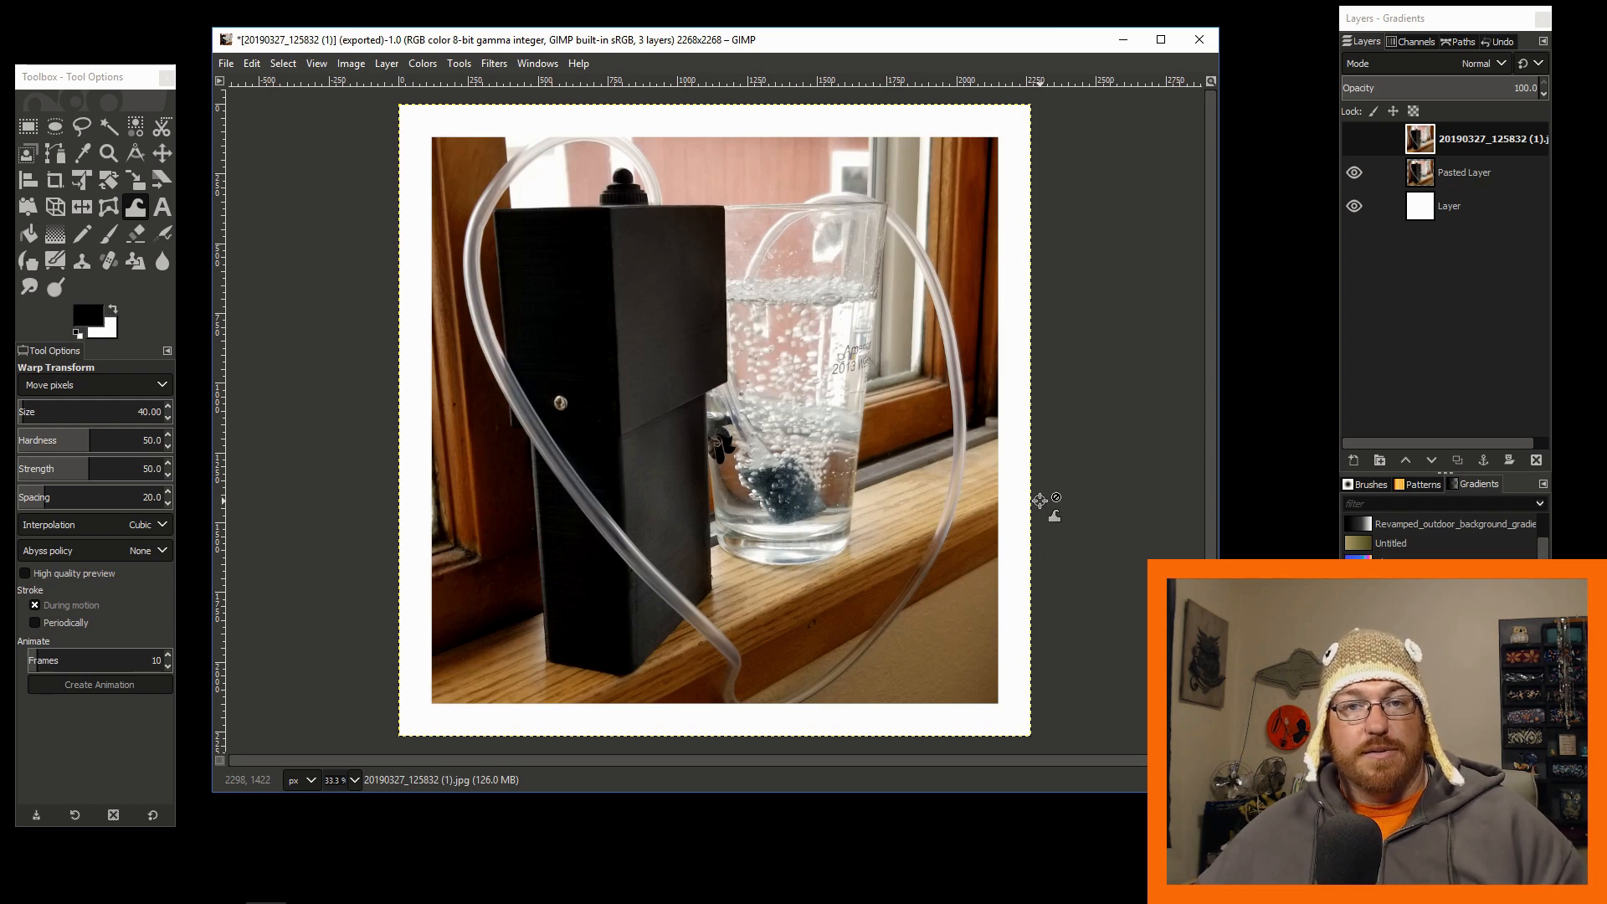
mouse_move(1043, 499)
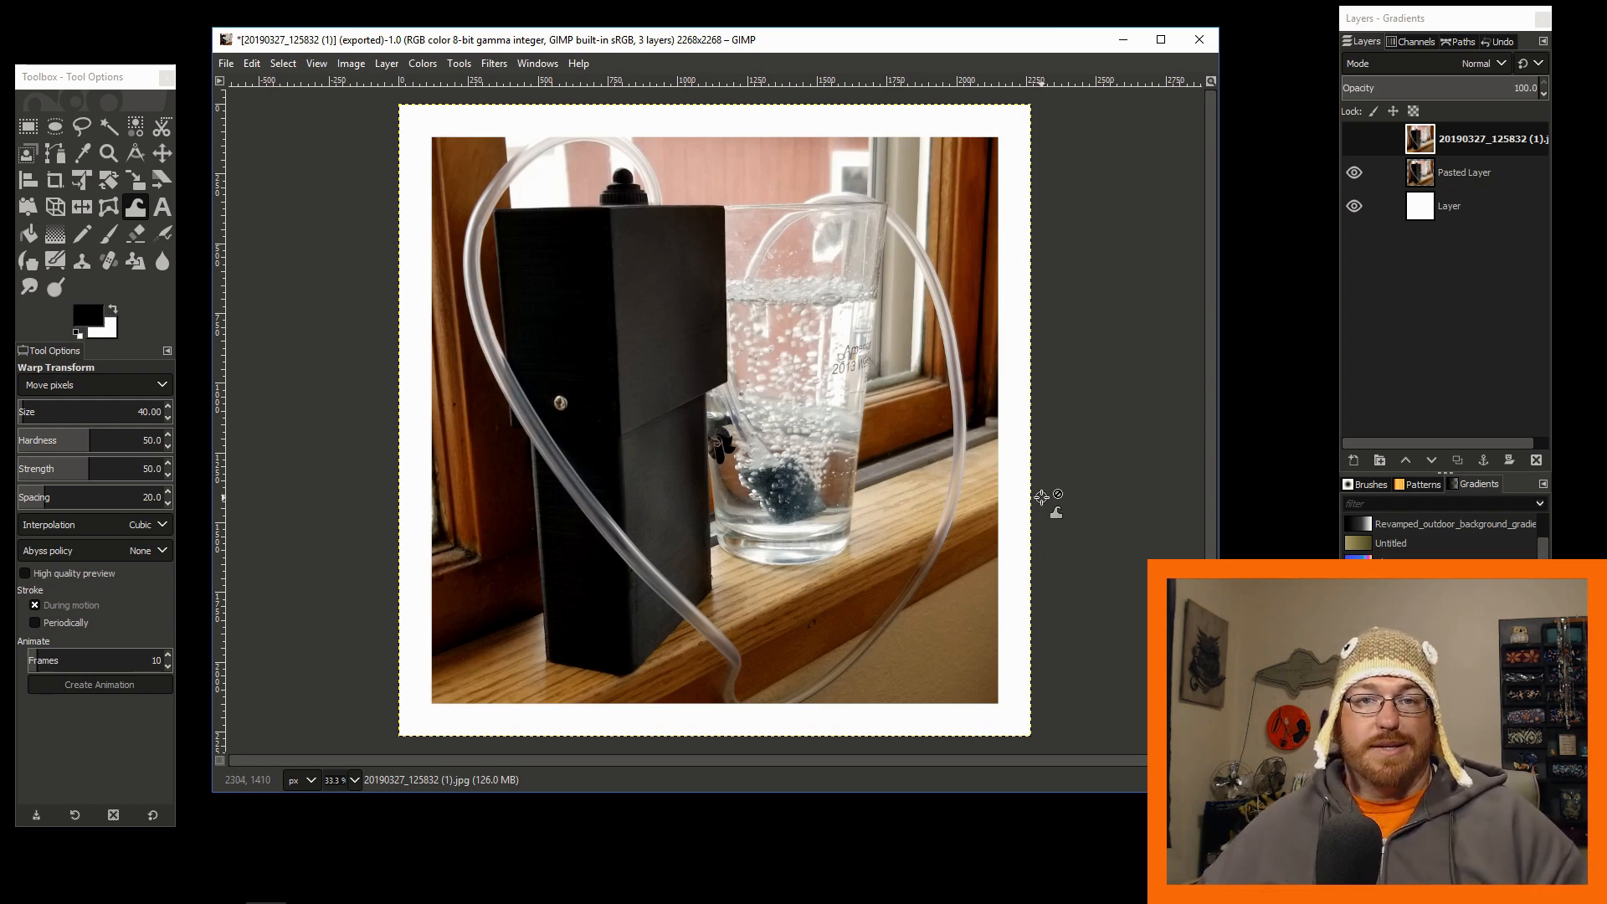
mouse_move(554, 787)
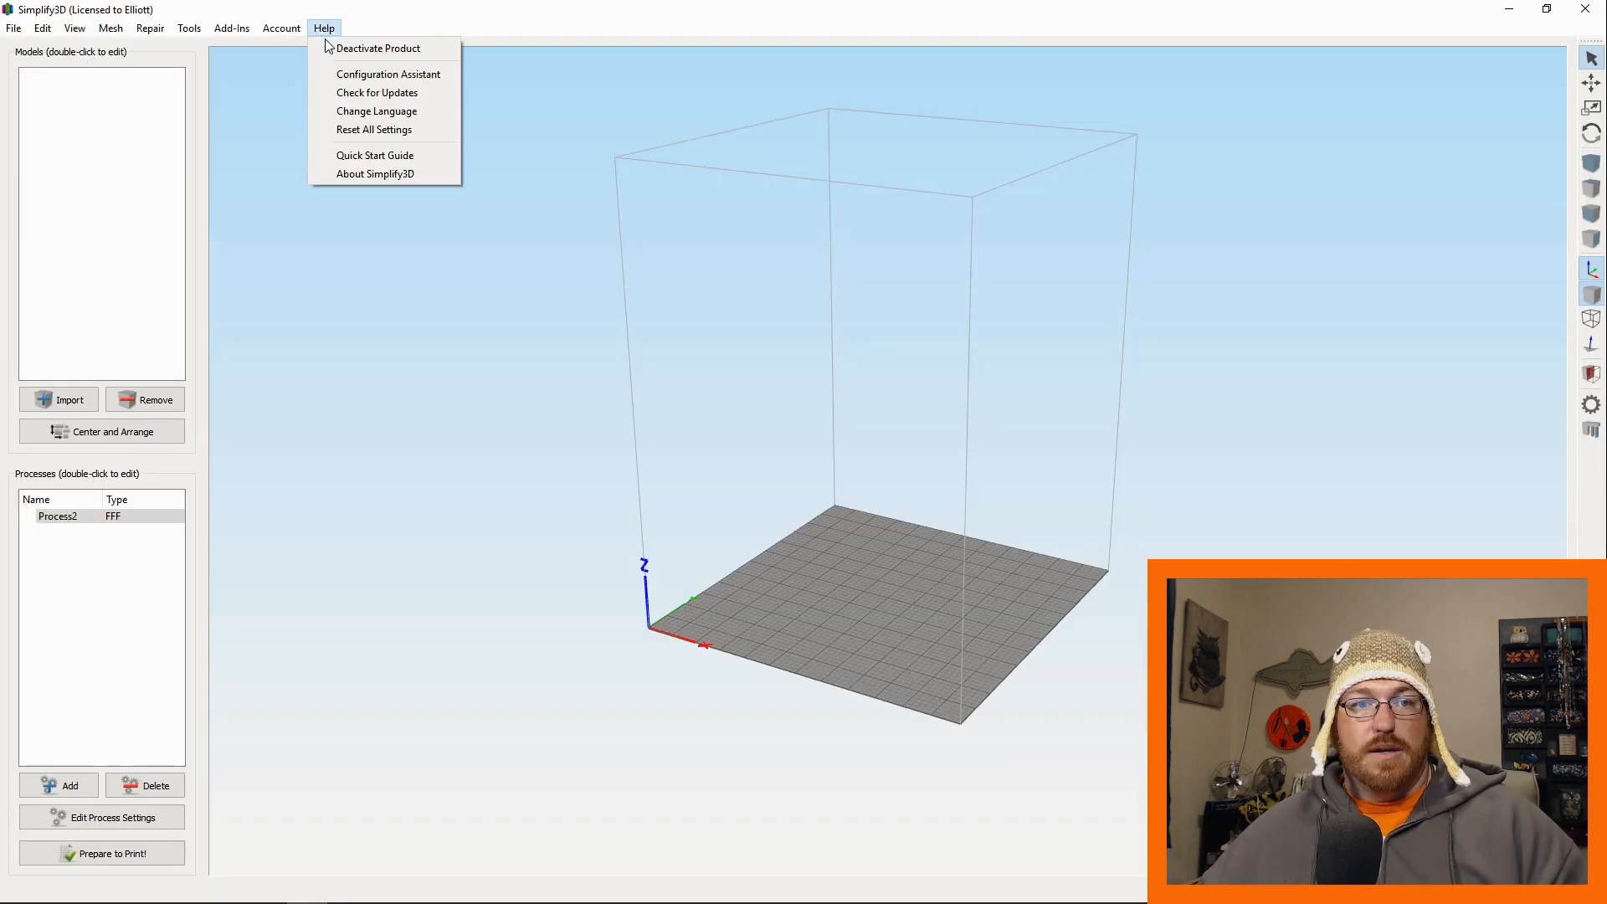
Check About Simplify3D, then launch Add-Ins > Convert Image to 3D
click(375, 173)
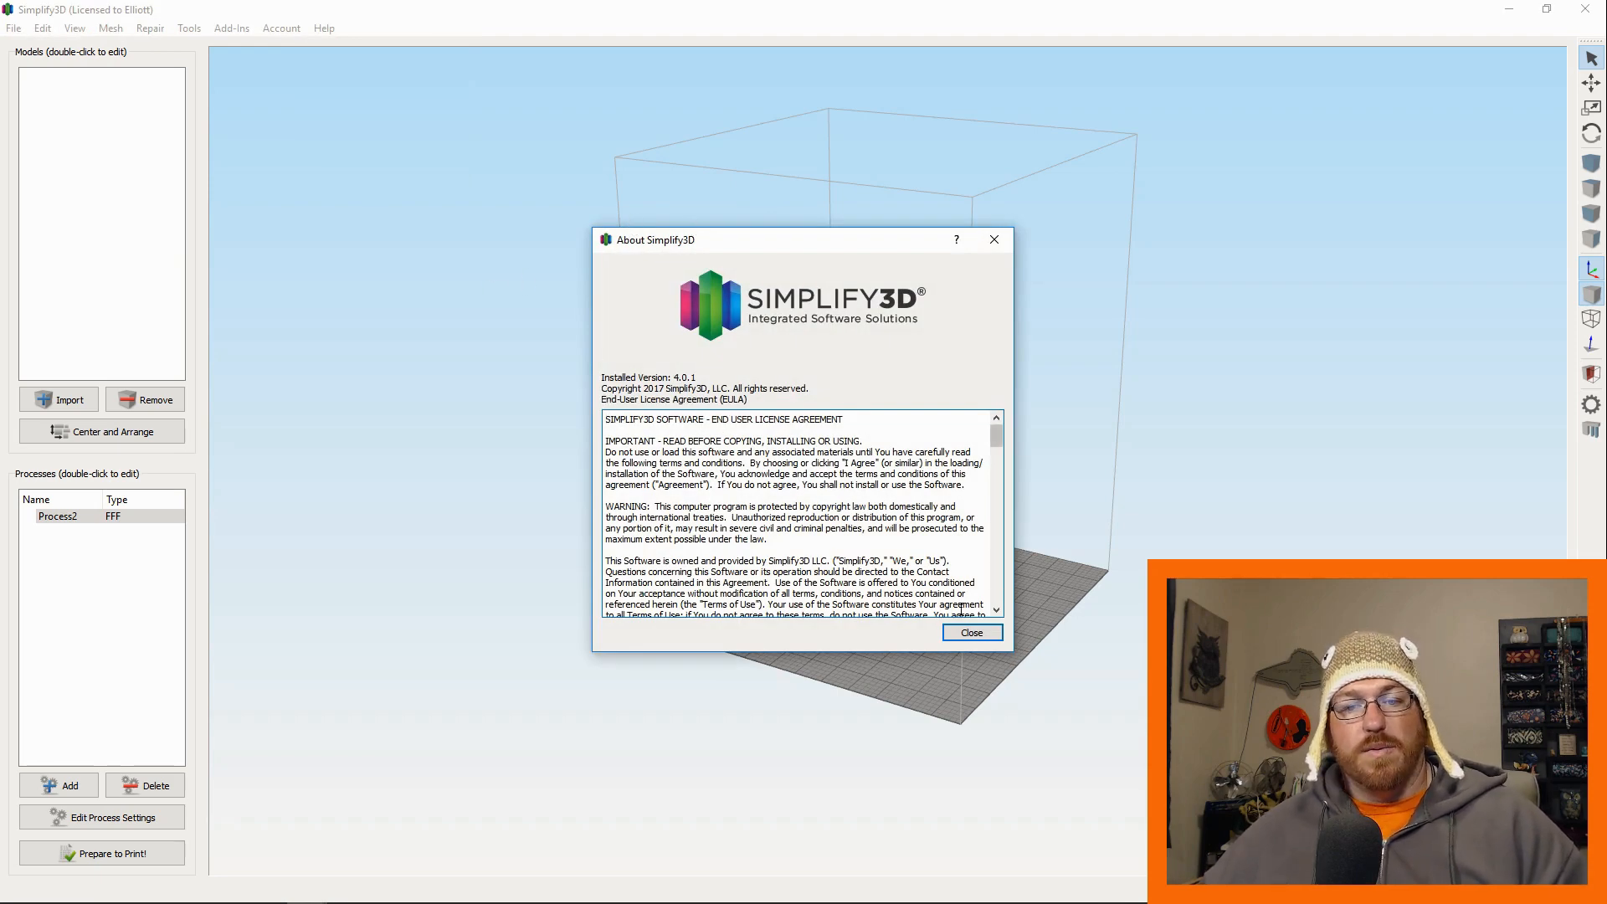
click(969, 633)
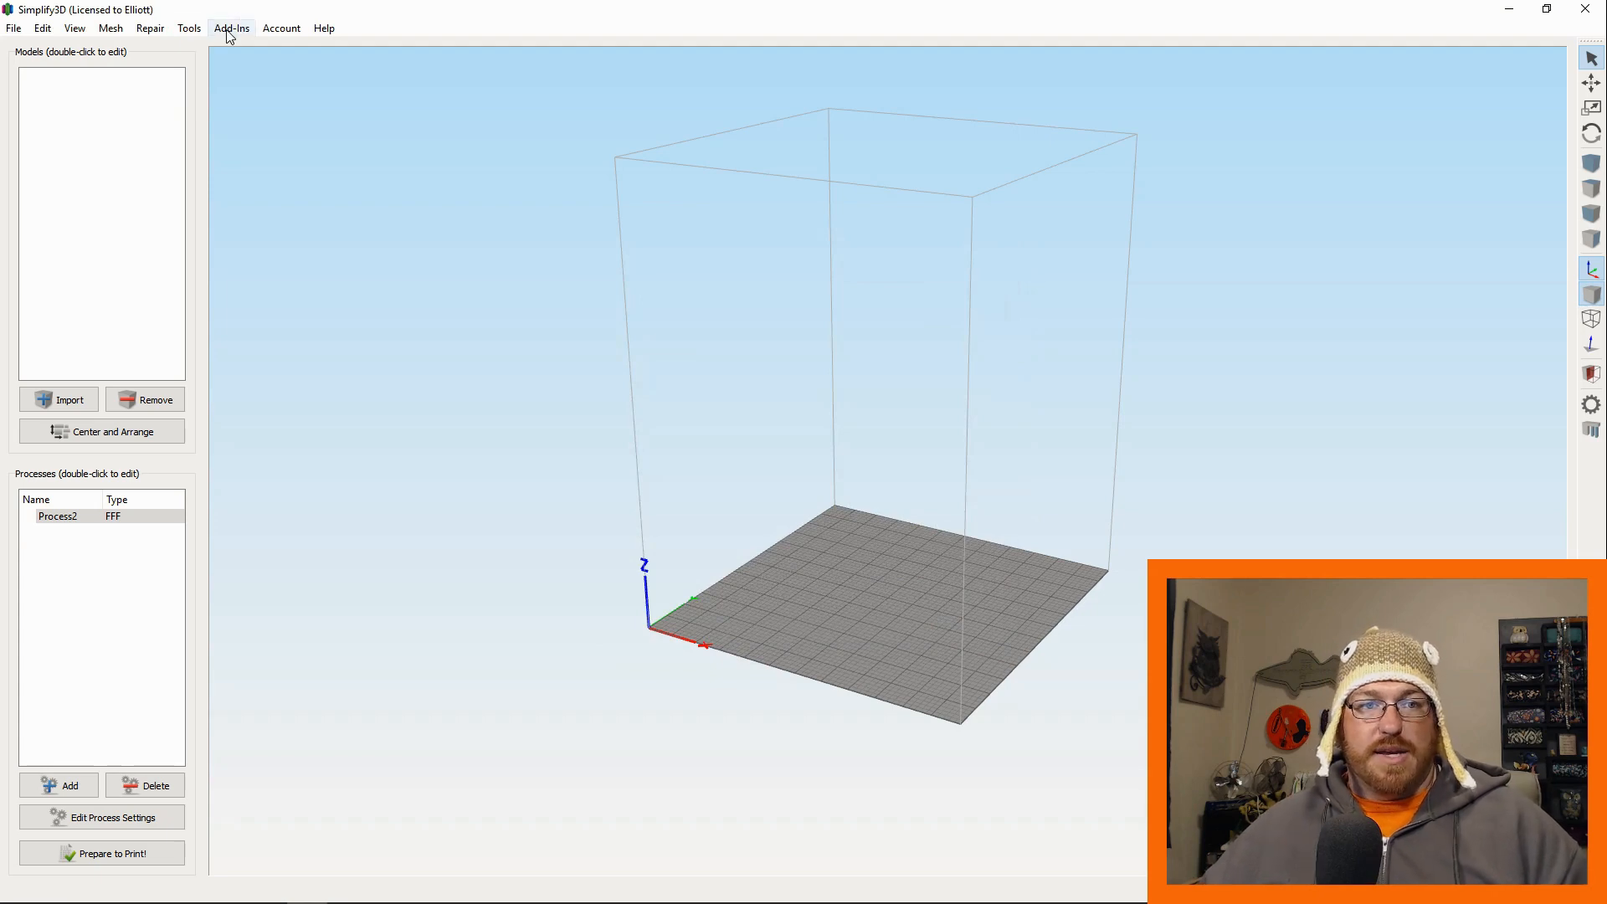
click(231, 28)
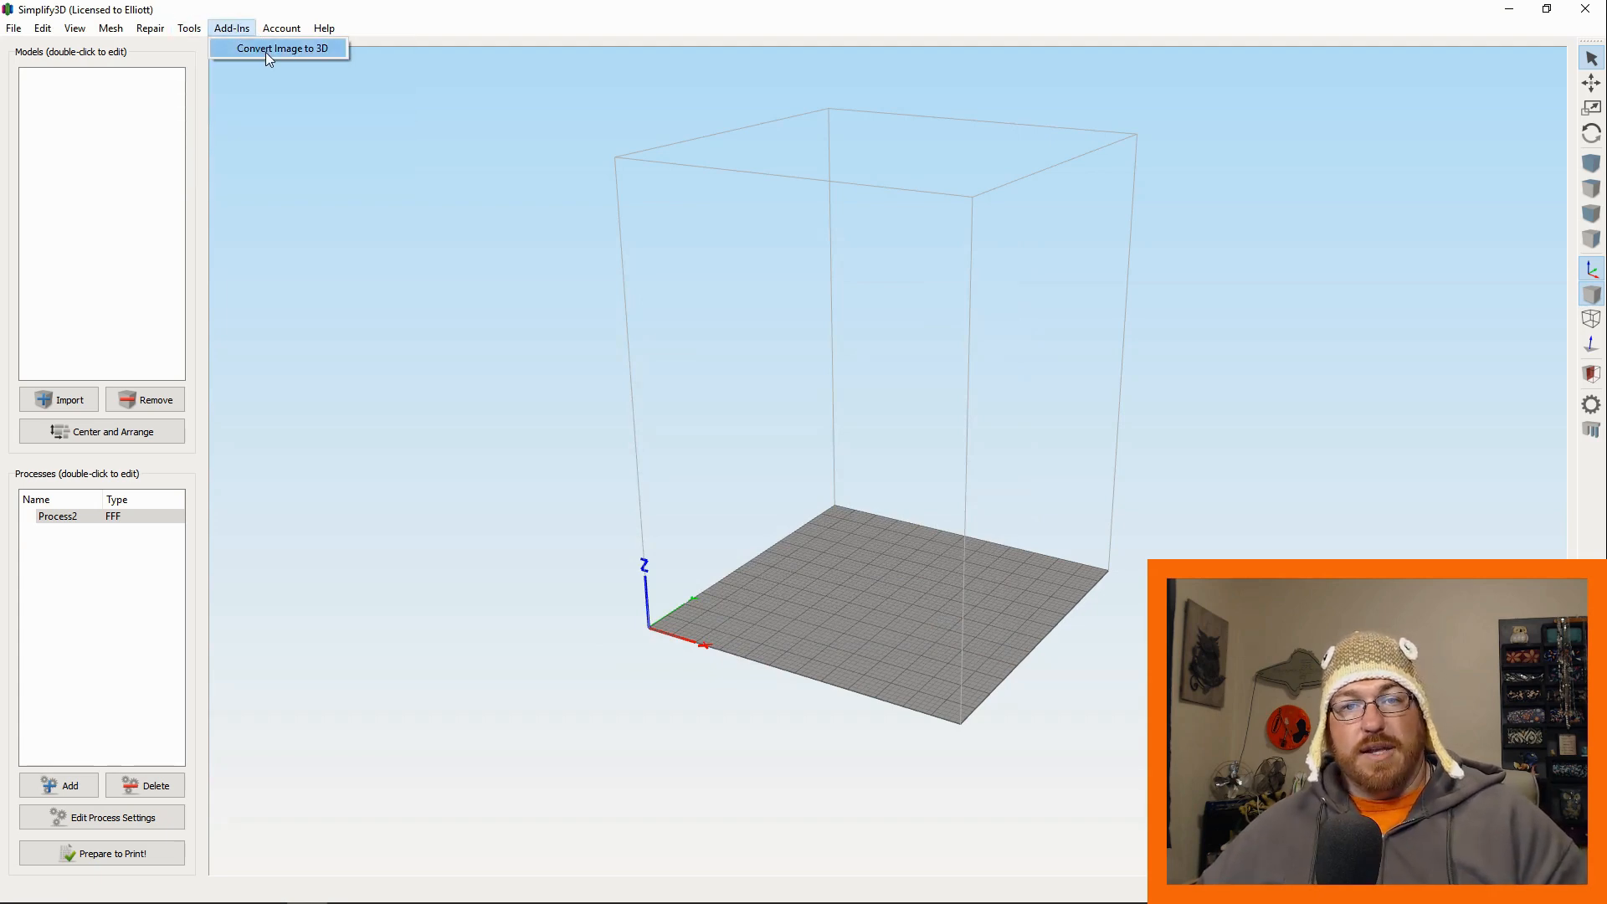
click(281, 49)
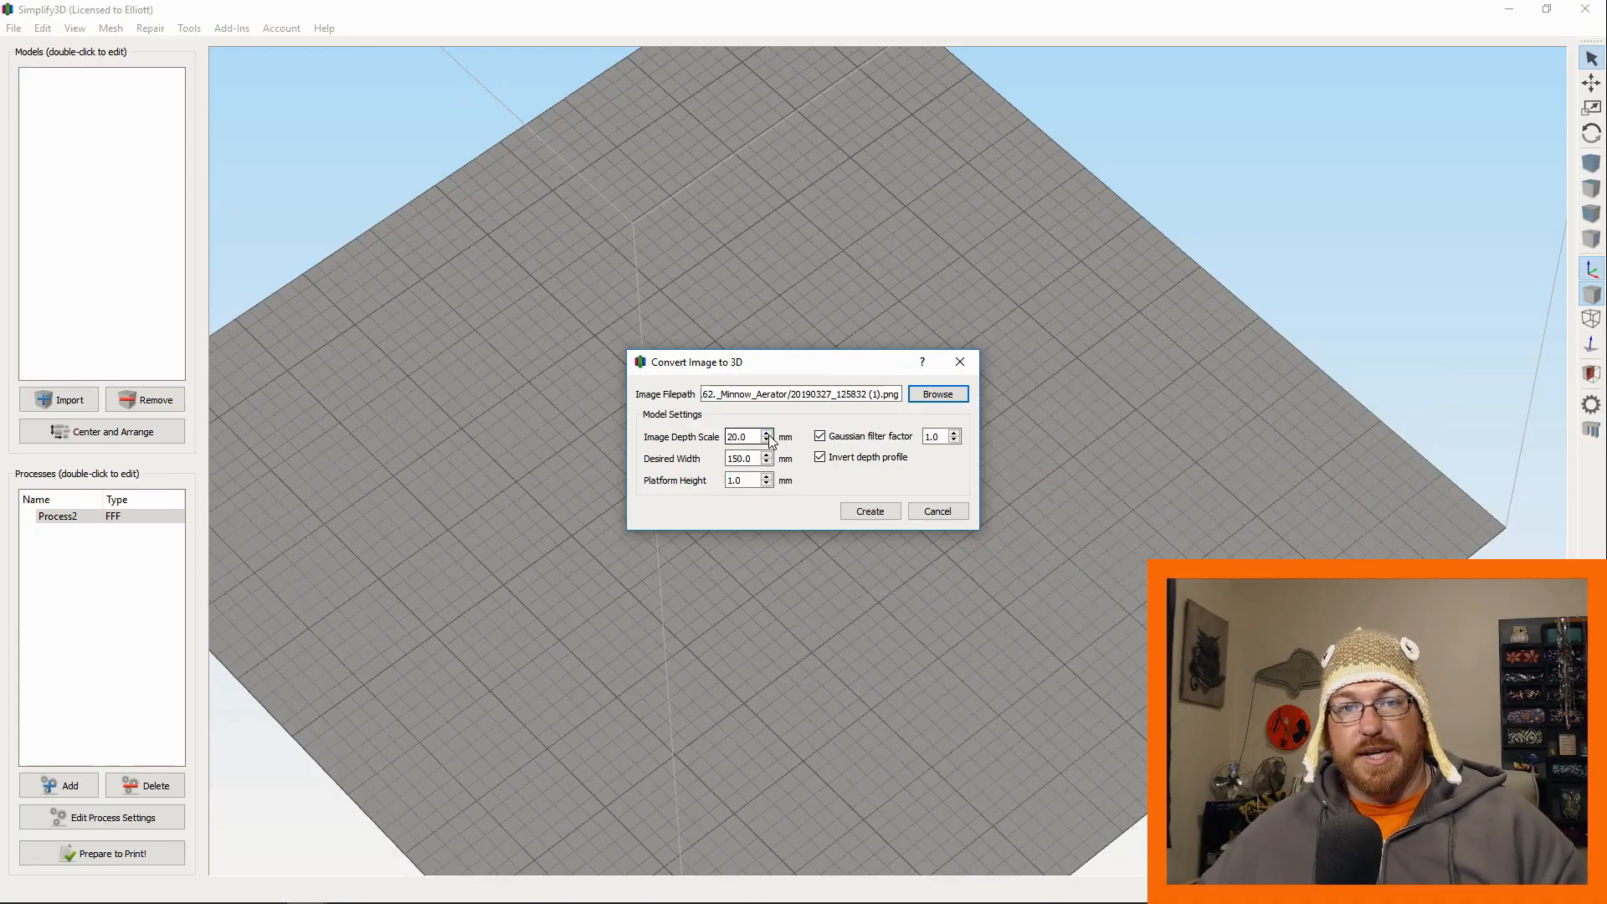
mouse_move(767, 437)
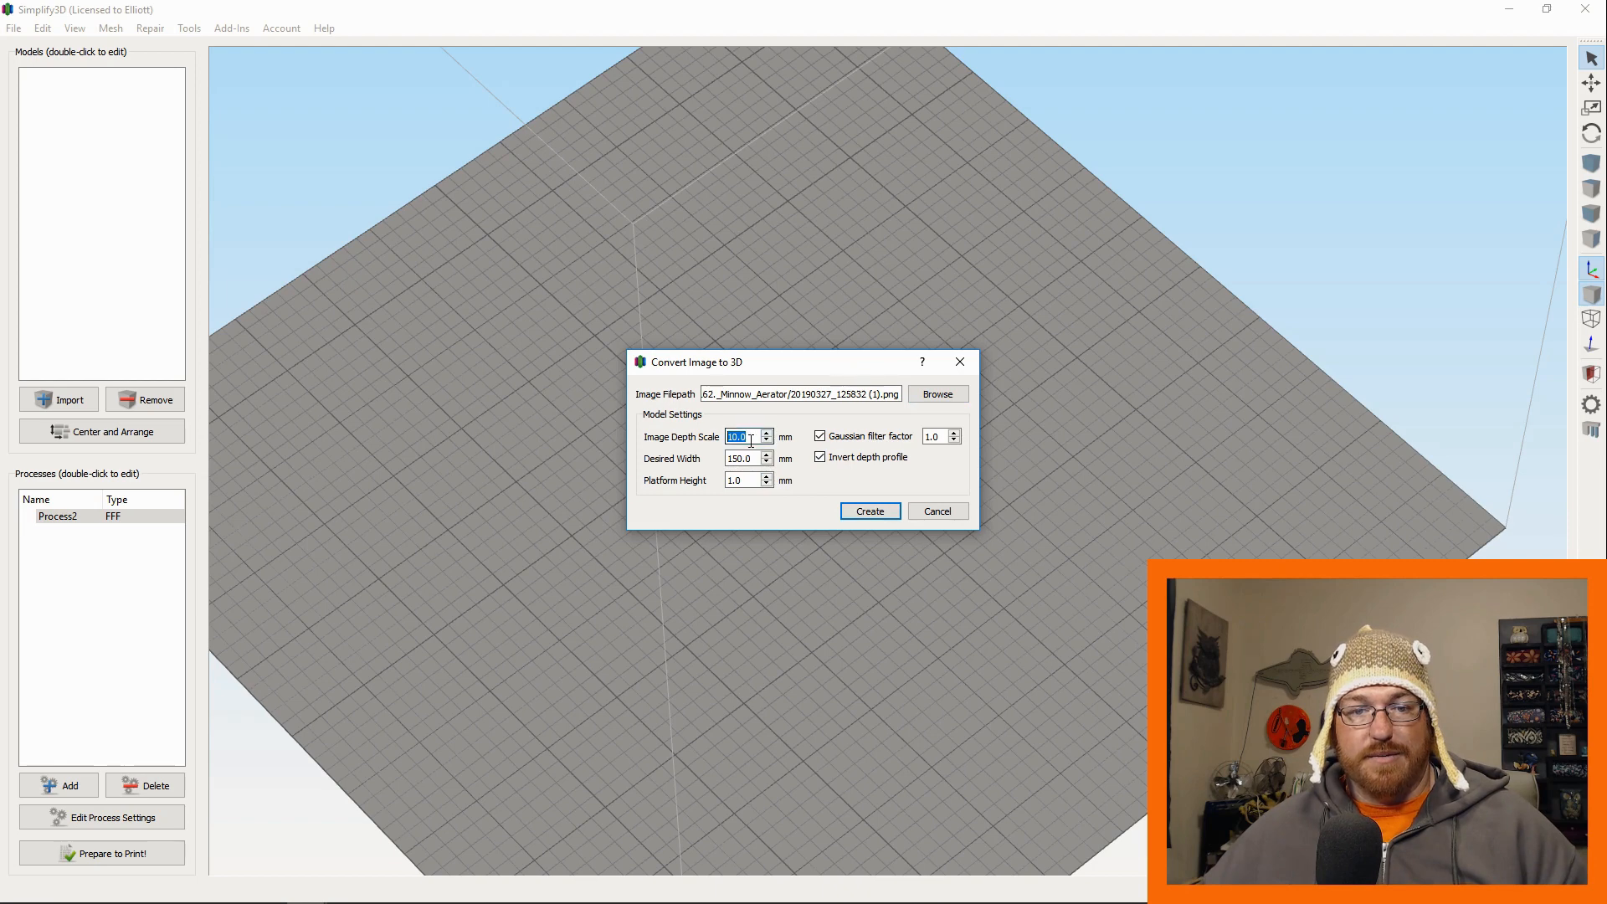
Set Image Depth Scale to 3, create the relief model and import it onto the build plate
text(3)
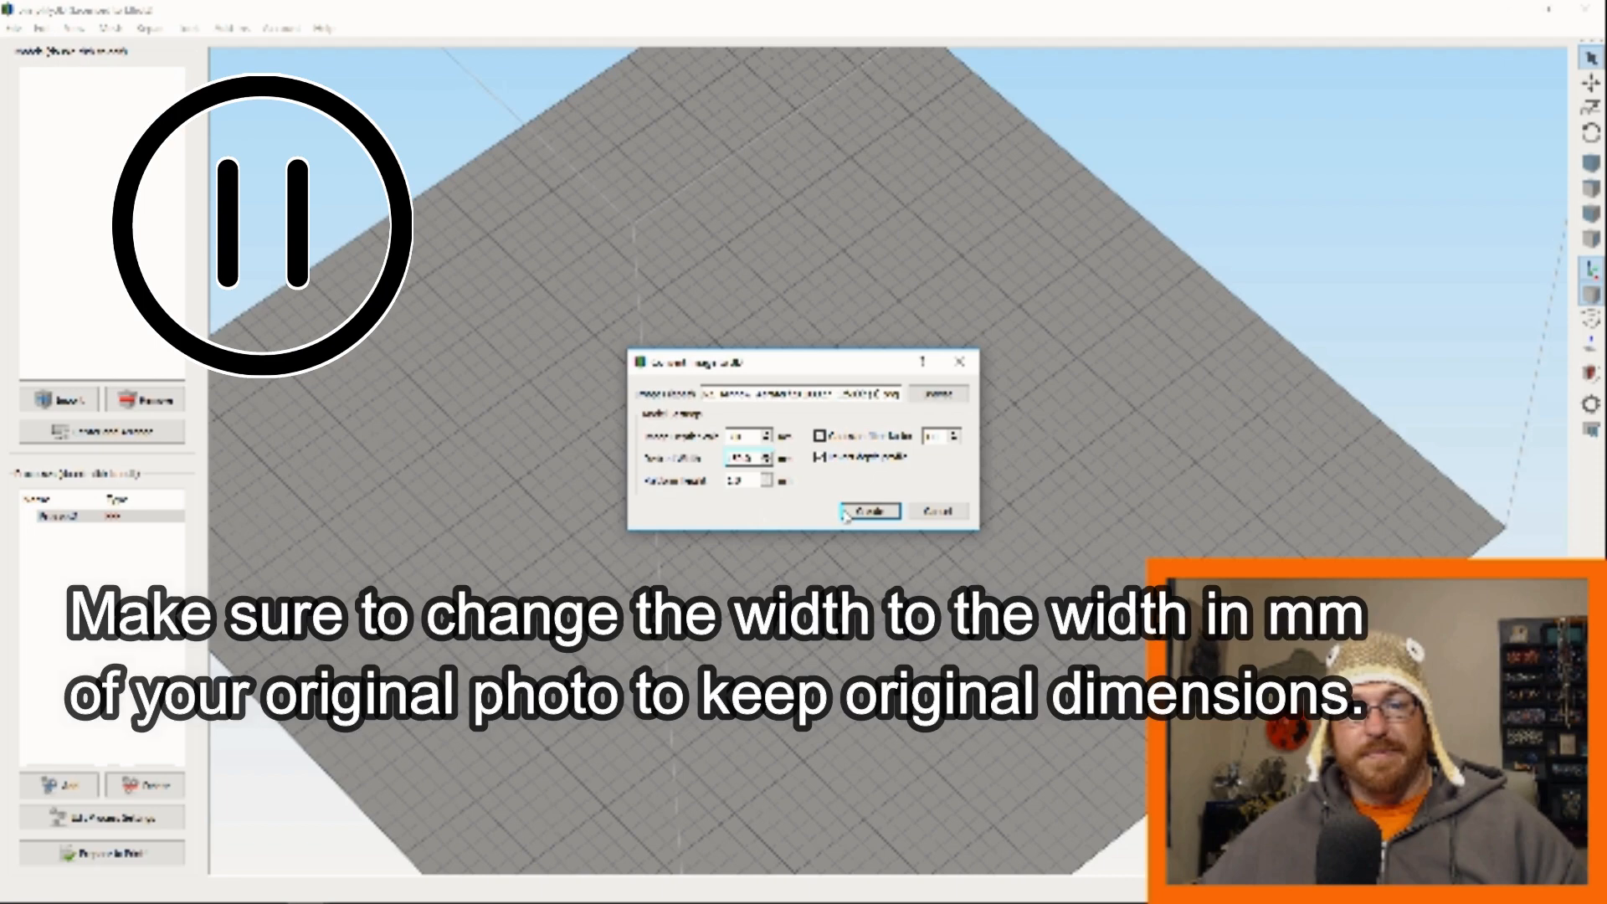
click(869, 511)
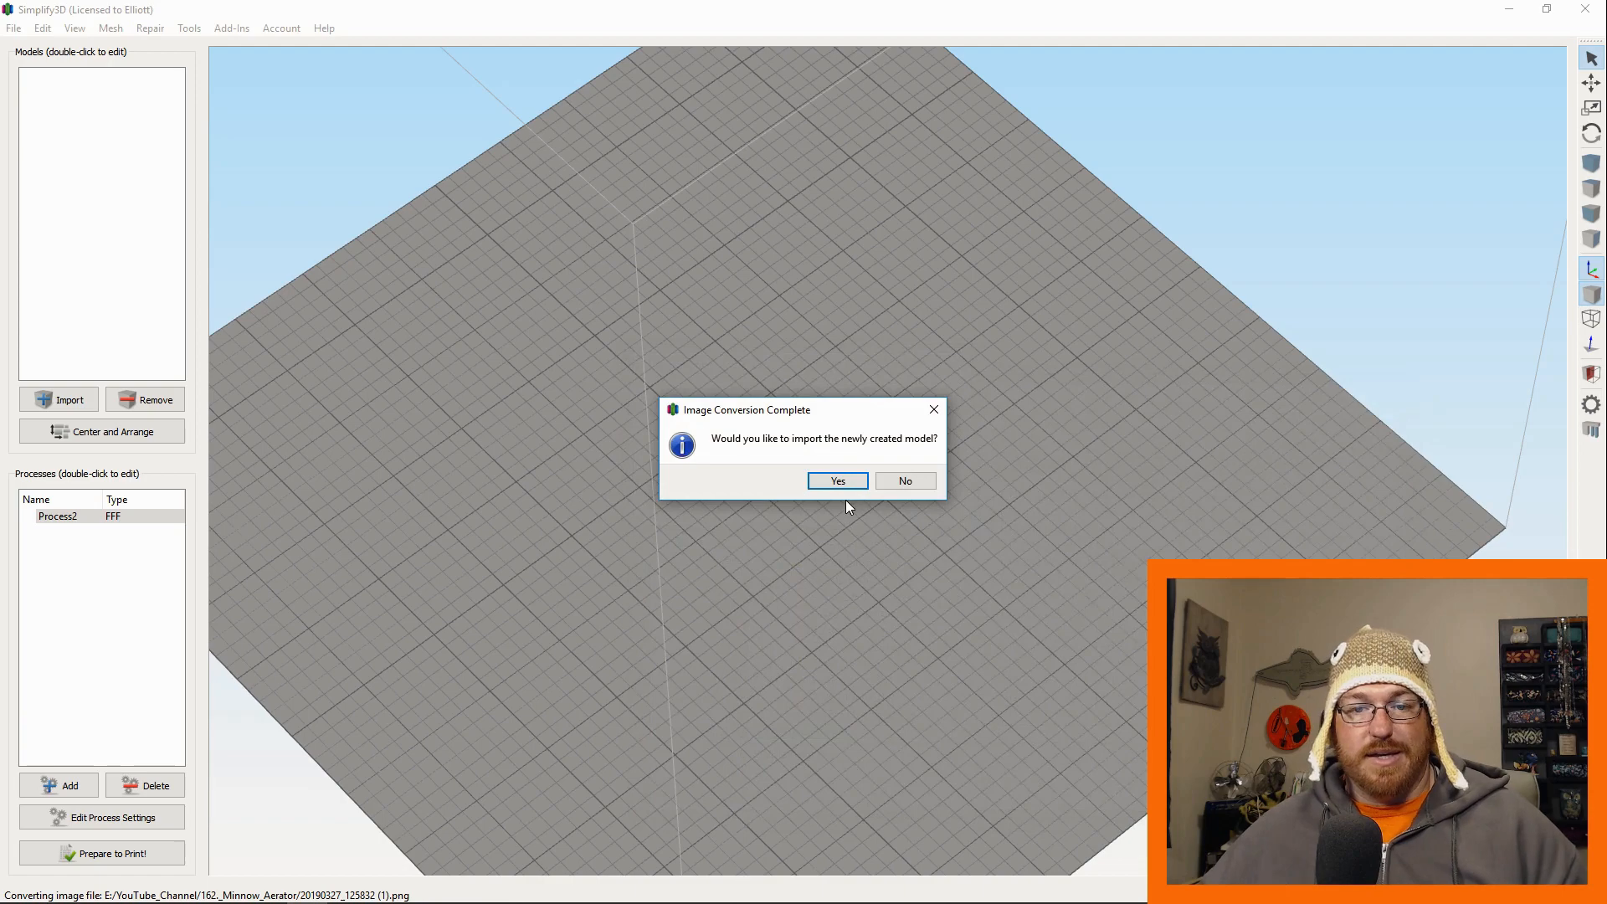
click(837, 480)
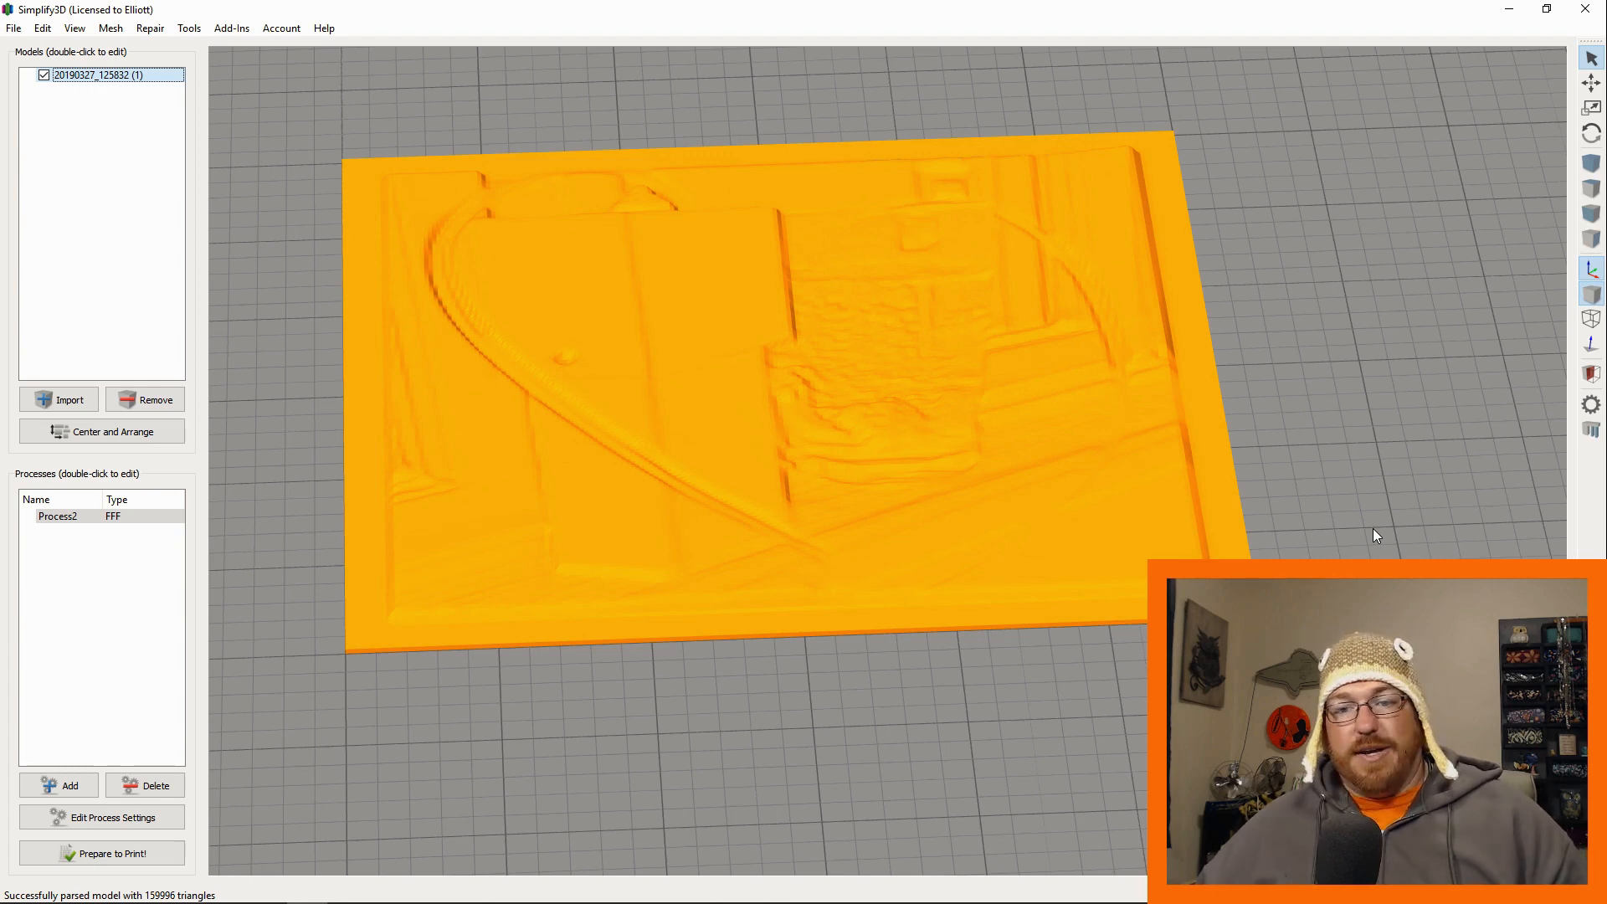
mouse_move(1246, 489)
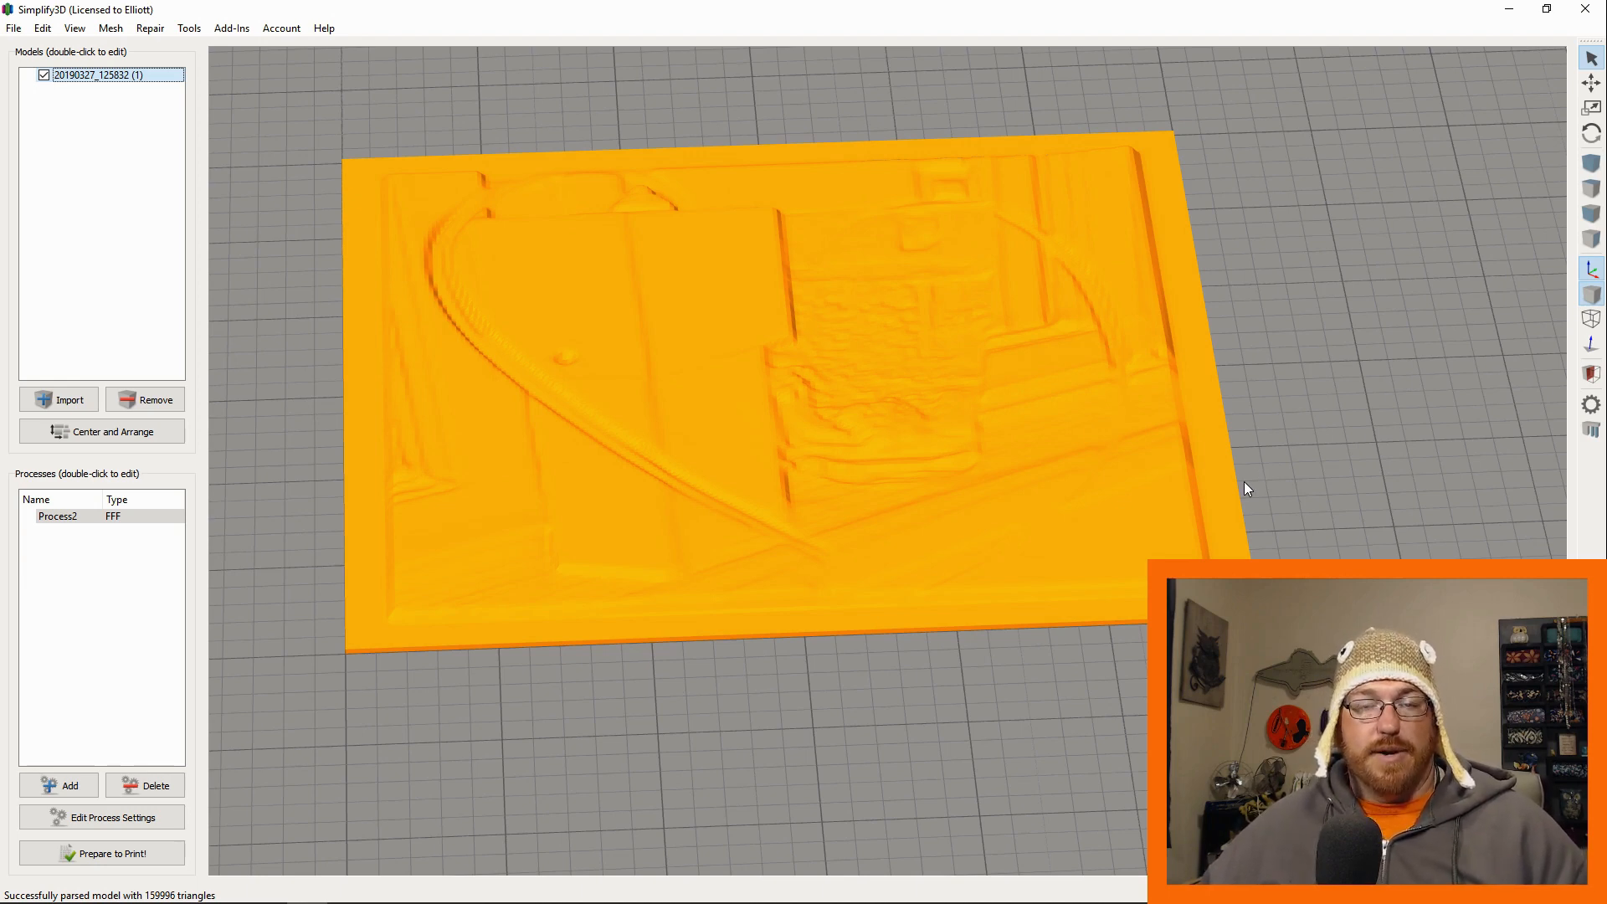
mouse_move(1070, 368)
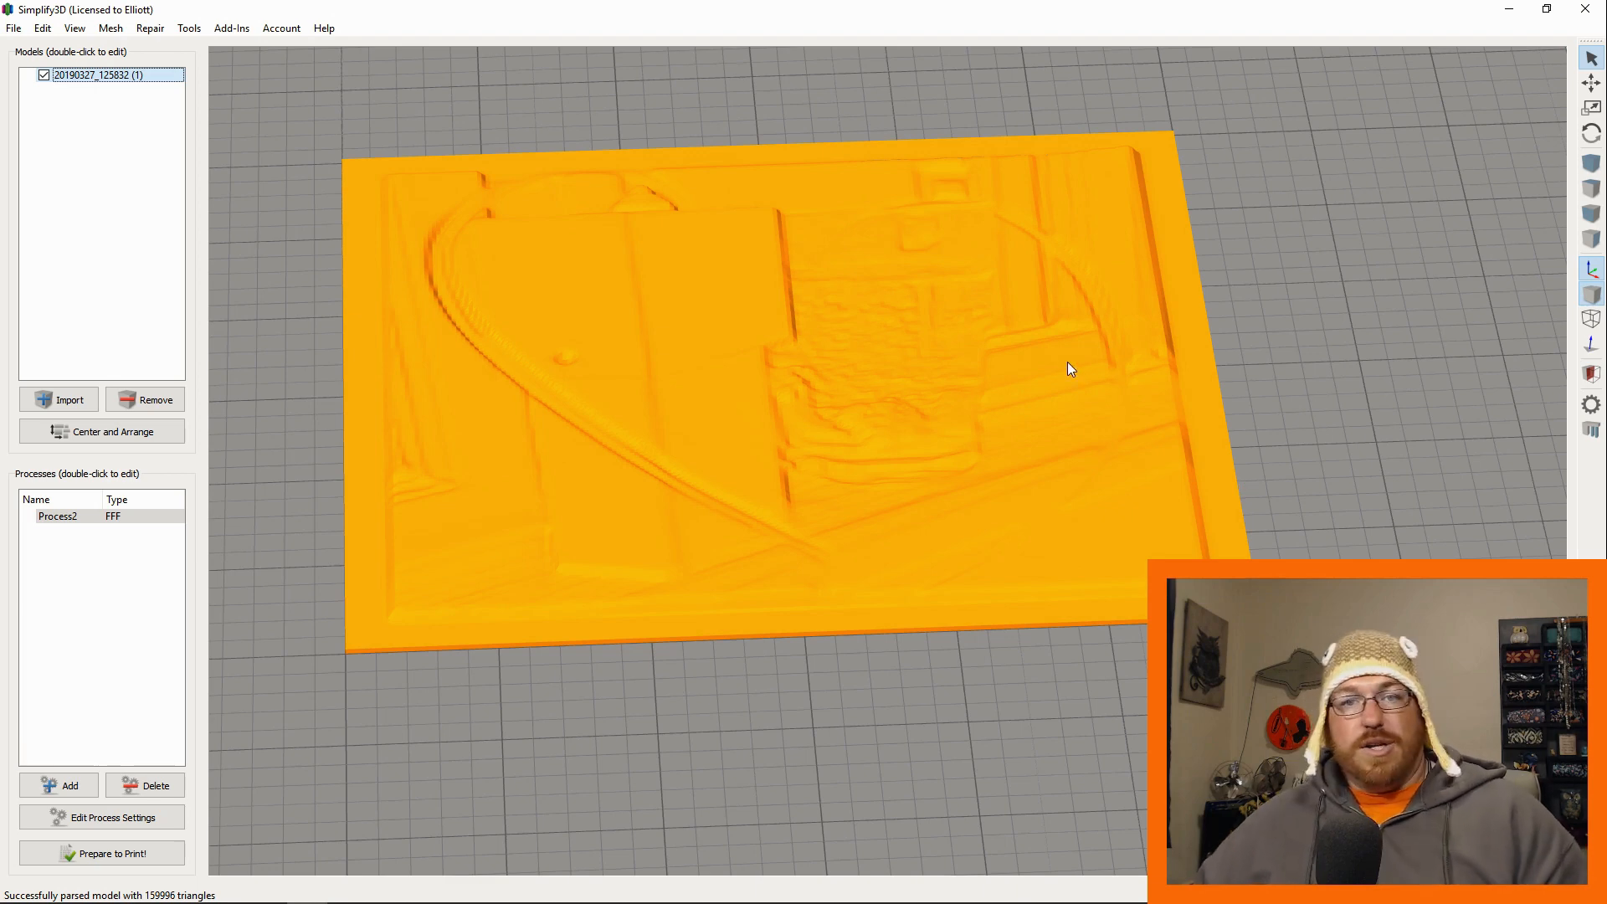
mouse_move(879, 353)
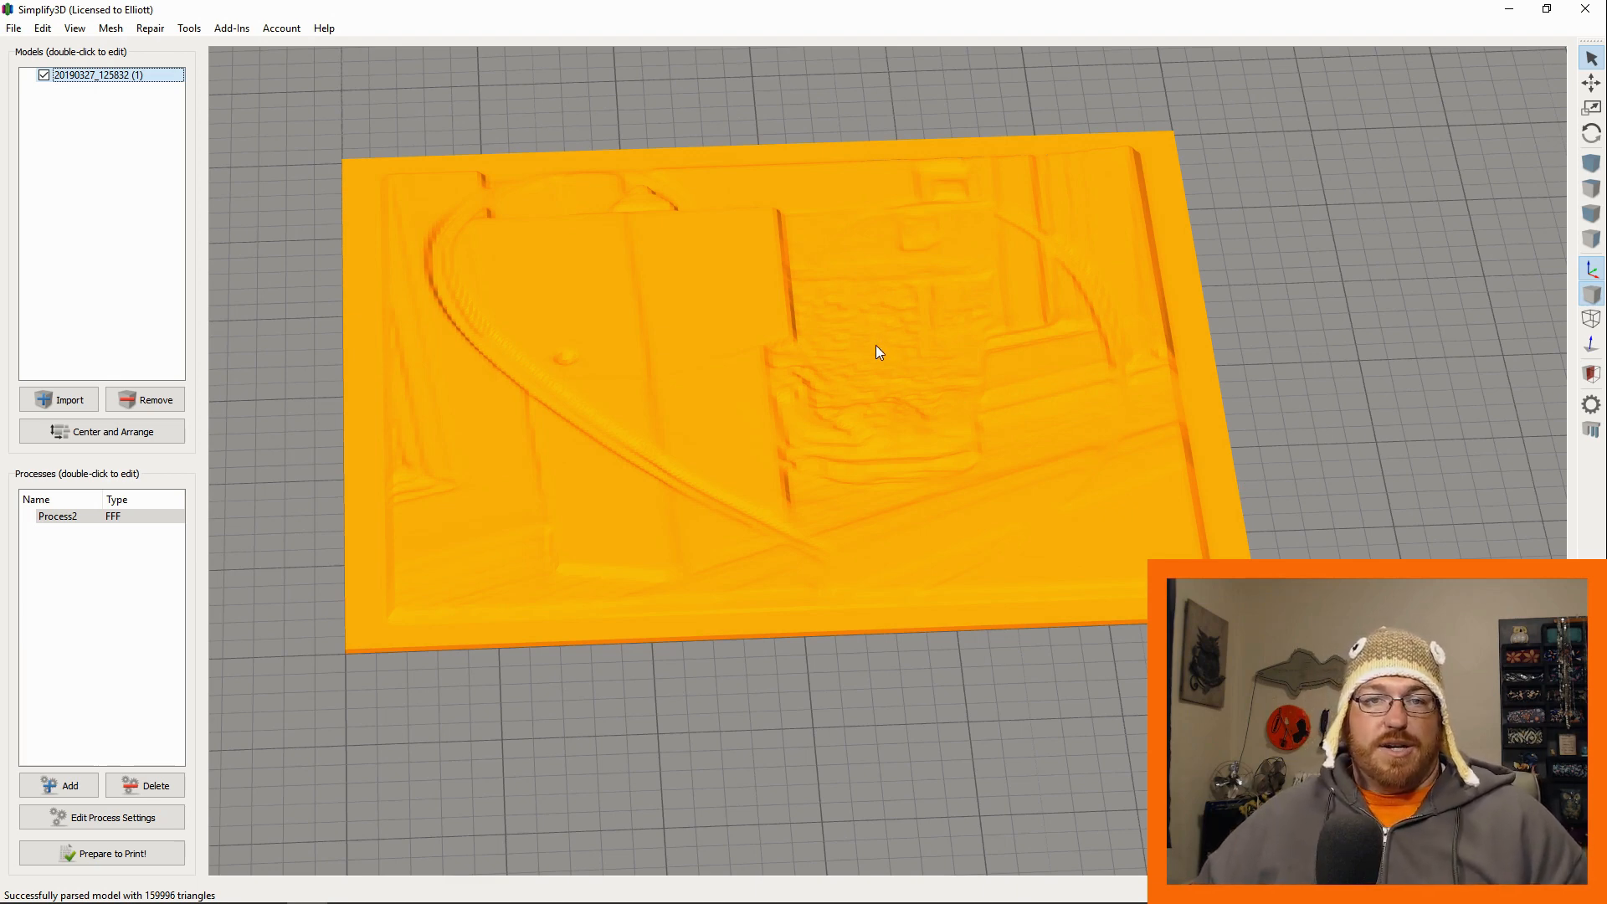
mouse_move(925, 477)
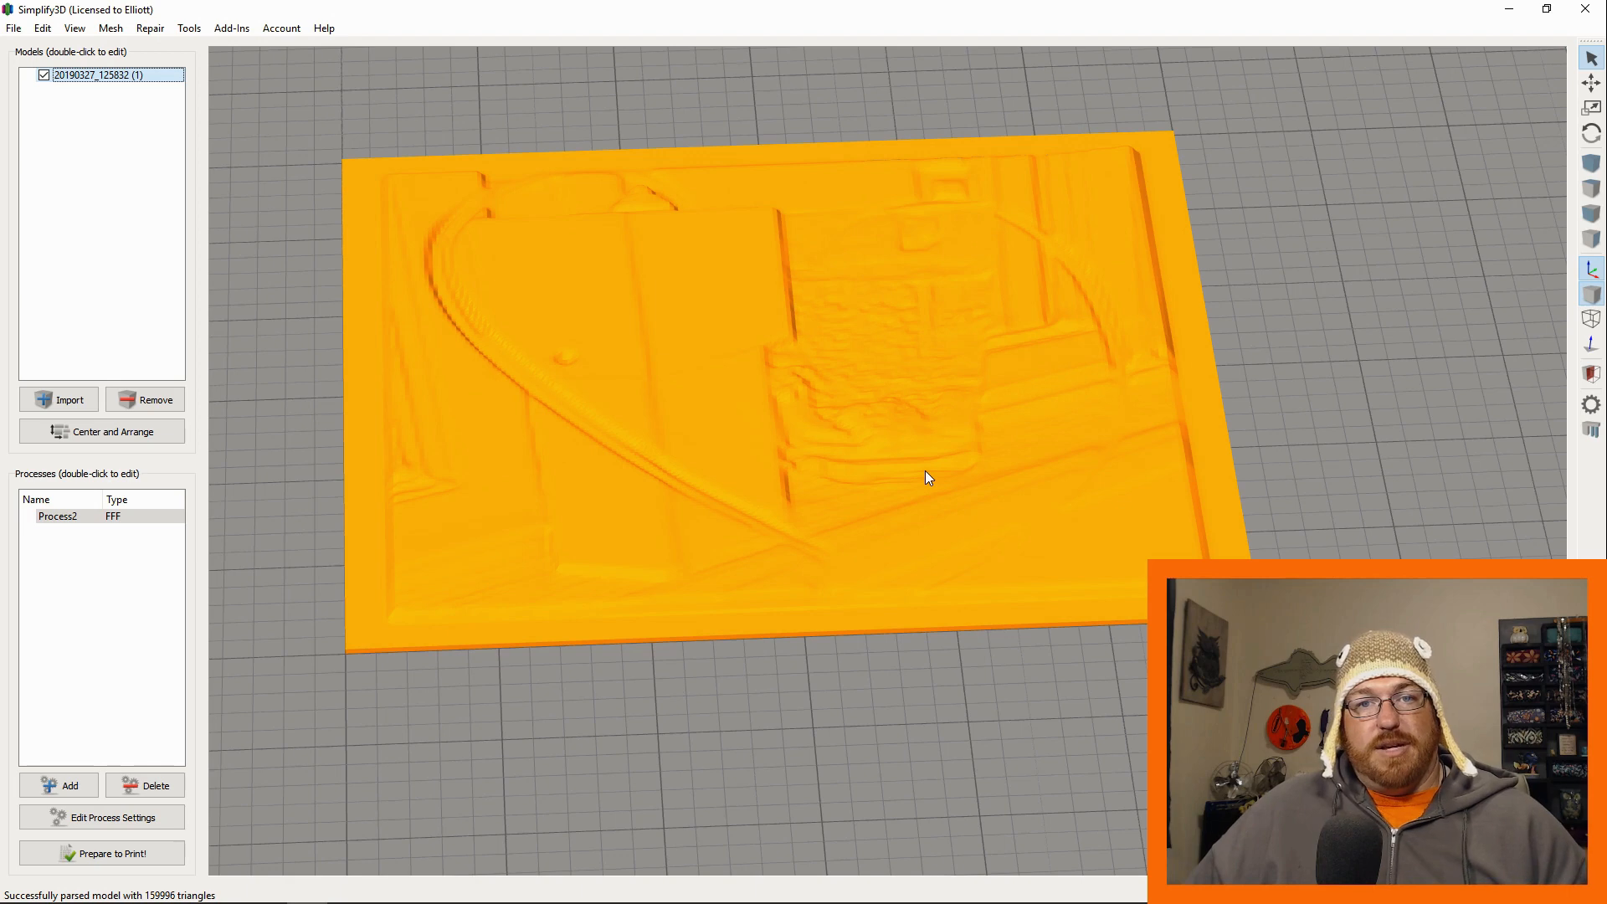
mouse_move(927, 450)
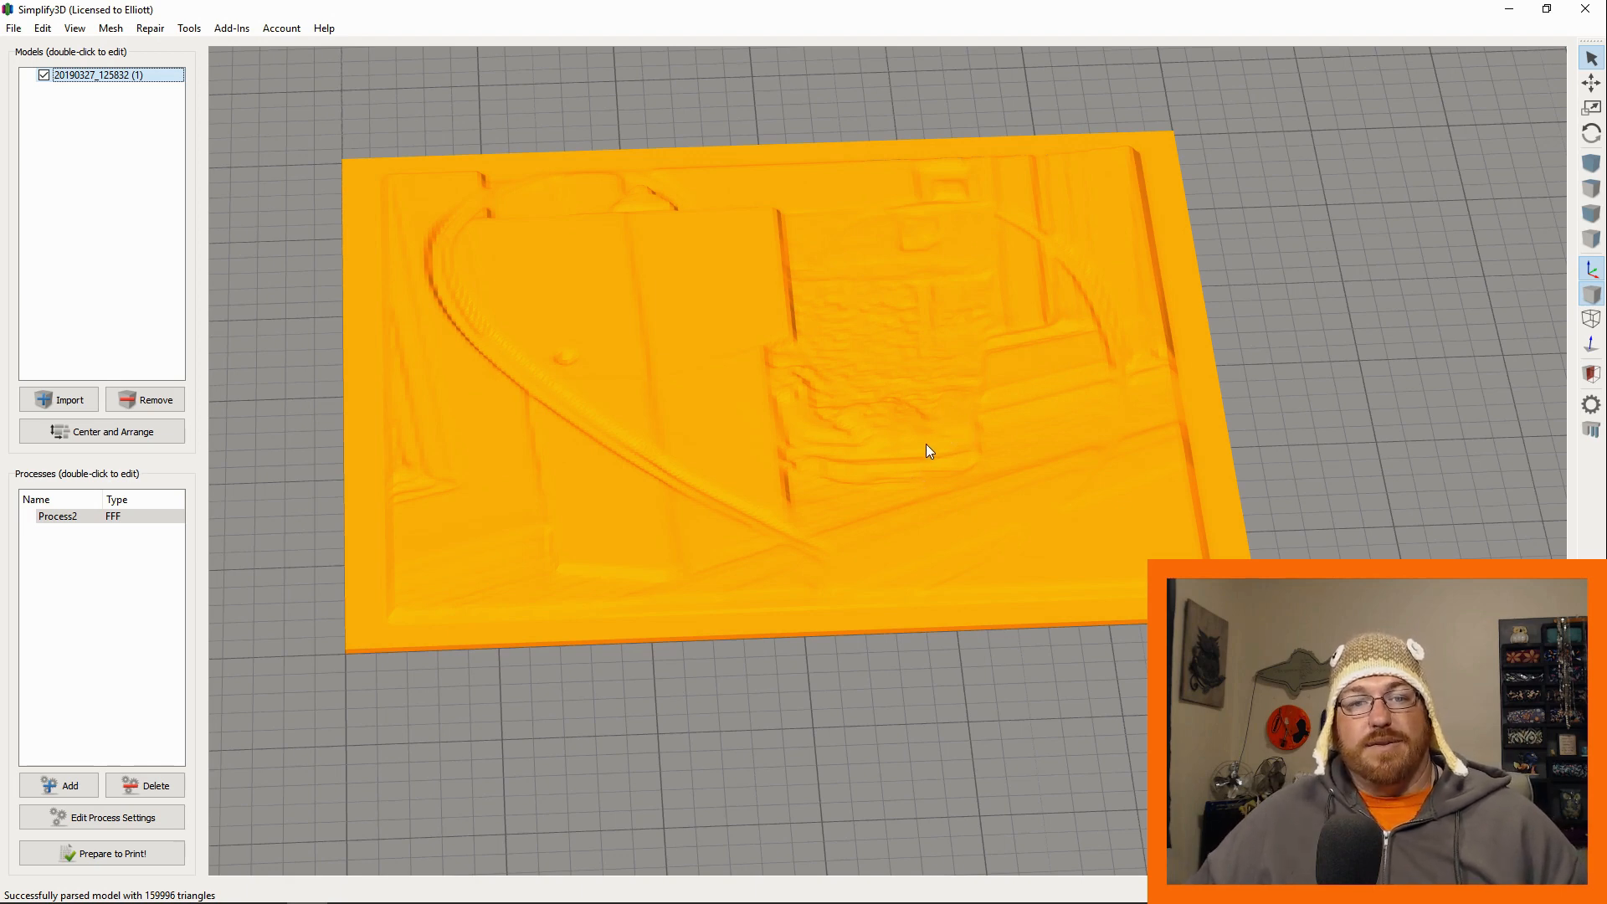
mouse_move(905, 467)
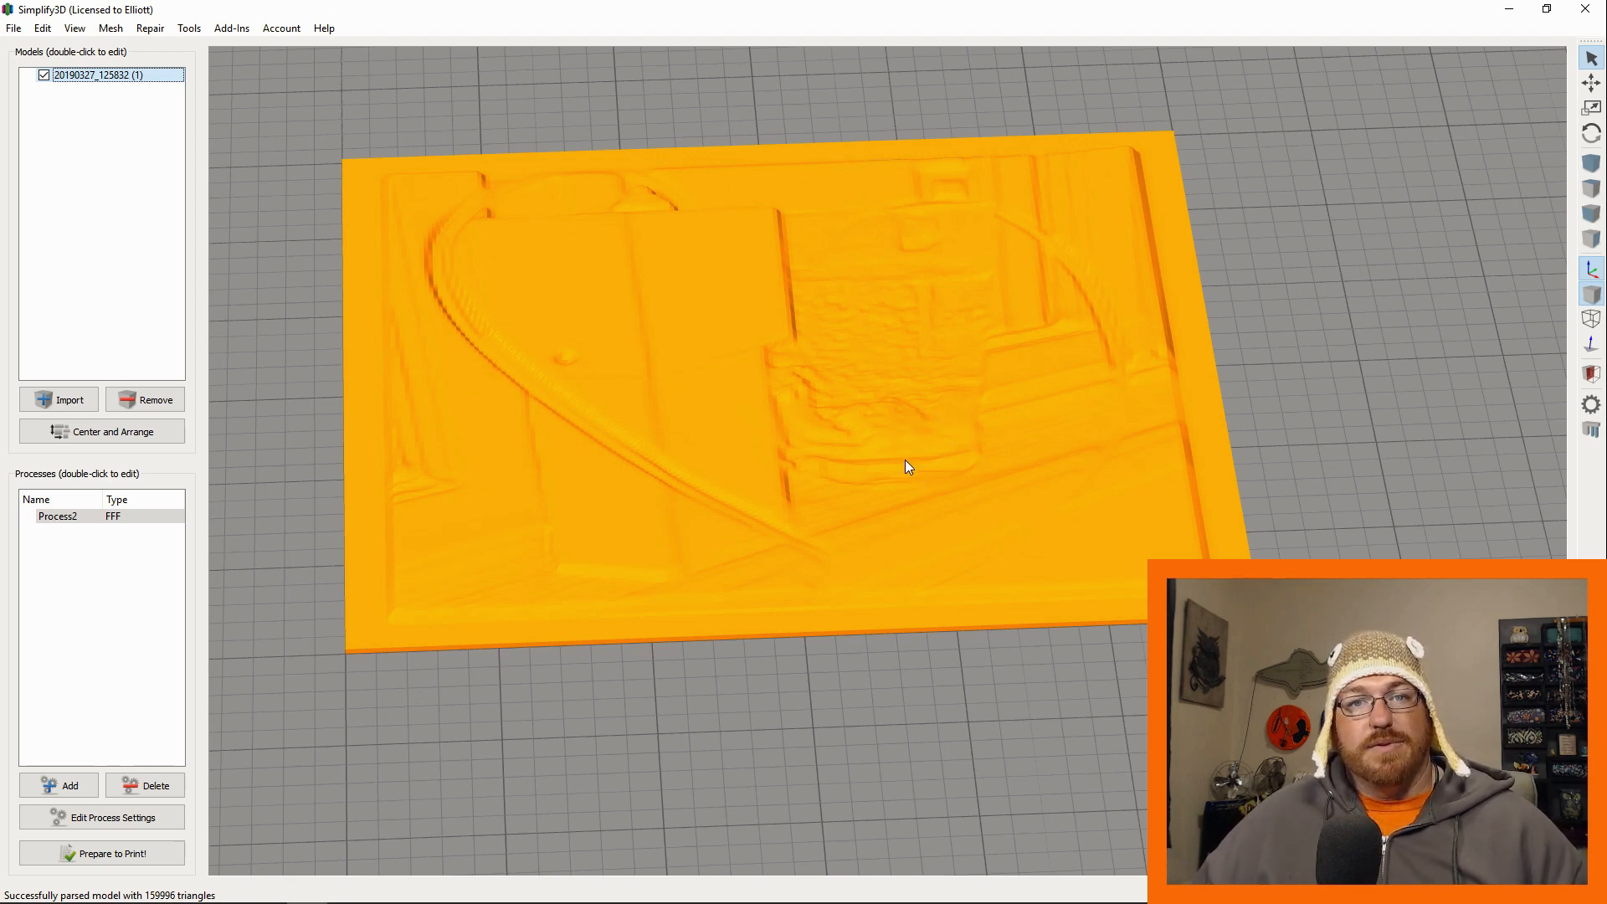
mouse_move(898, 470)
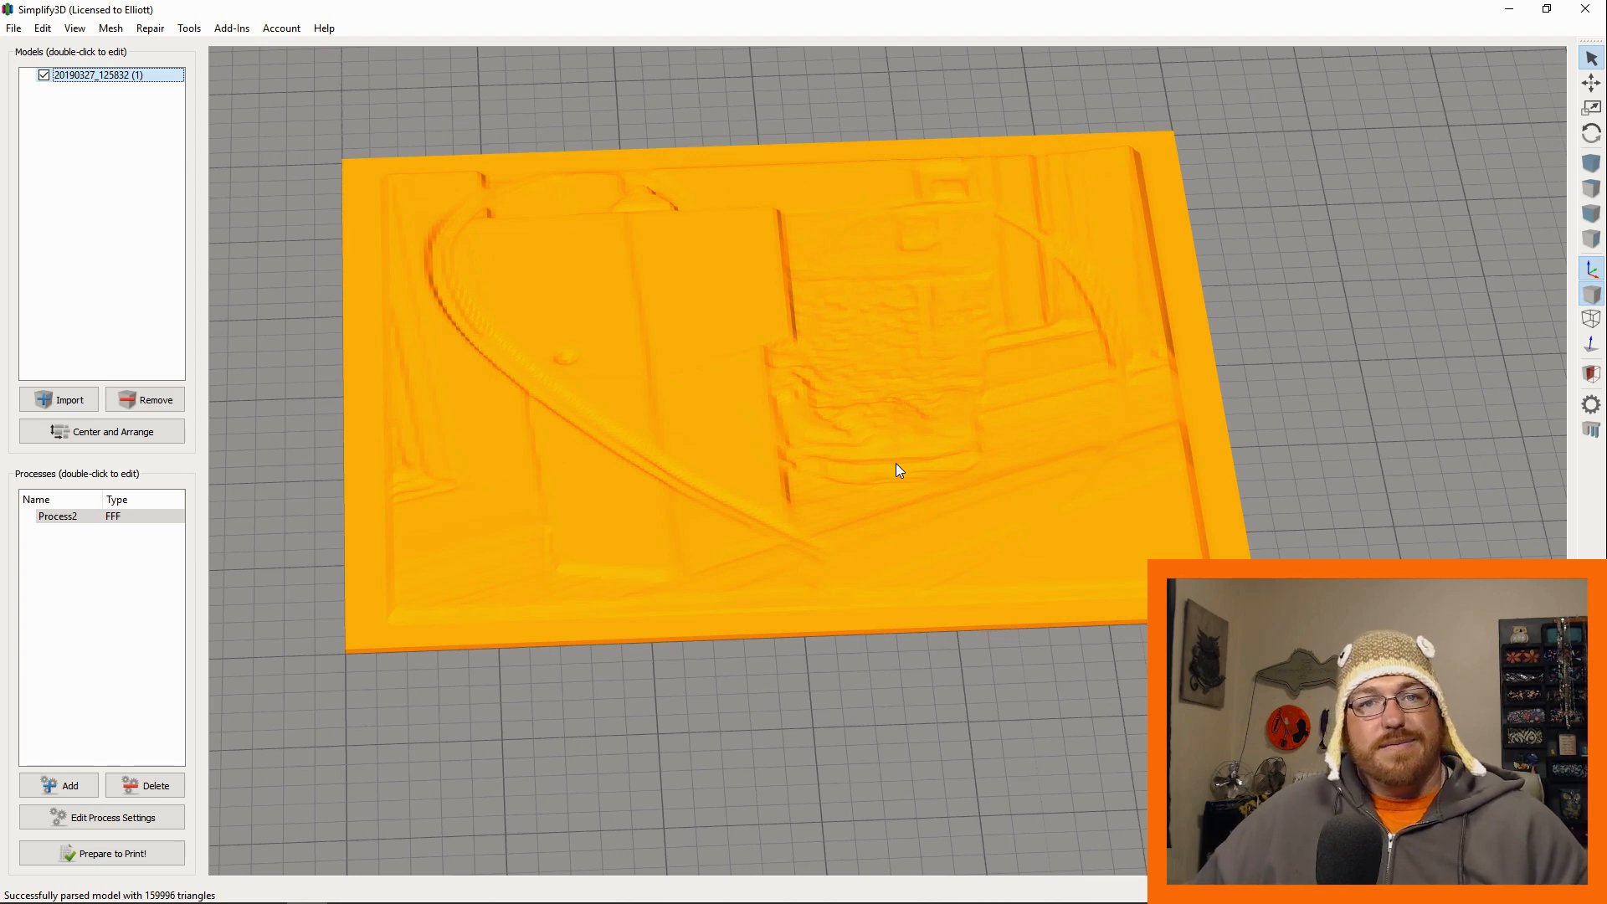